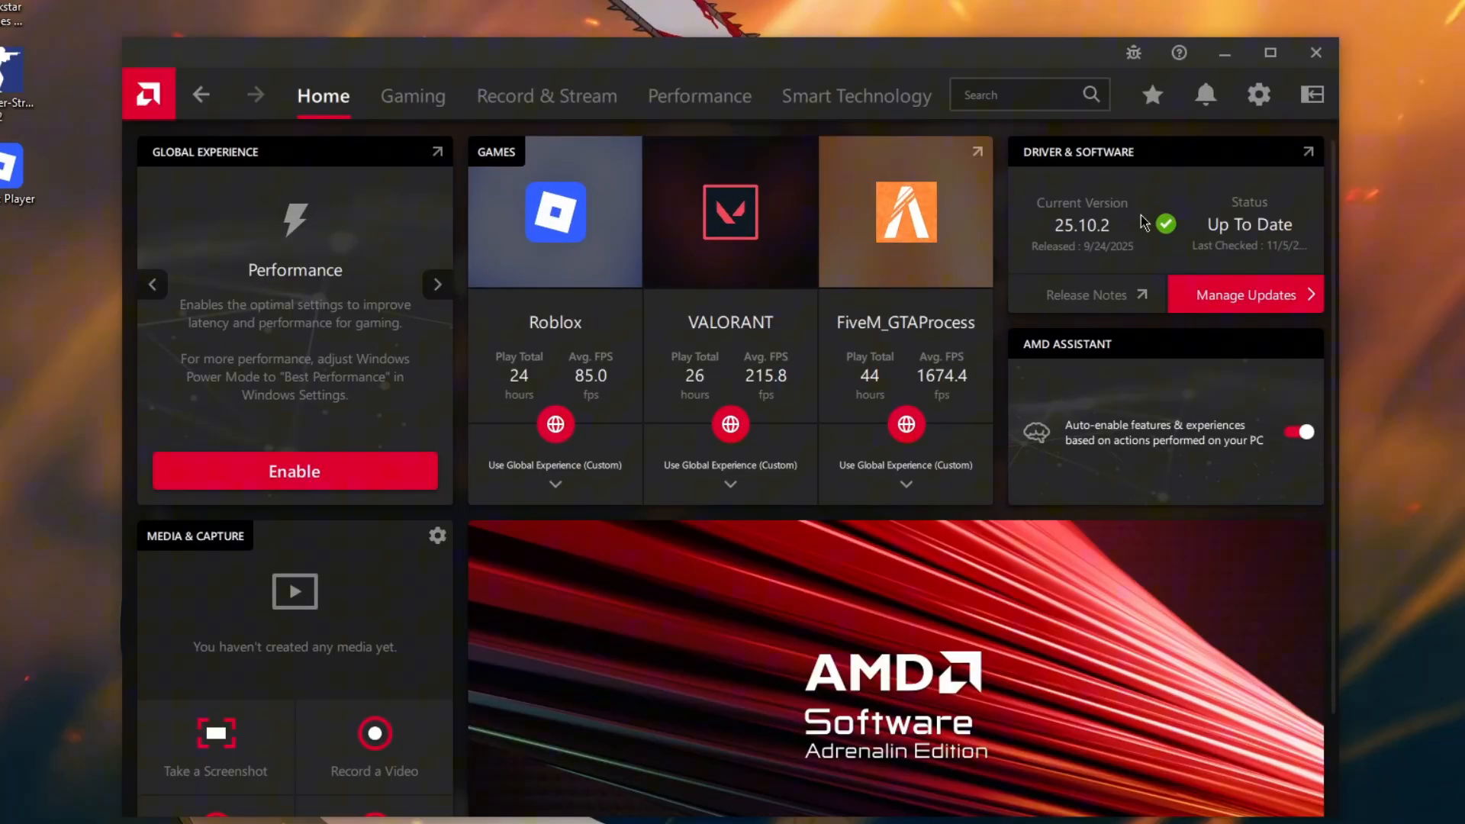
mouse_move(1097, 241)
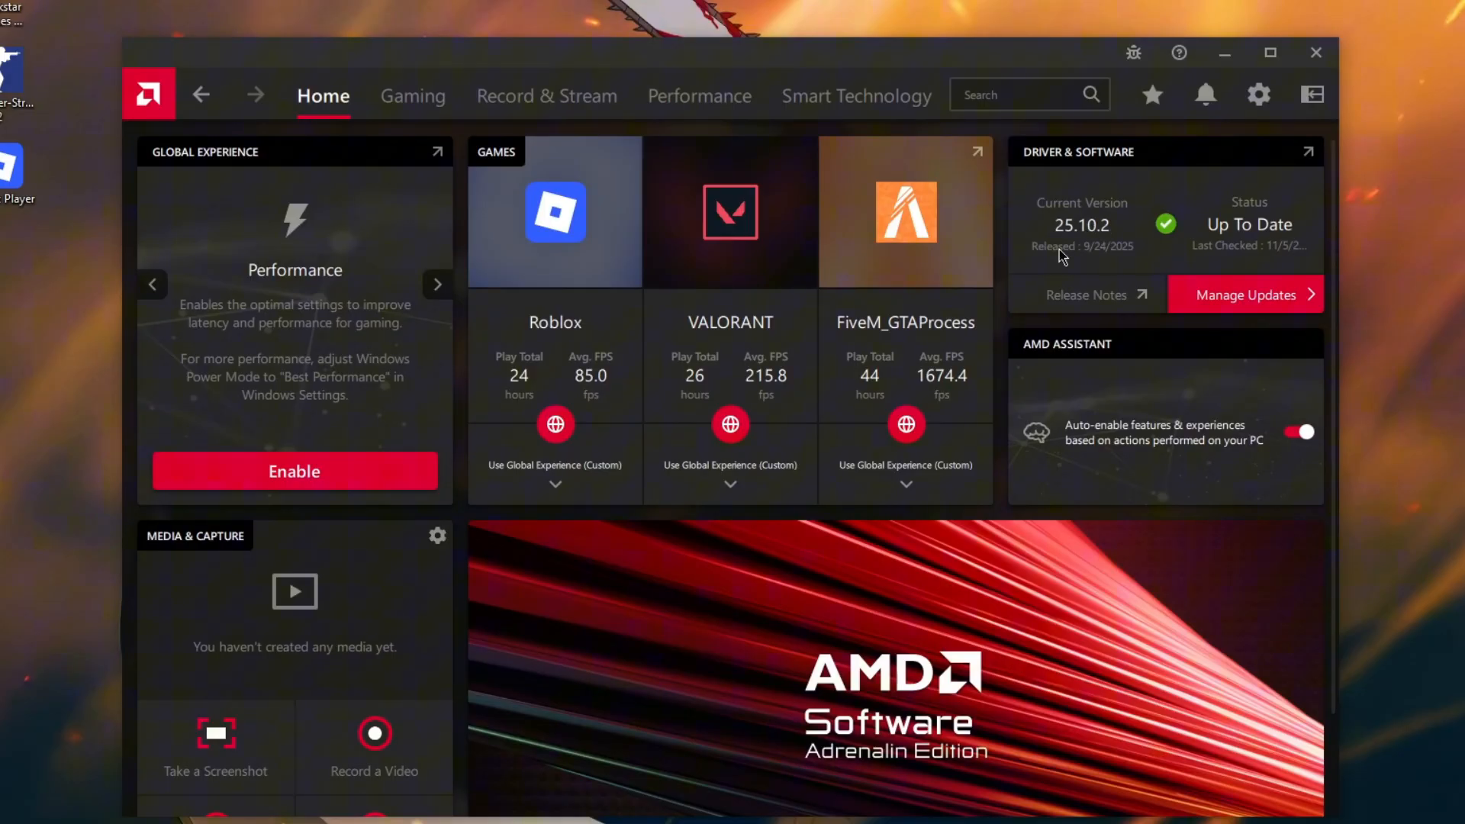
mouse_move(554, 210)
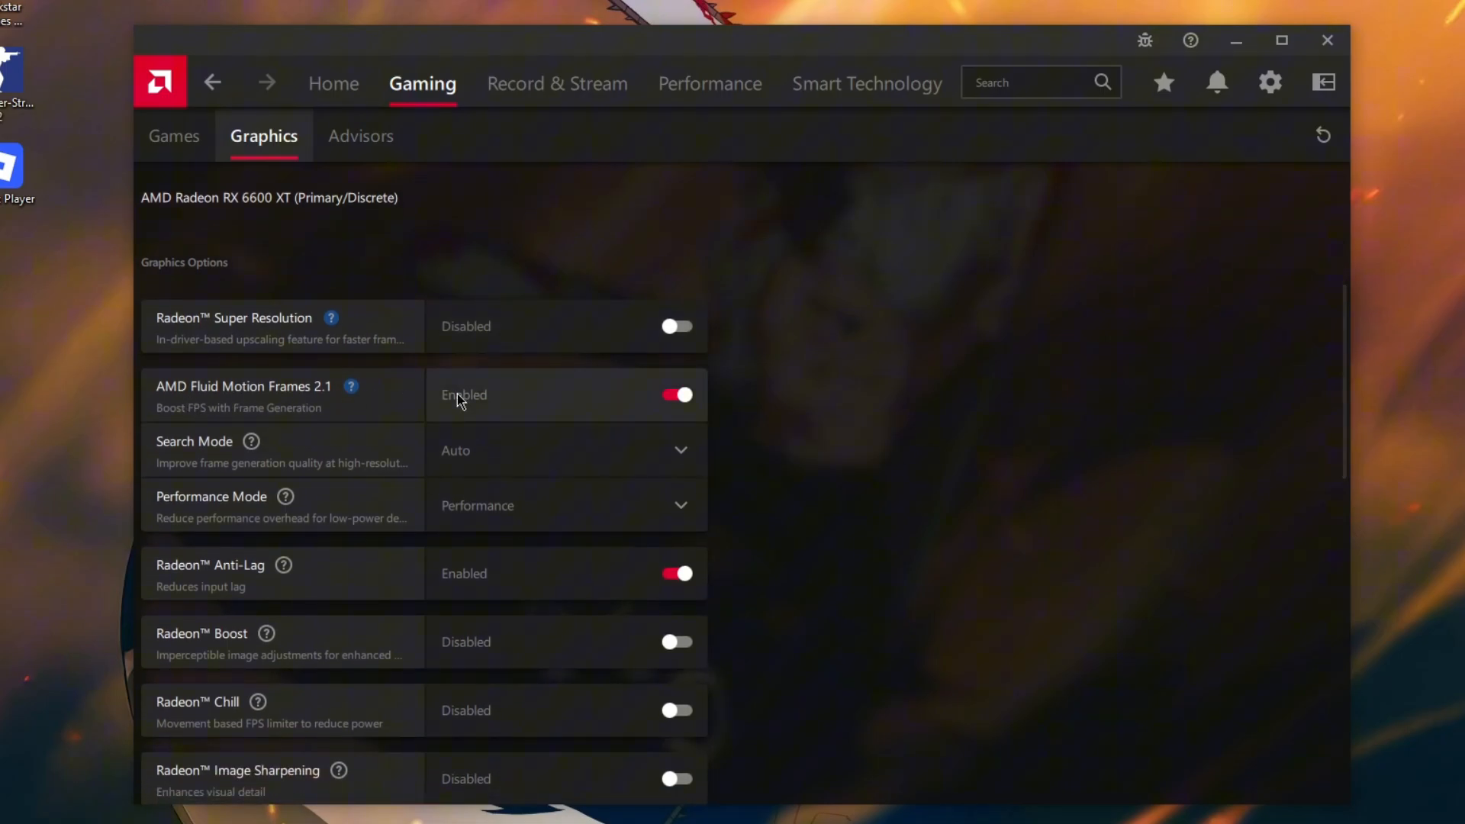
Step: Scroll through the Graphics options for the Radeon RX 6600 XT to reach Anti-Aliasing Level
scroll("down", 3)
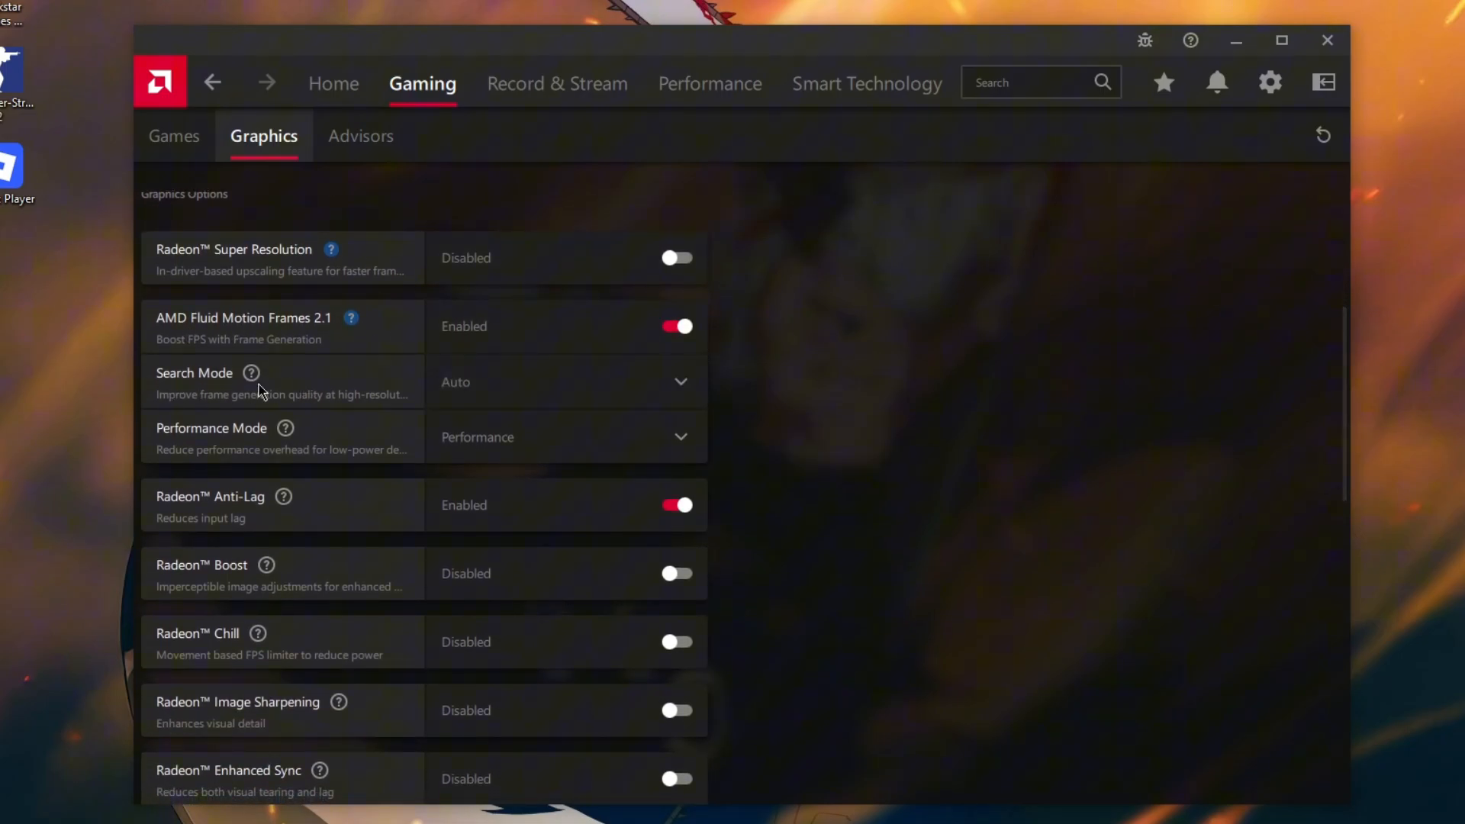
scroll("down", 3)
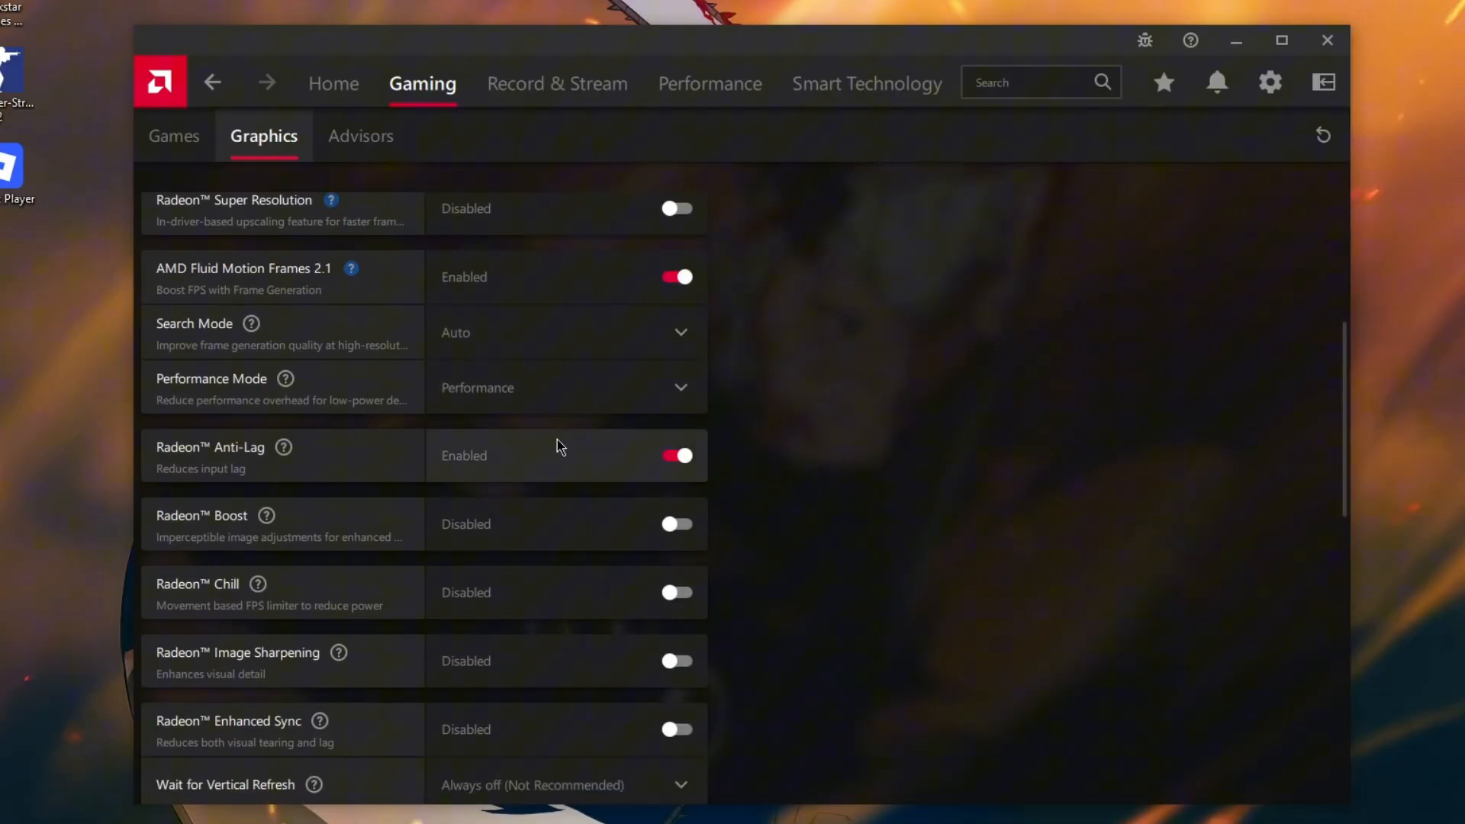
scroll("down", 3)
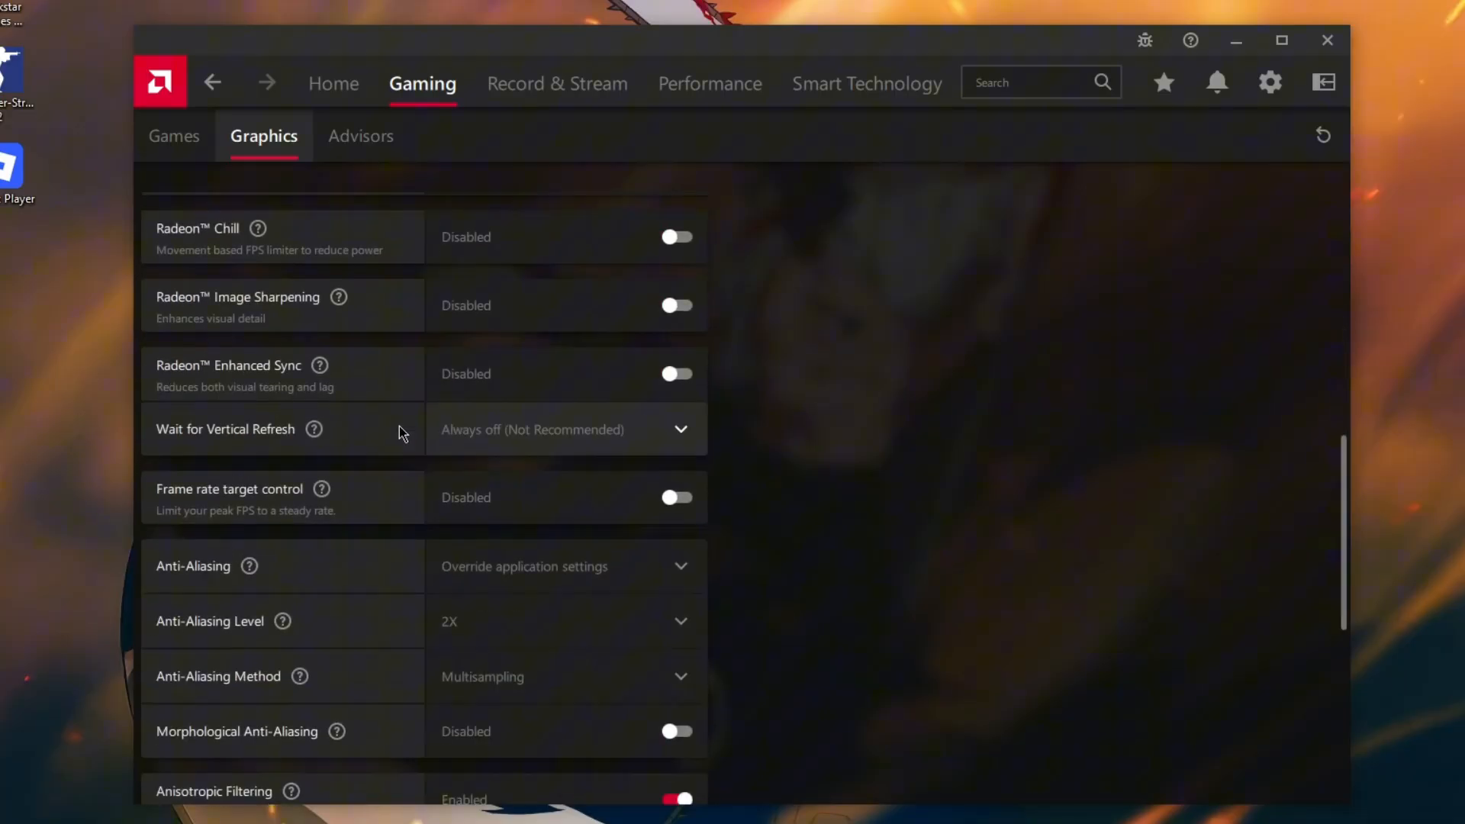
scroll("up", 3)
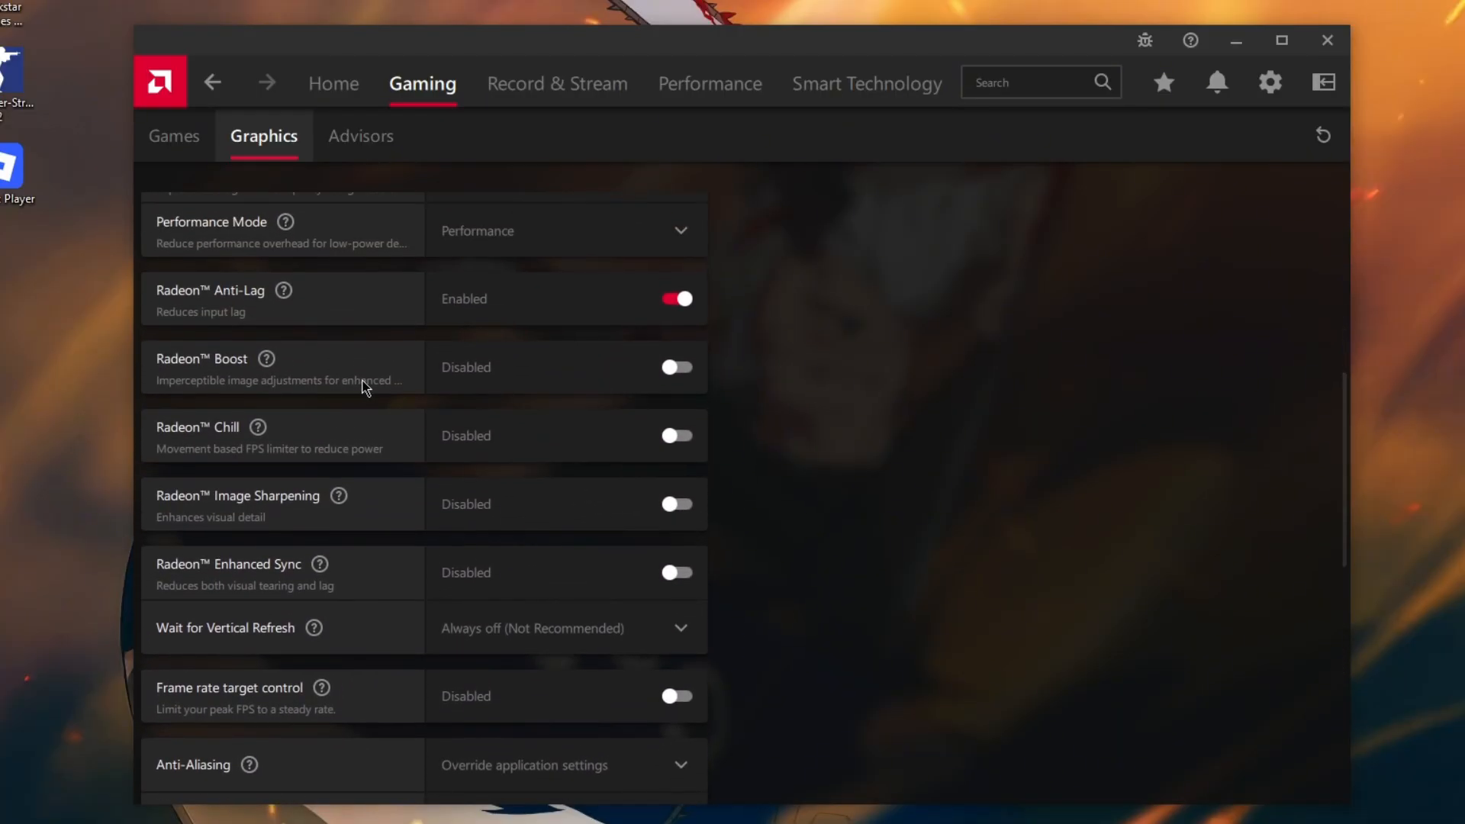
mouse_move(379, 506)
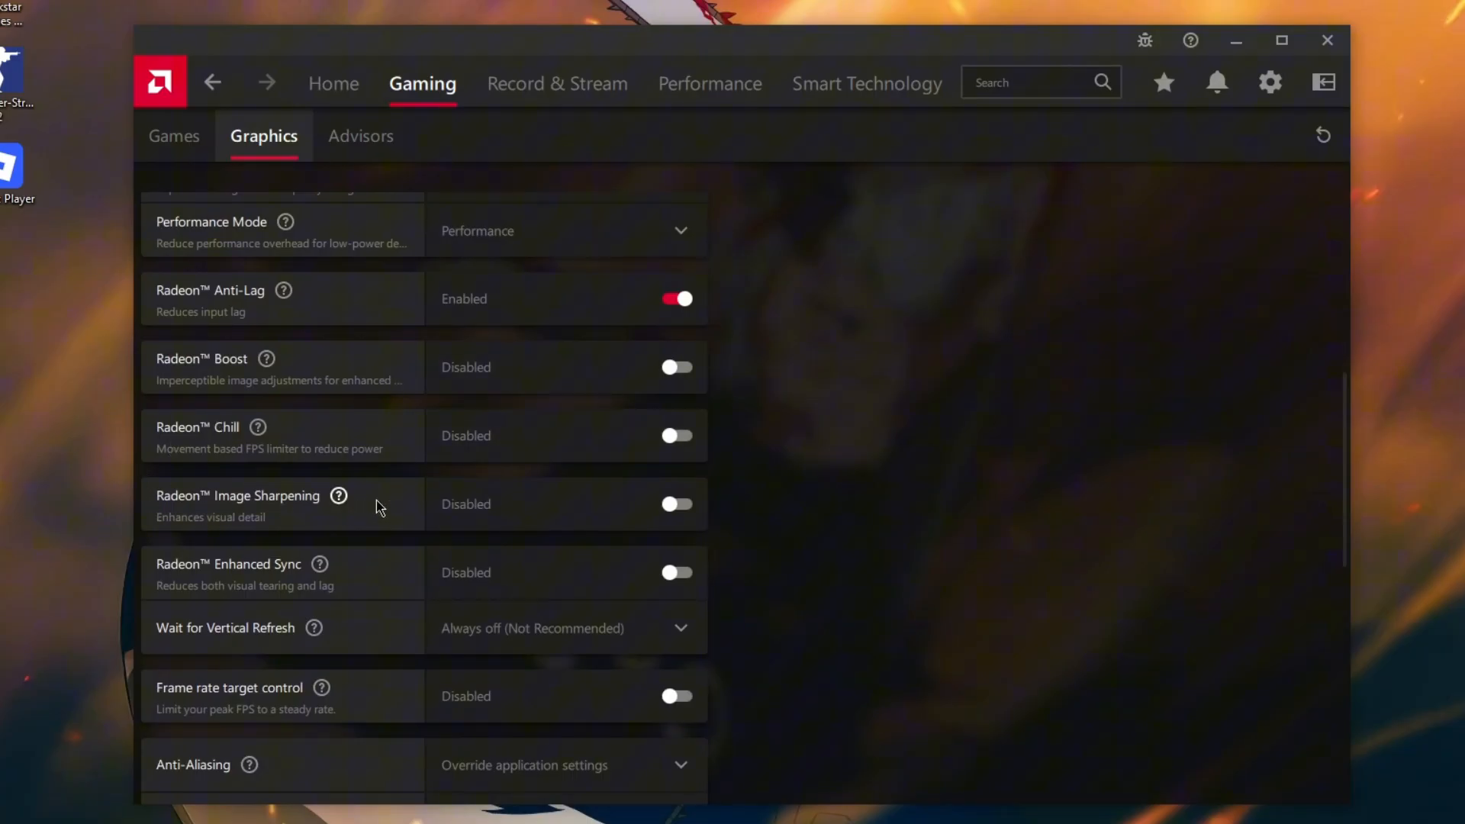
scroll("down", 3)
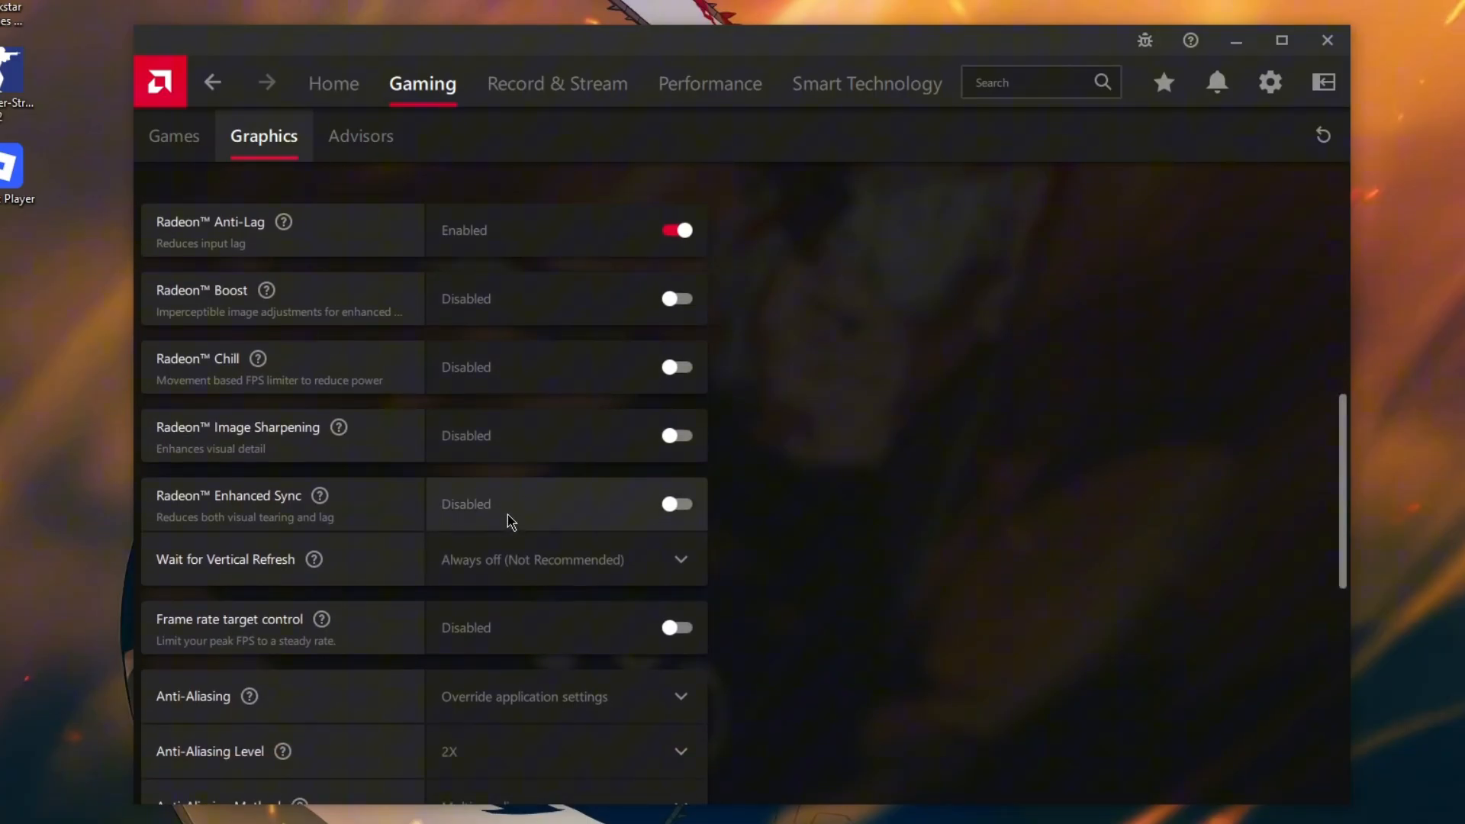
mouse_move(459, 516)
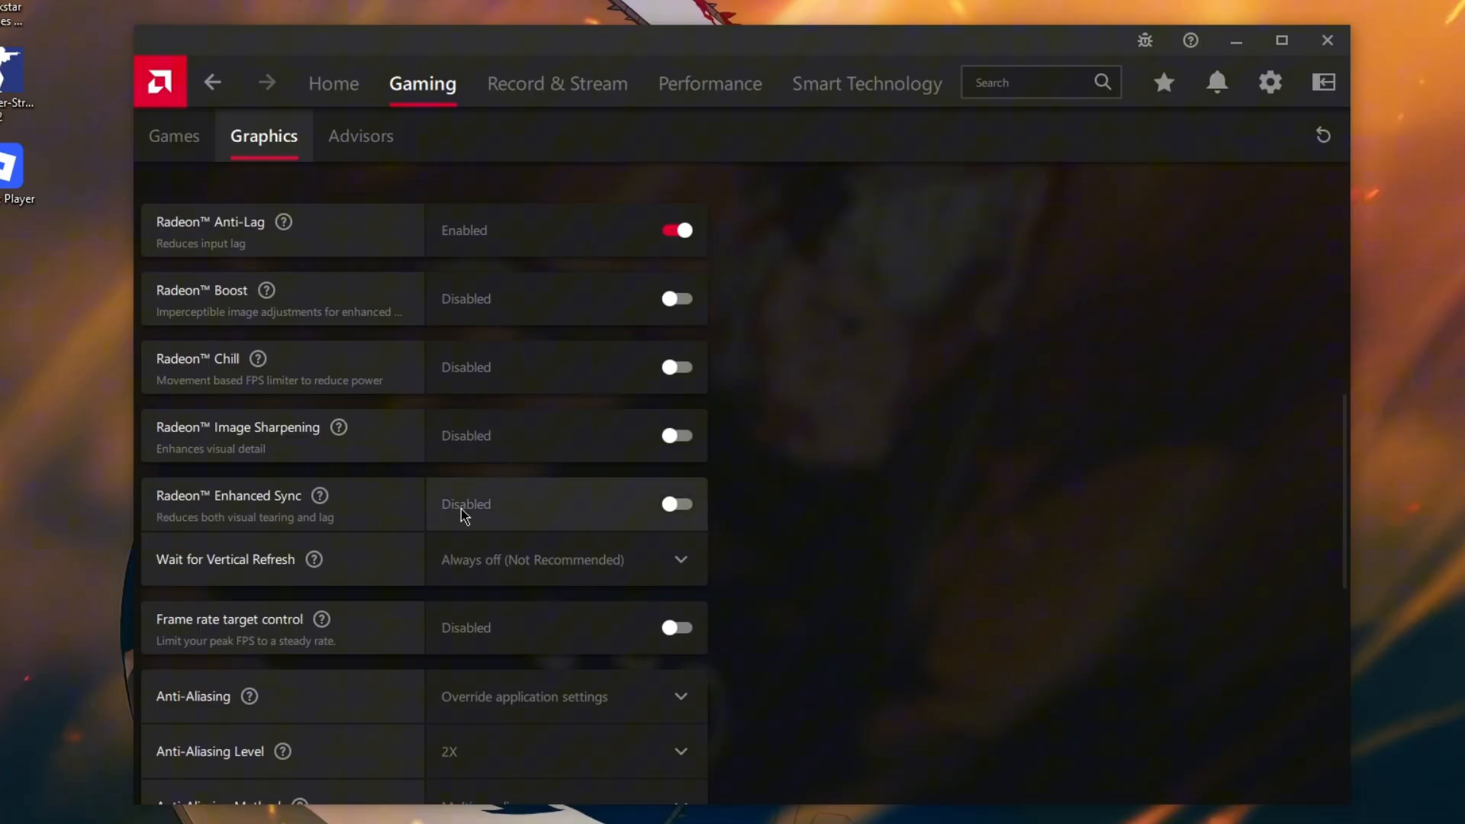
scroll("down", 3)
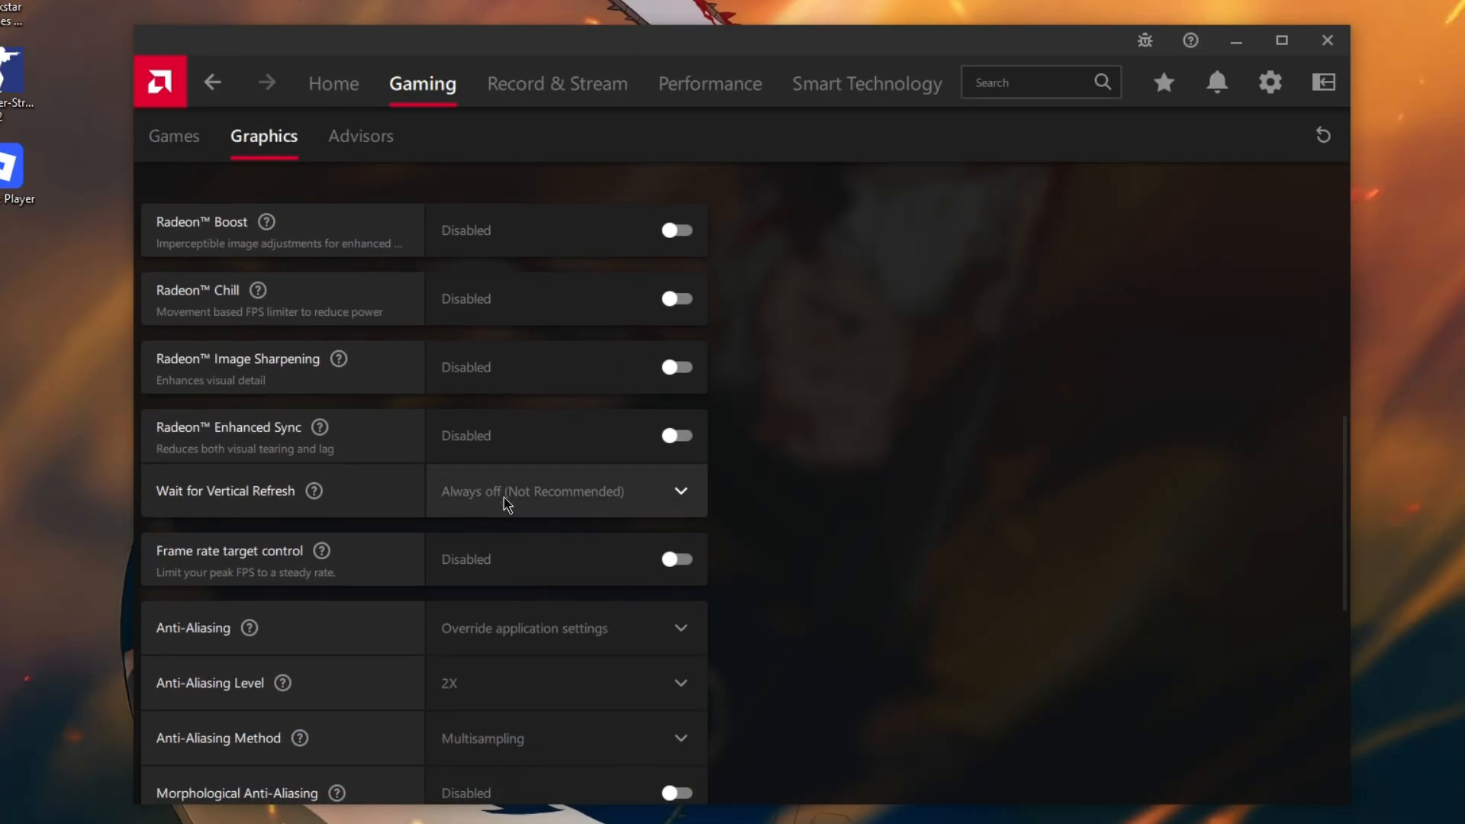
scroll("down", 3)
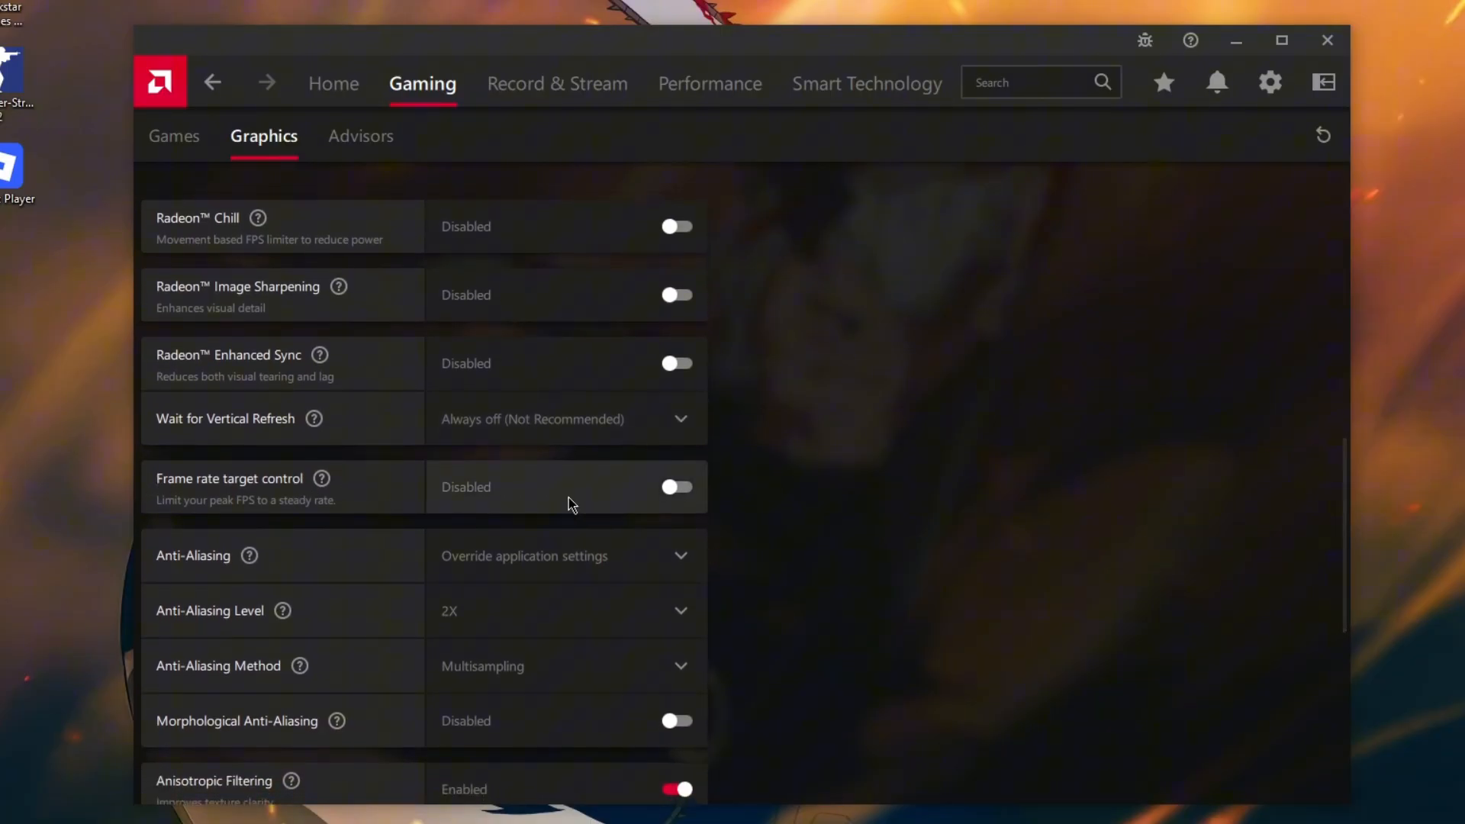
Step: Keep Anti-Aliasing Level at 2X and review the remaining graphics options
left_click(565, 556)
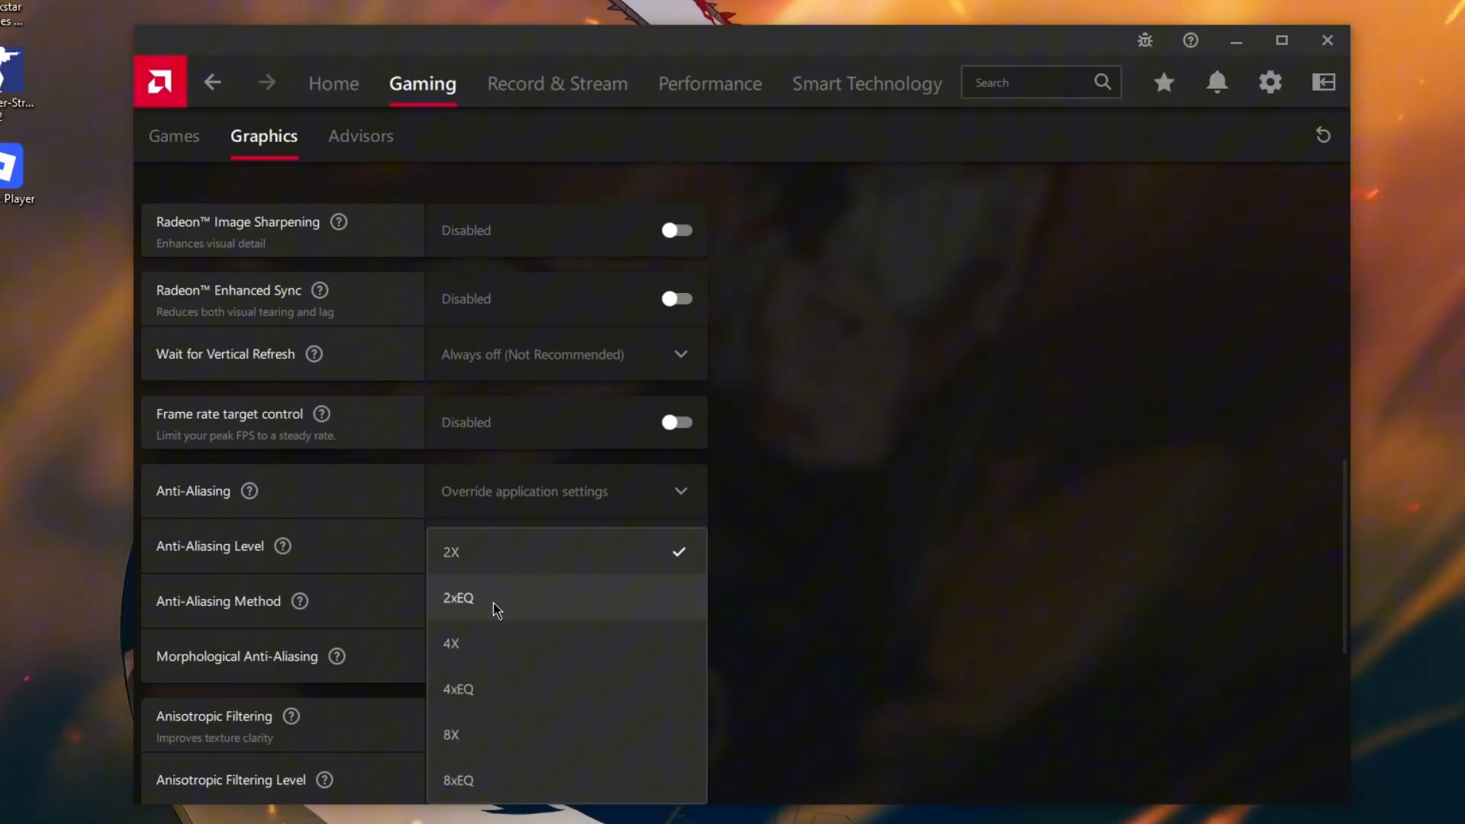
left_click(452, 552)
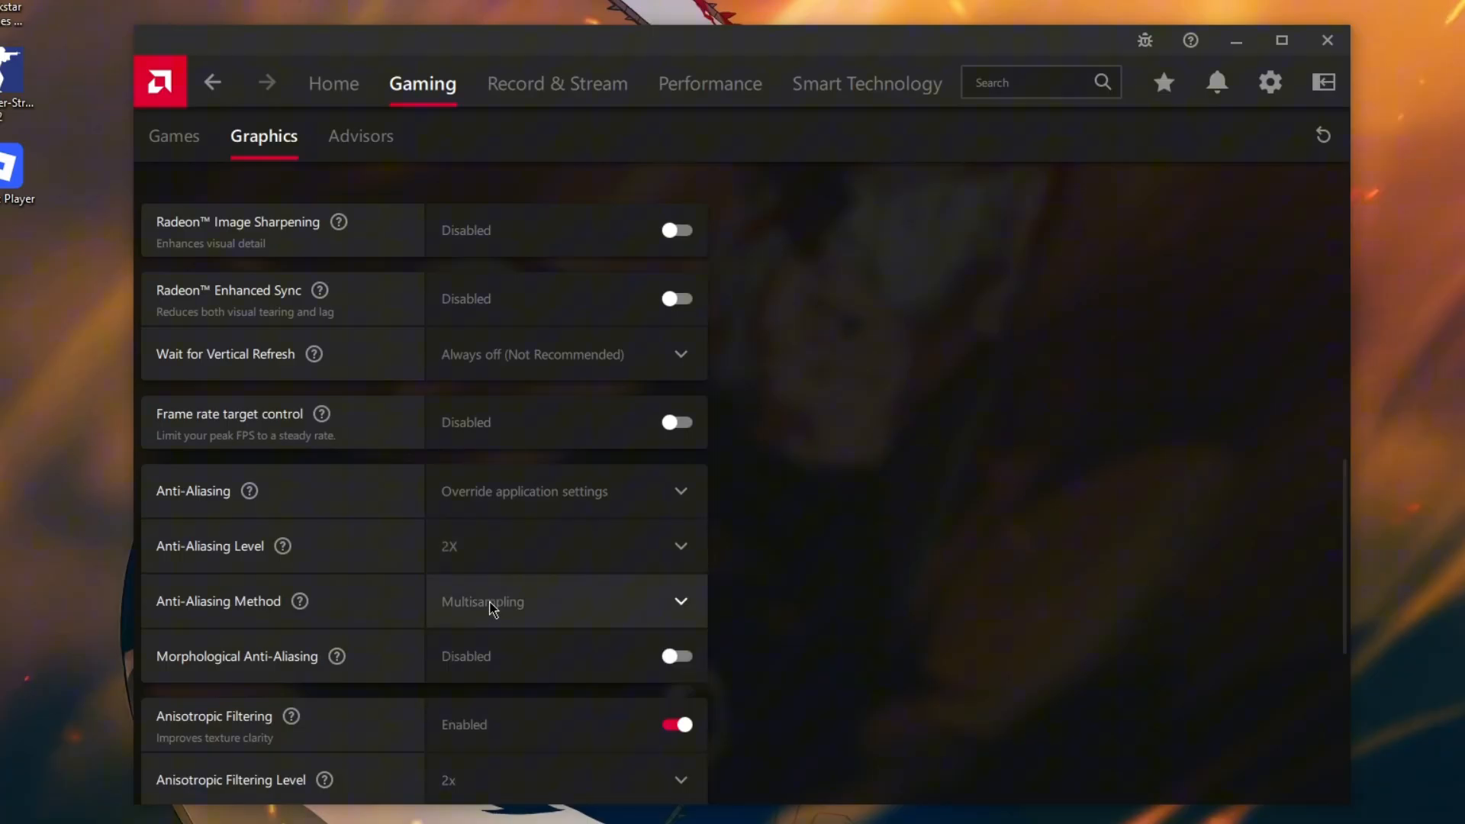
mouse_move(294, 664)
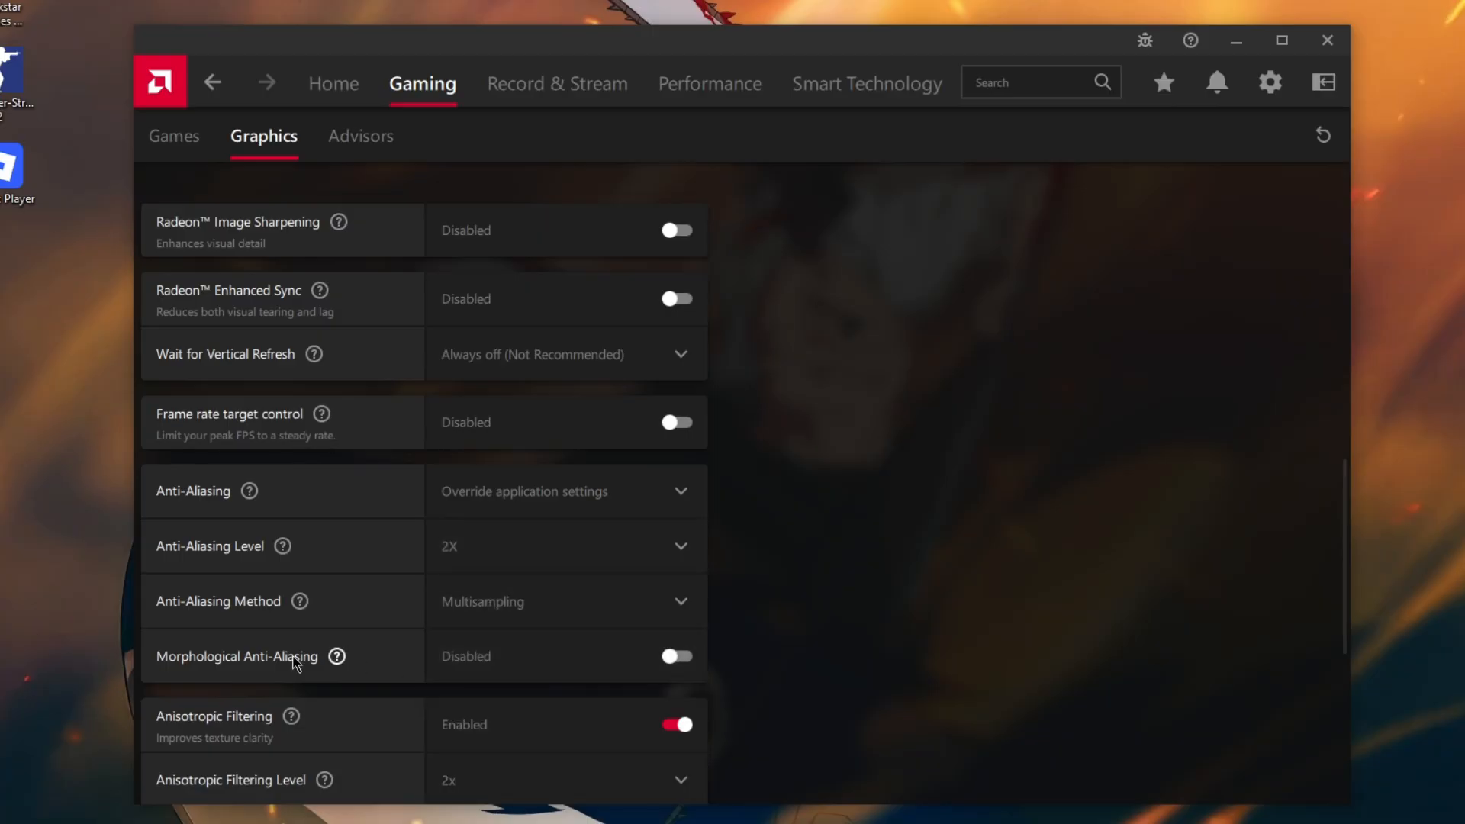
scroll("down", 3)
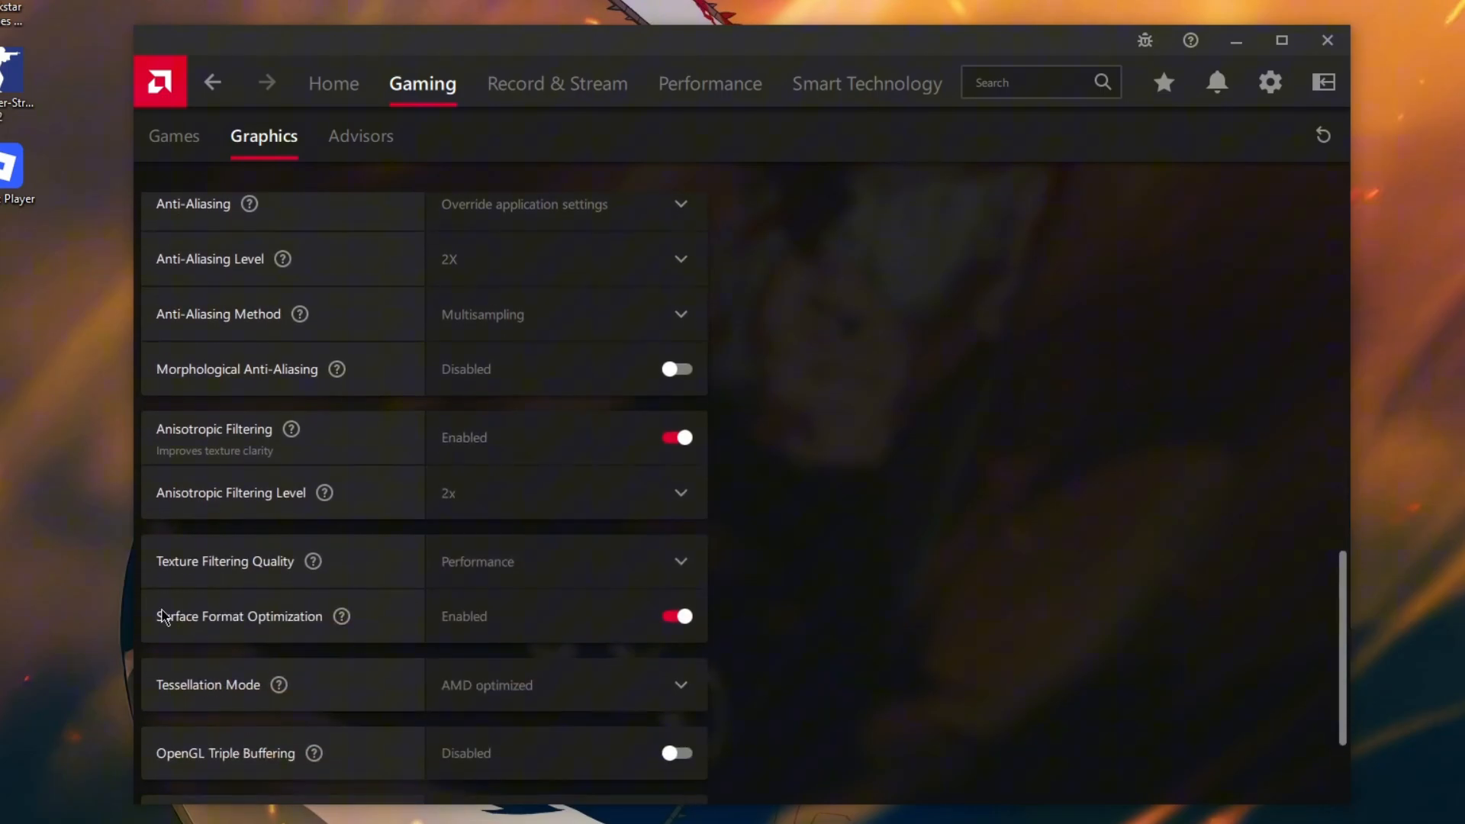
scroll("down", 3)
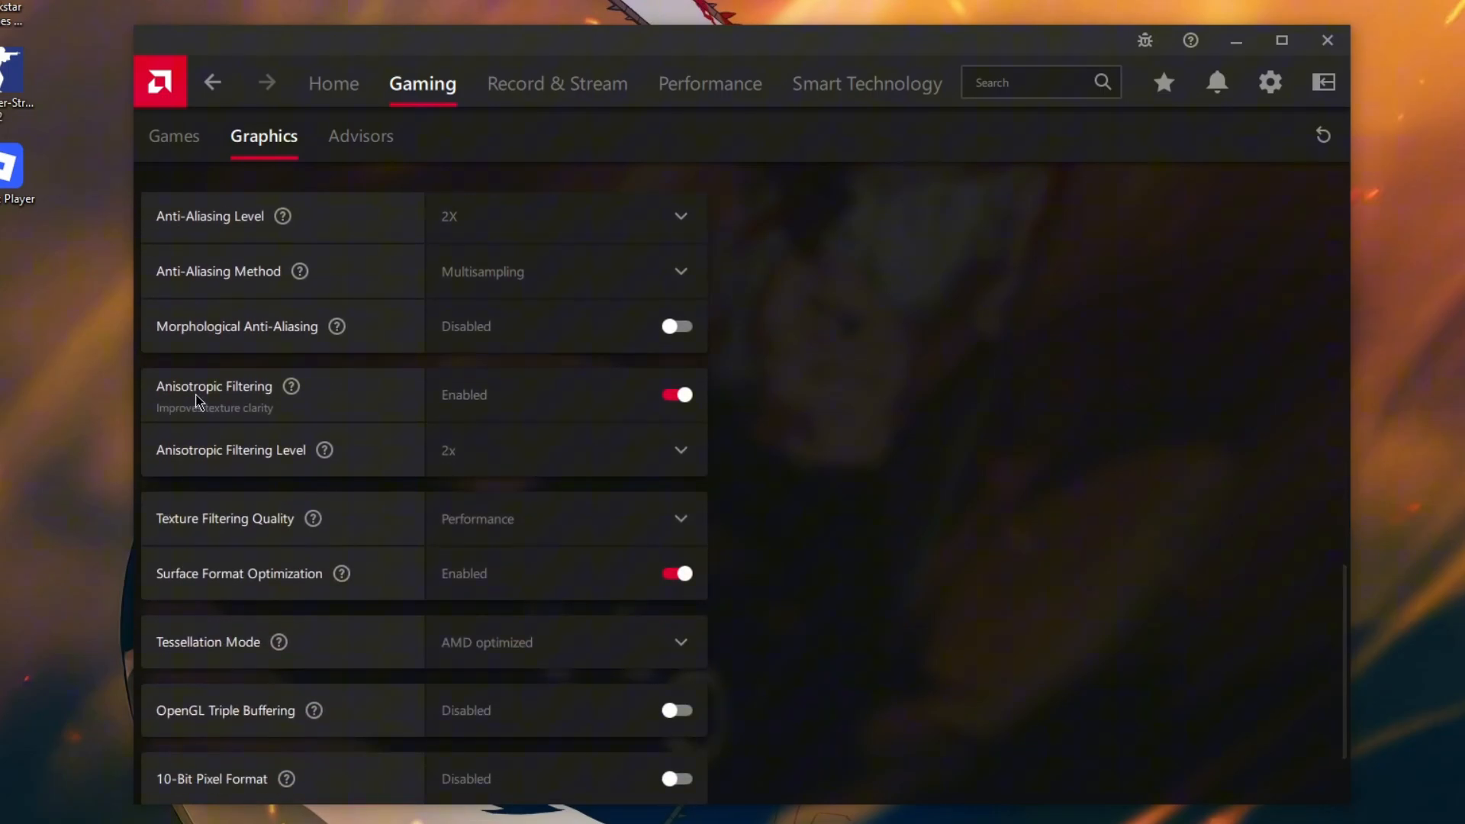
mouse_move(271, 466)
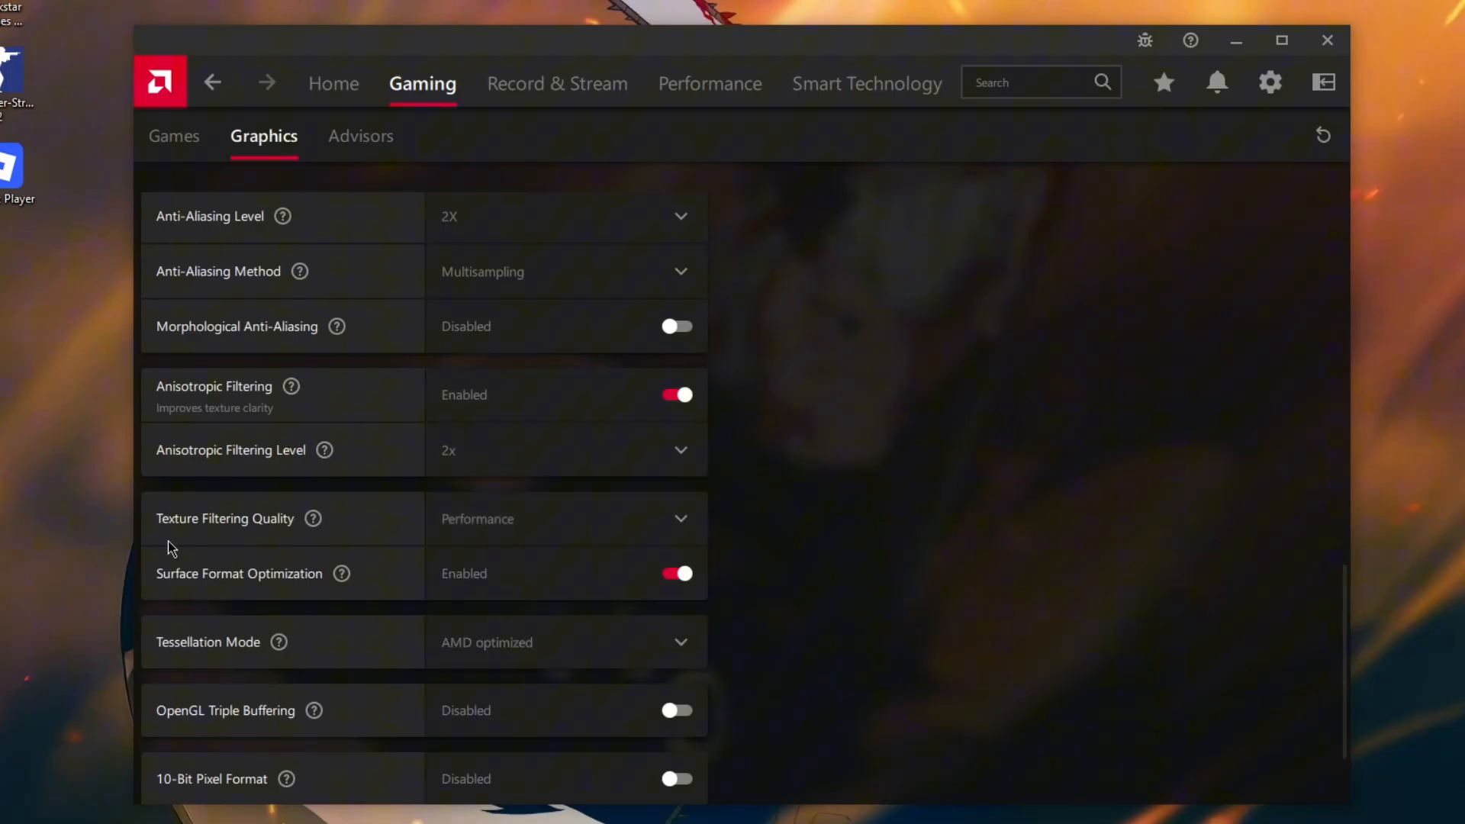
mouse_move(363, 577)
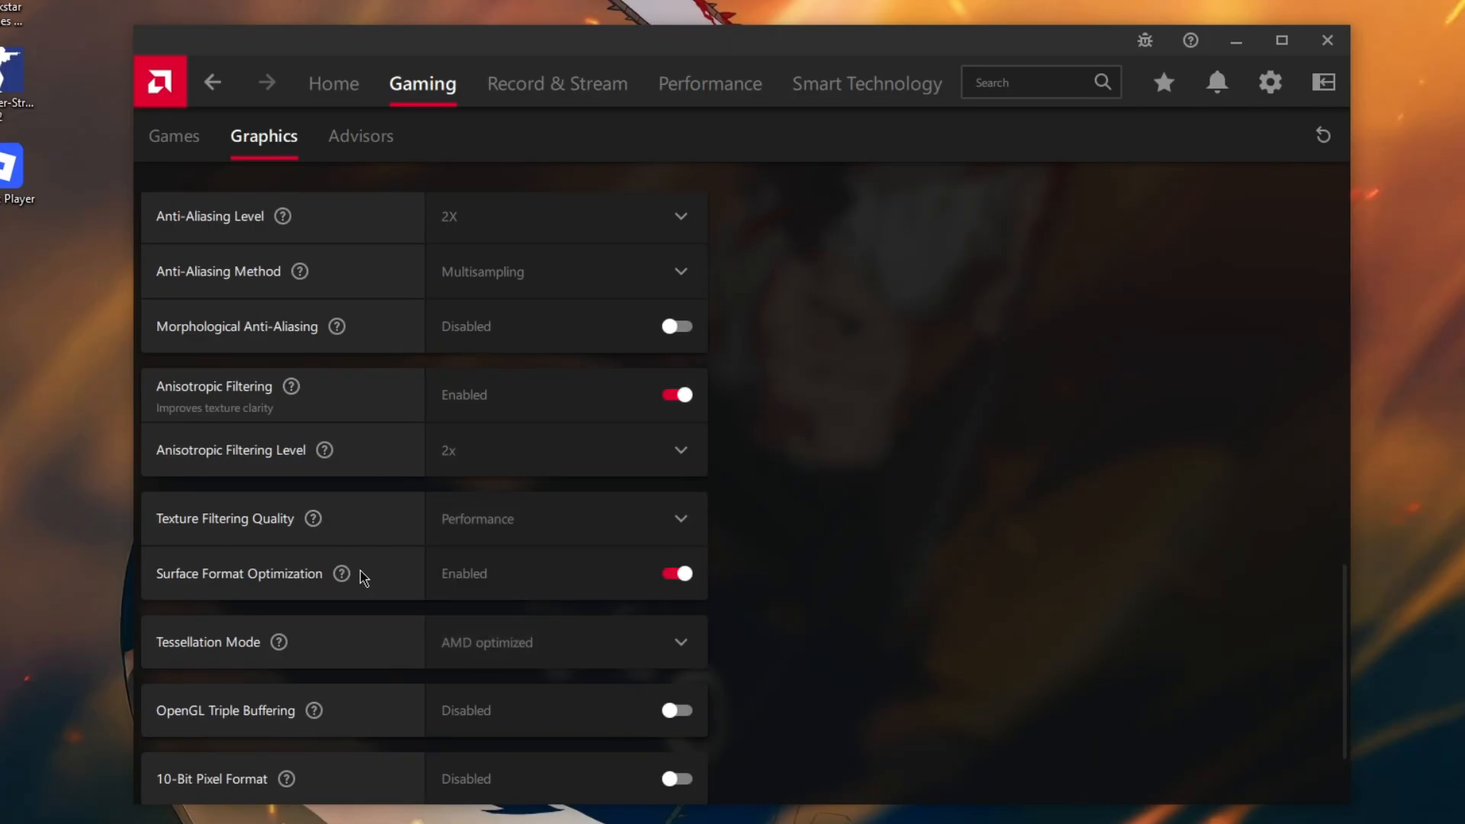
scroll("down", 3)
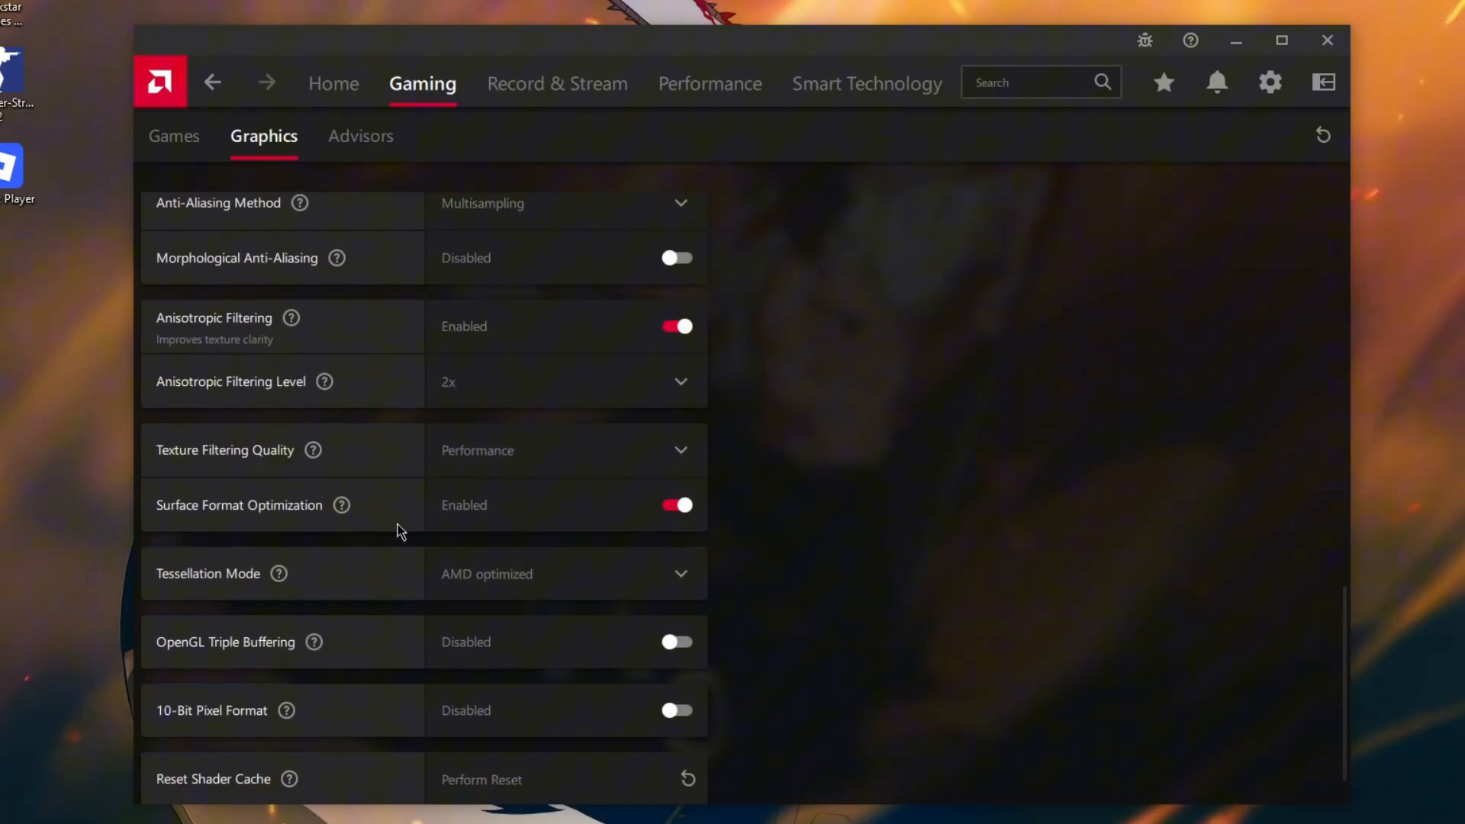
mouse_move(383, 546)
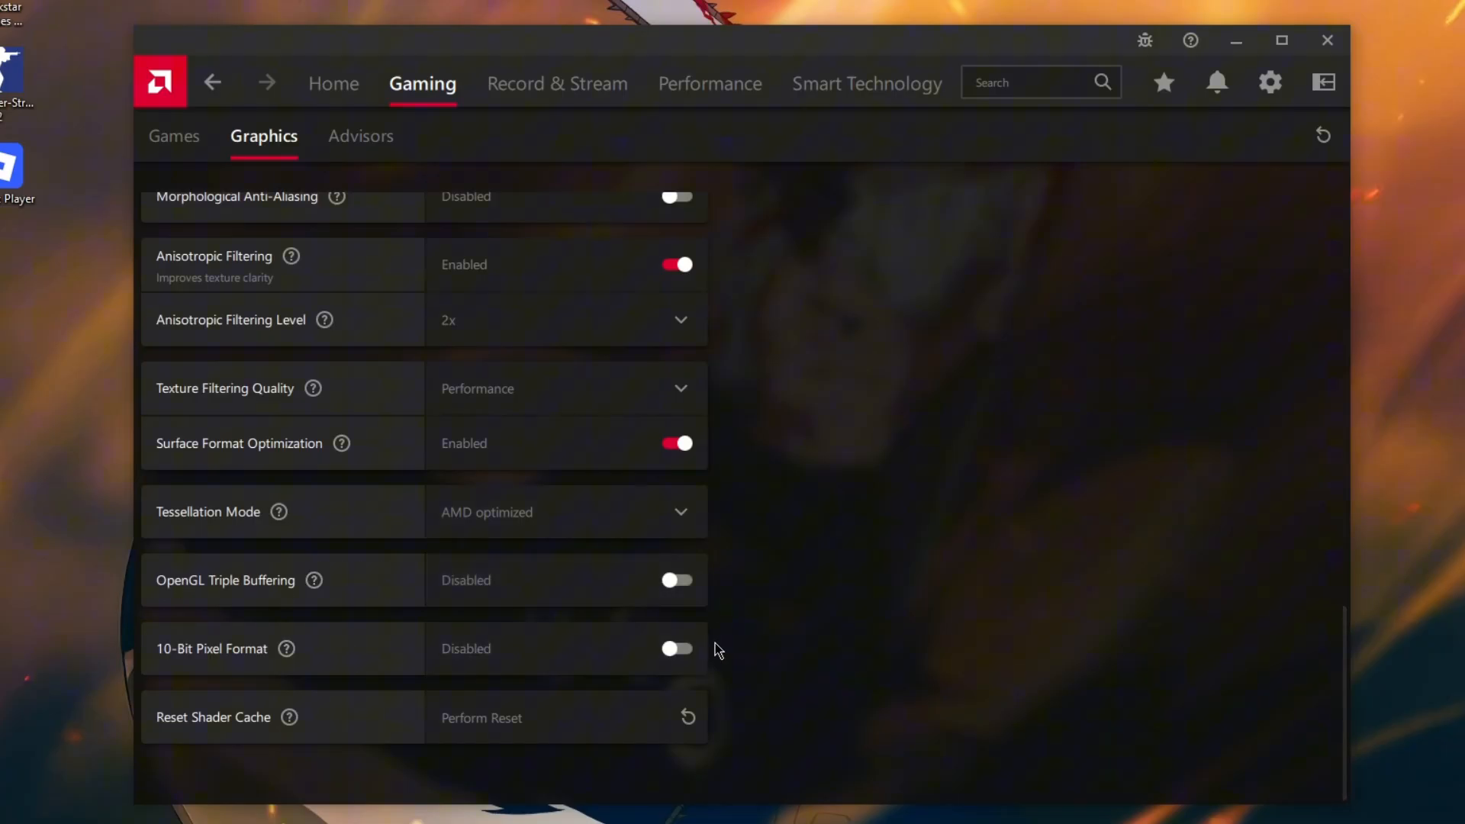
scroll("up", 3)
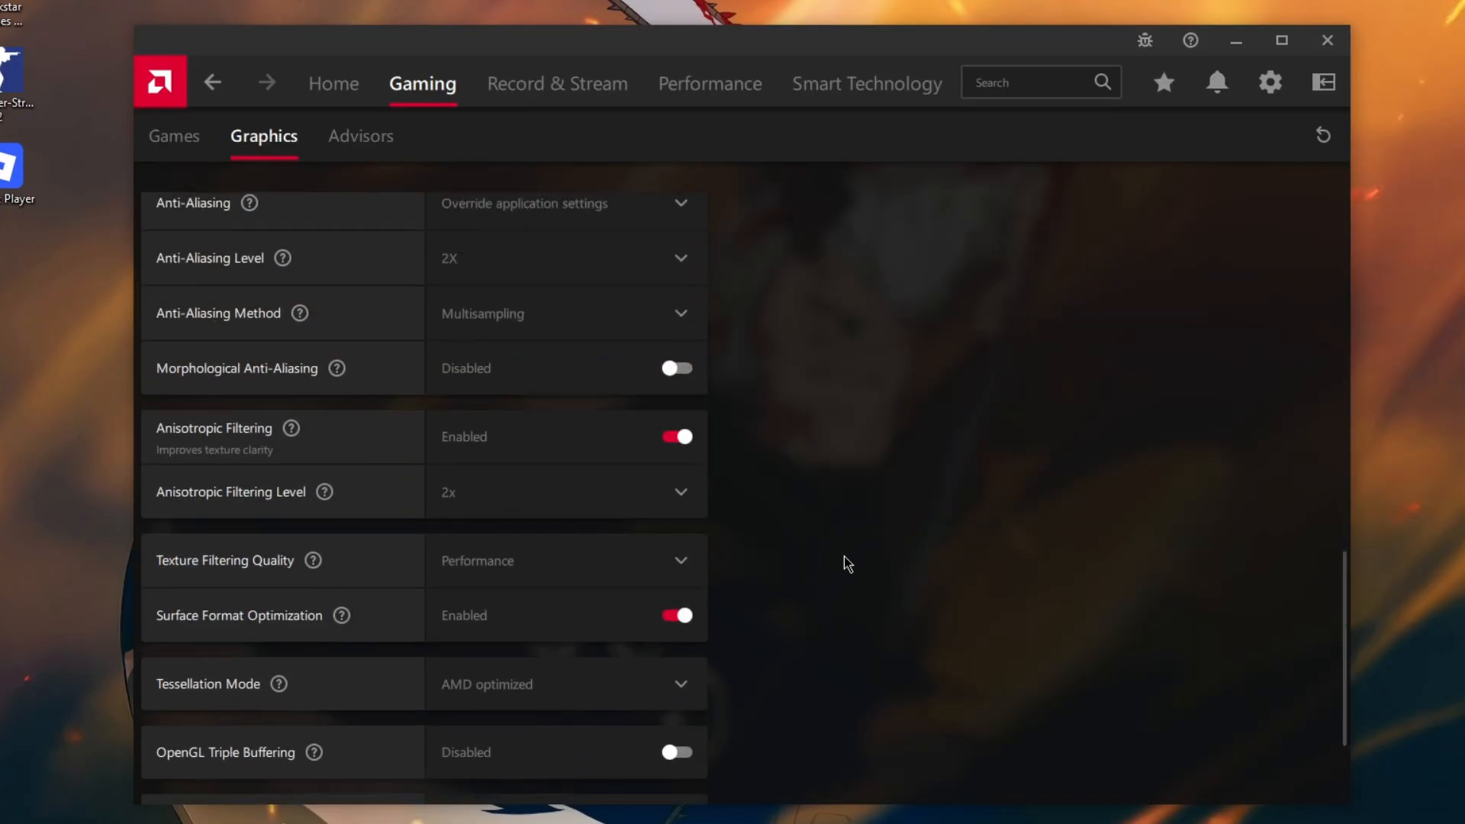
Step: Show the Record & Stream settings page with streaming accounts and recording options
left_click(359, 136)
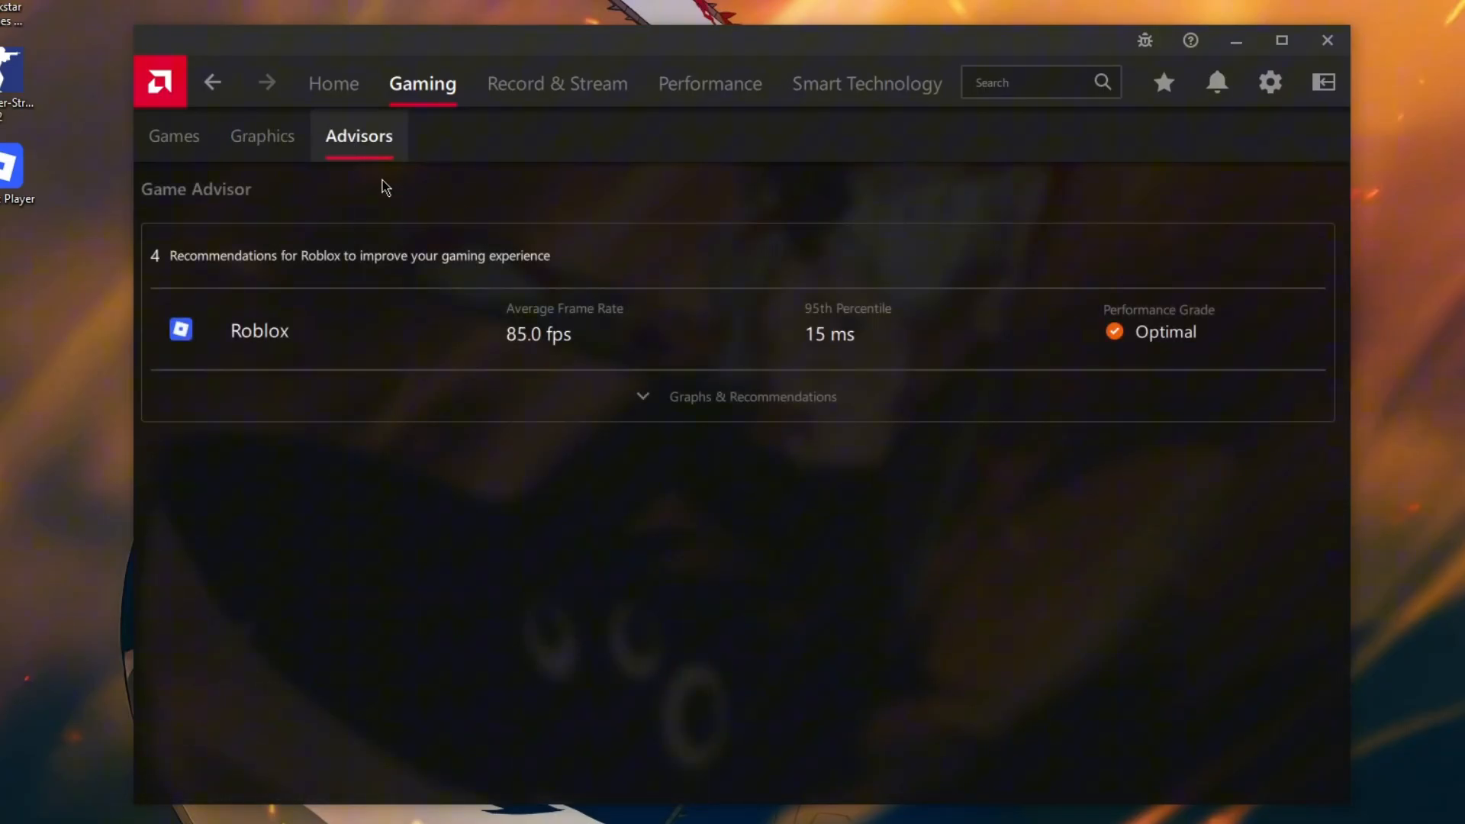
left_click(556, 83)
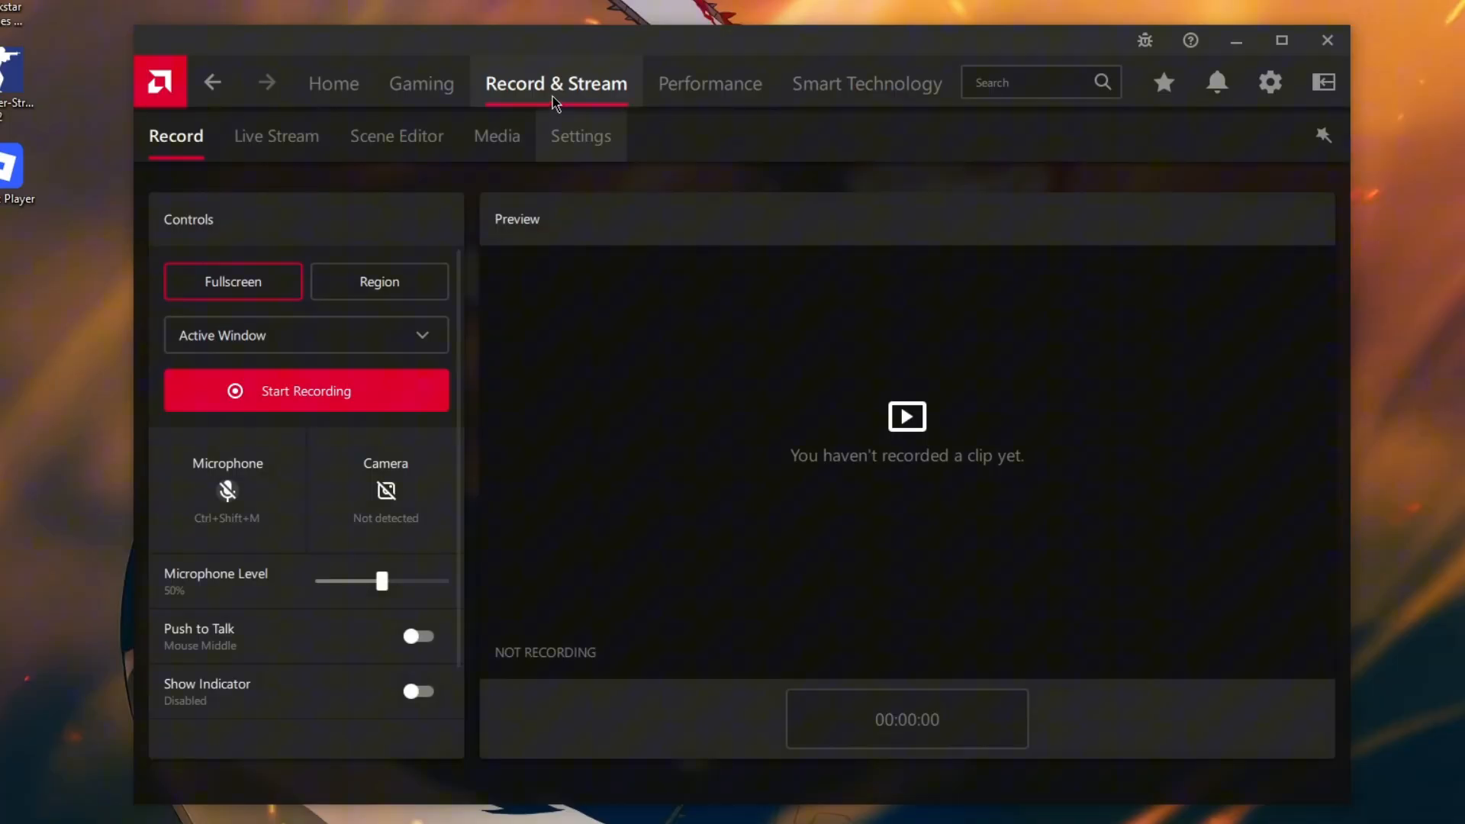
left_click(579, 136)
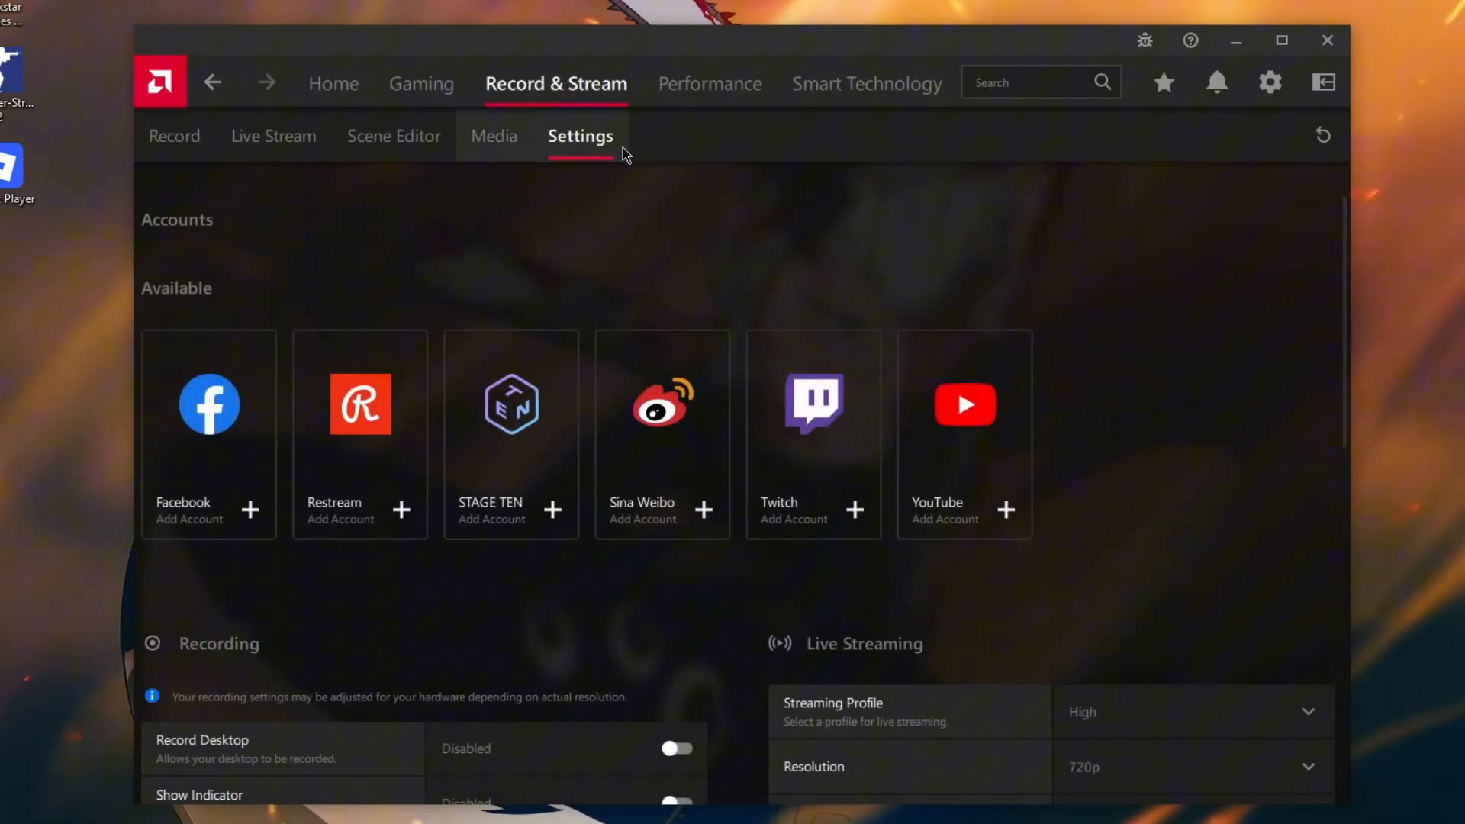
scroll("down", 3)
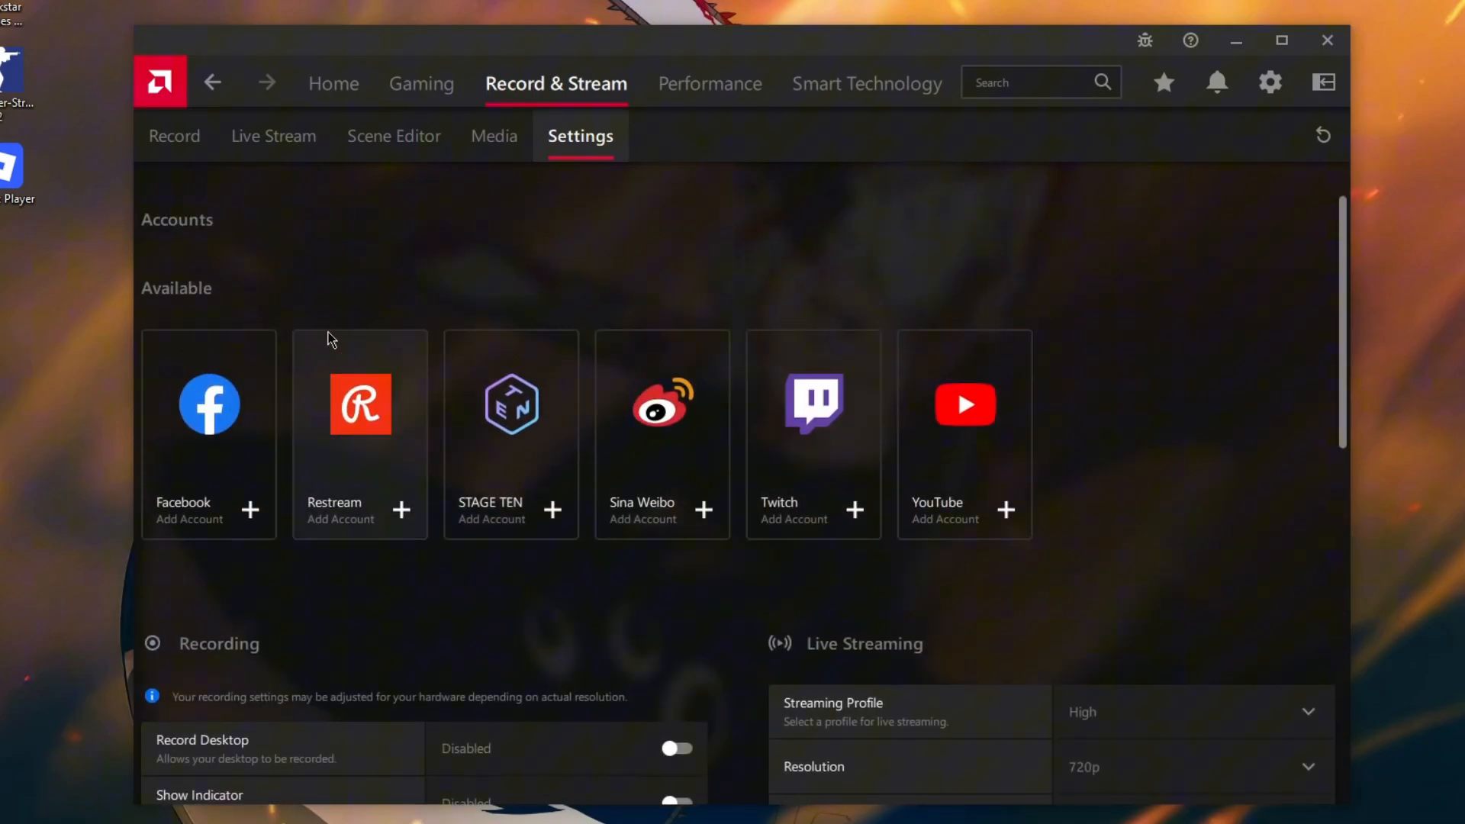
mouse_move(738, 360)
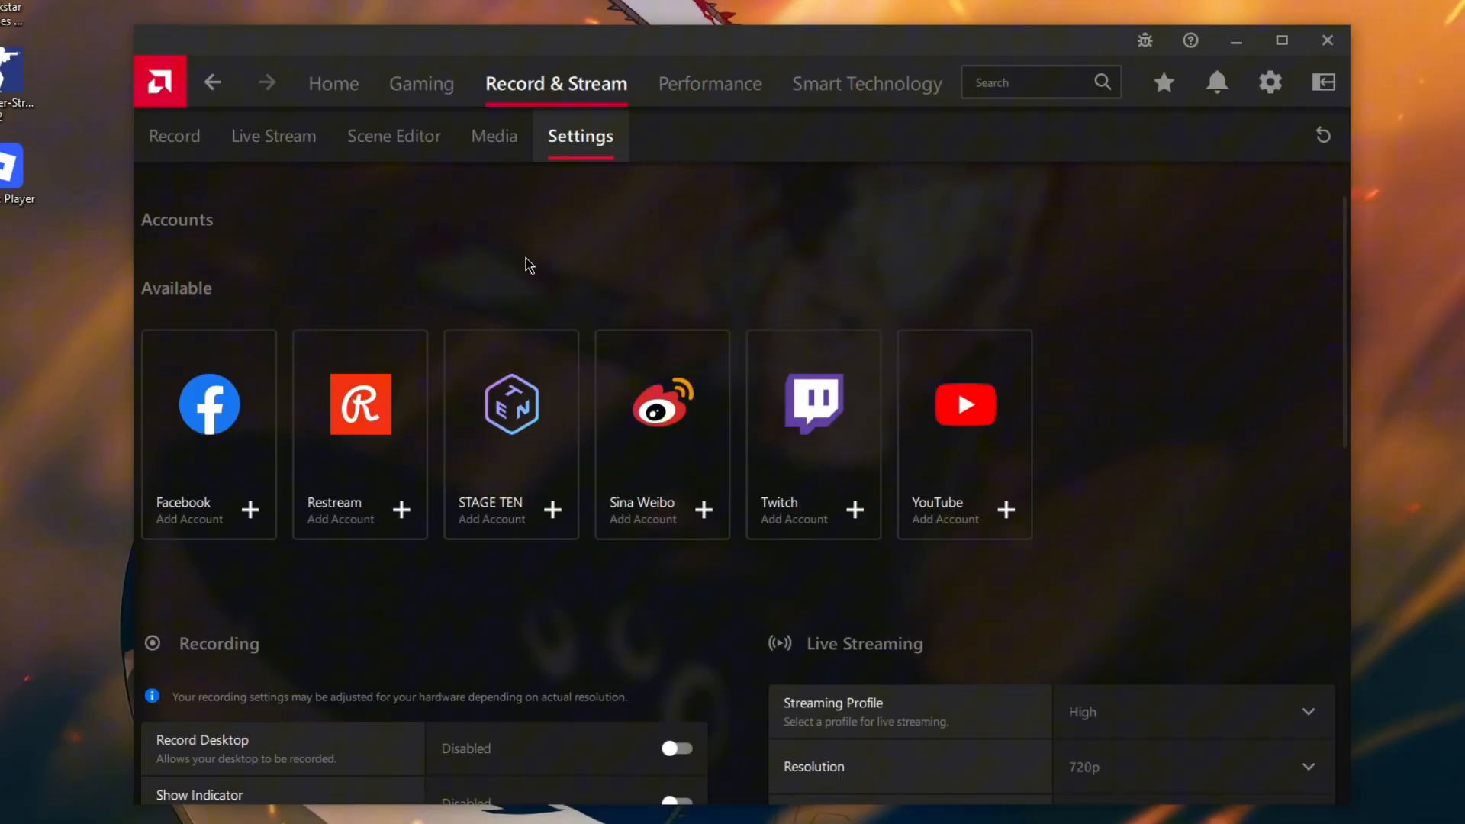
mouse_move(581, 258)
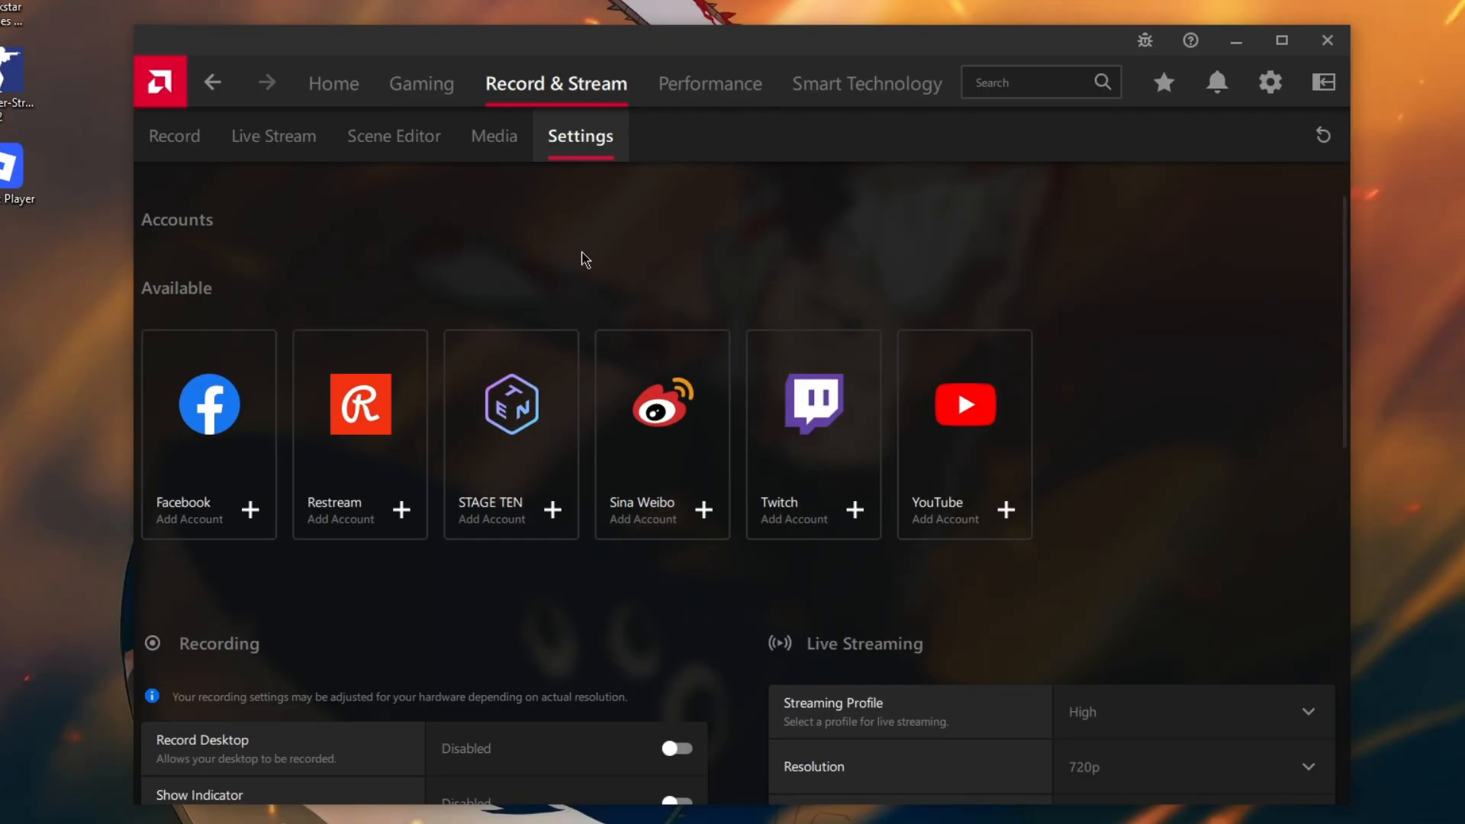
mouse_move(580, 241)
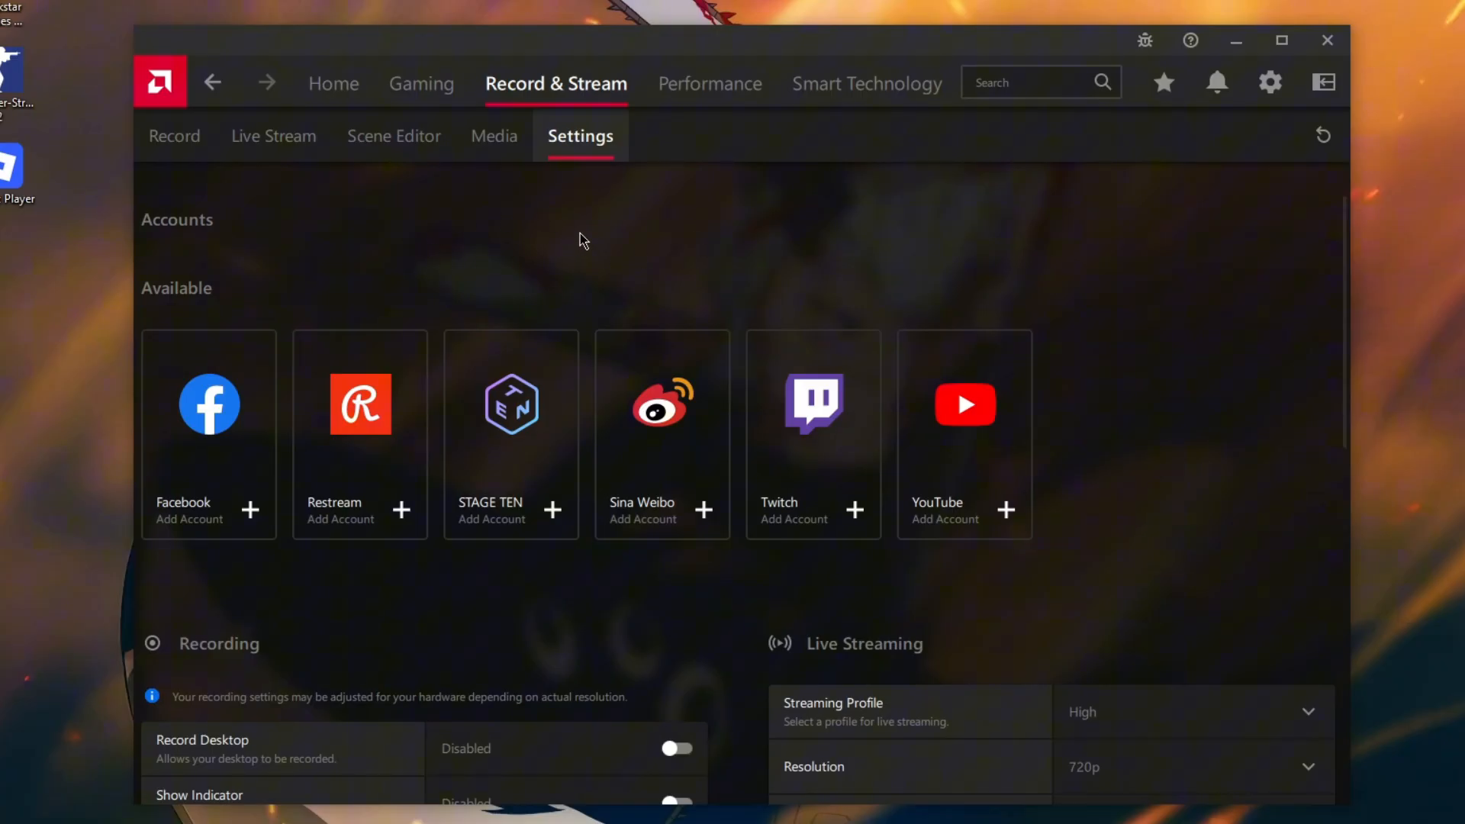
mouse_move(549, 269)
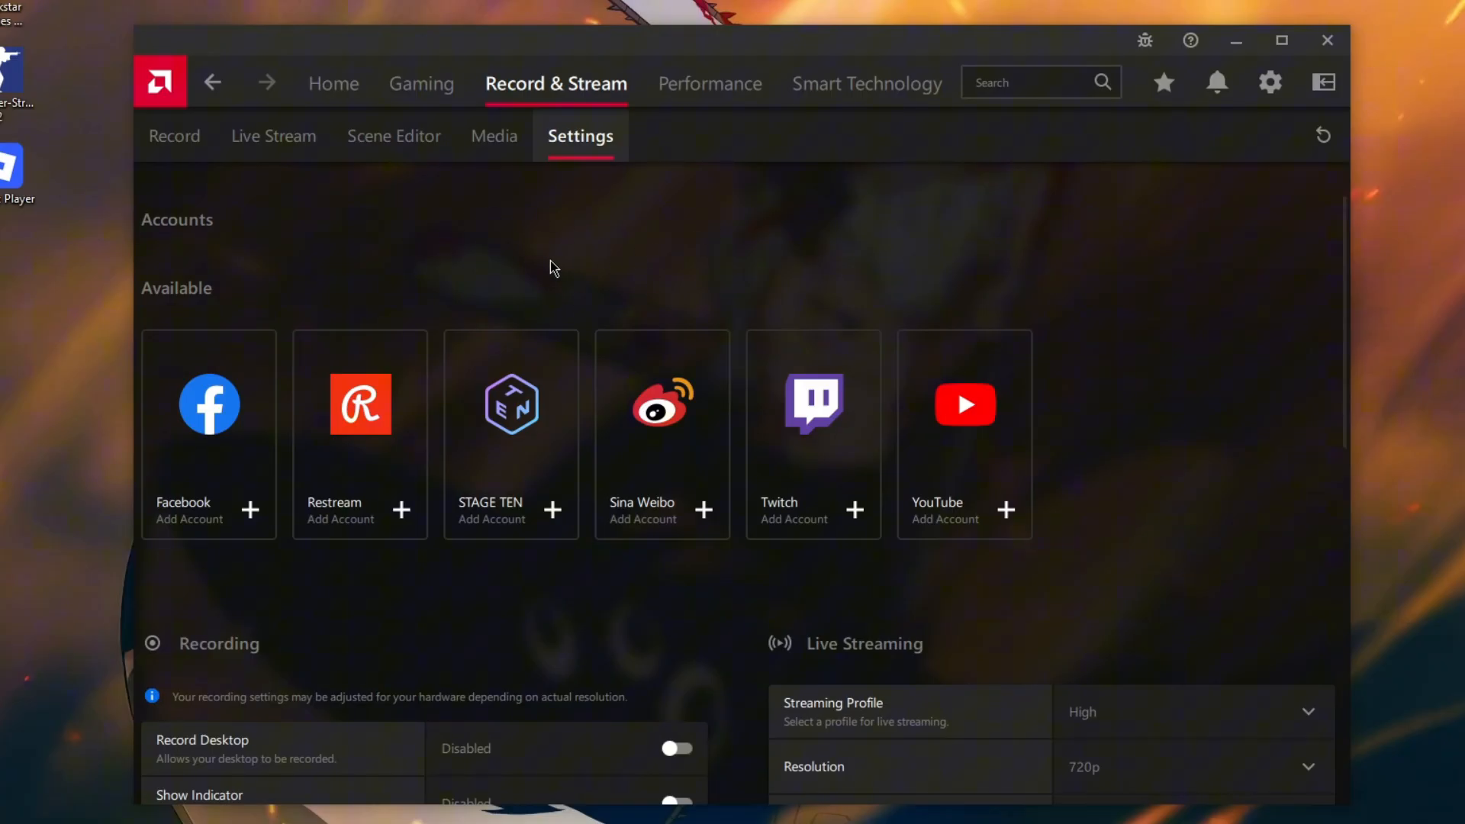
Step: Show the Performance metrics settings with 60-second graphing duration and logging location
left_click(710, 82)
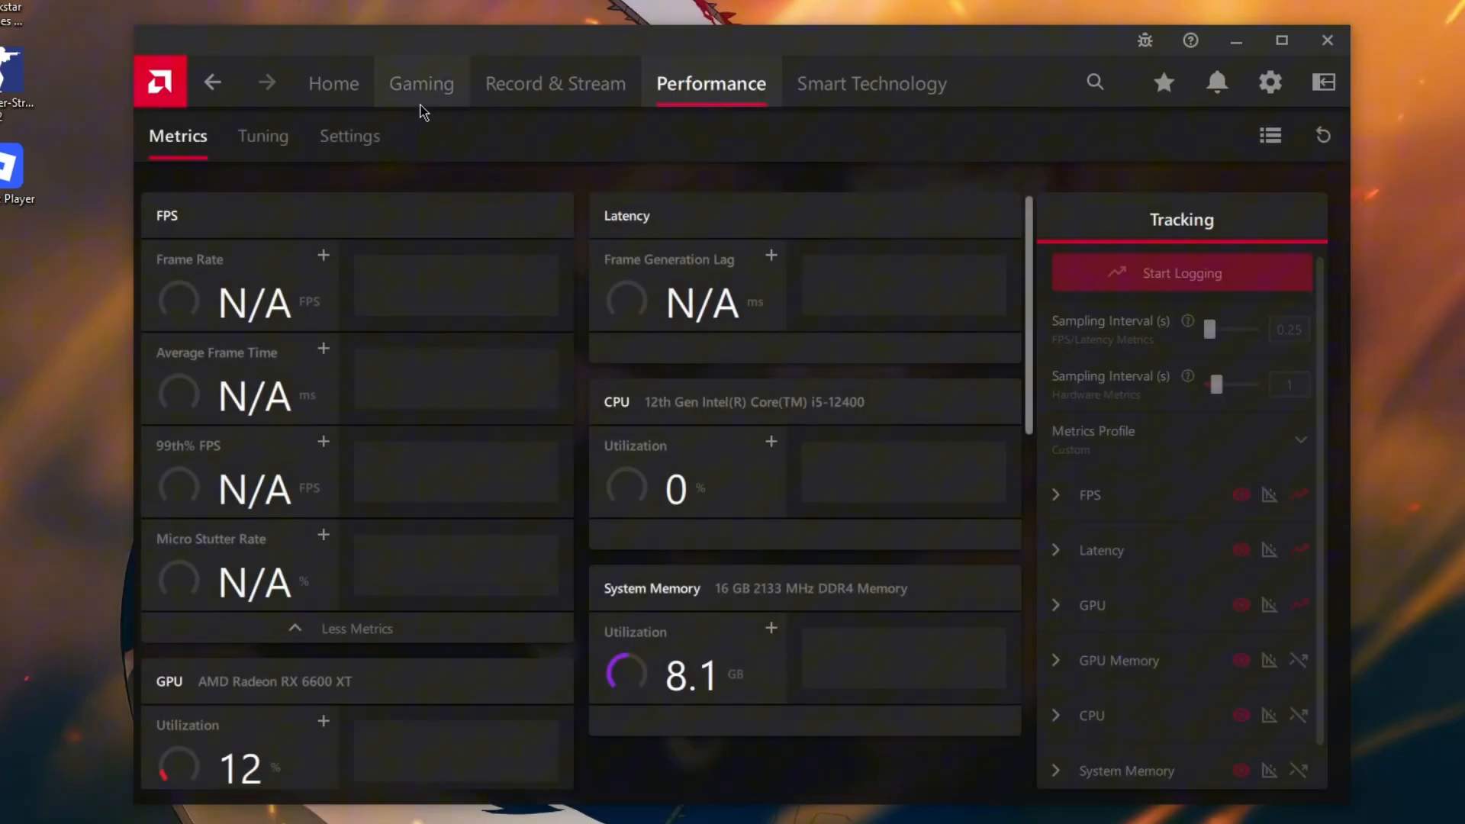
left_click(261, 135)
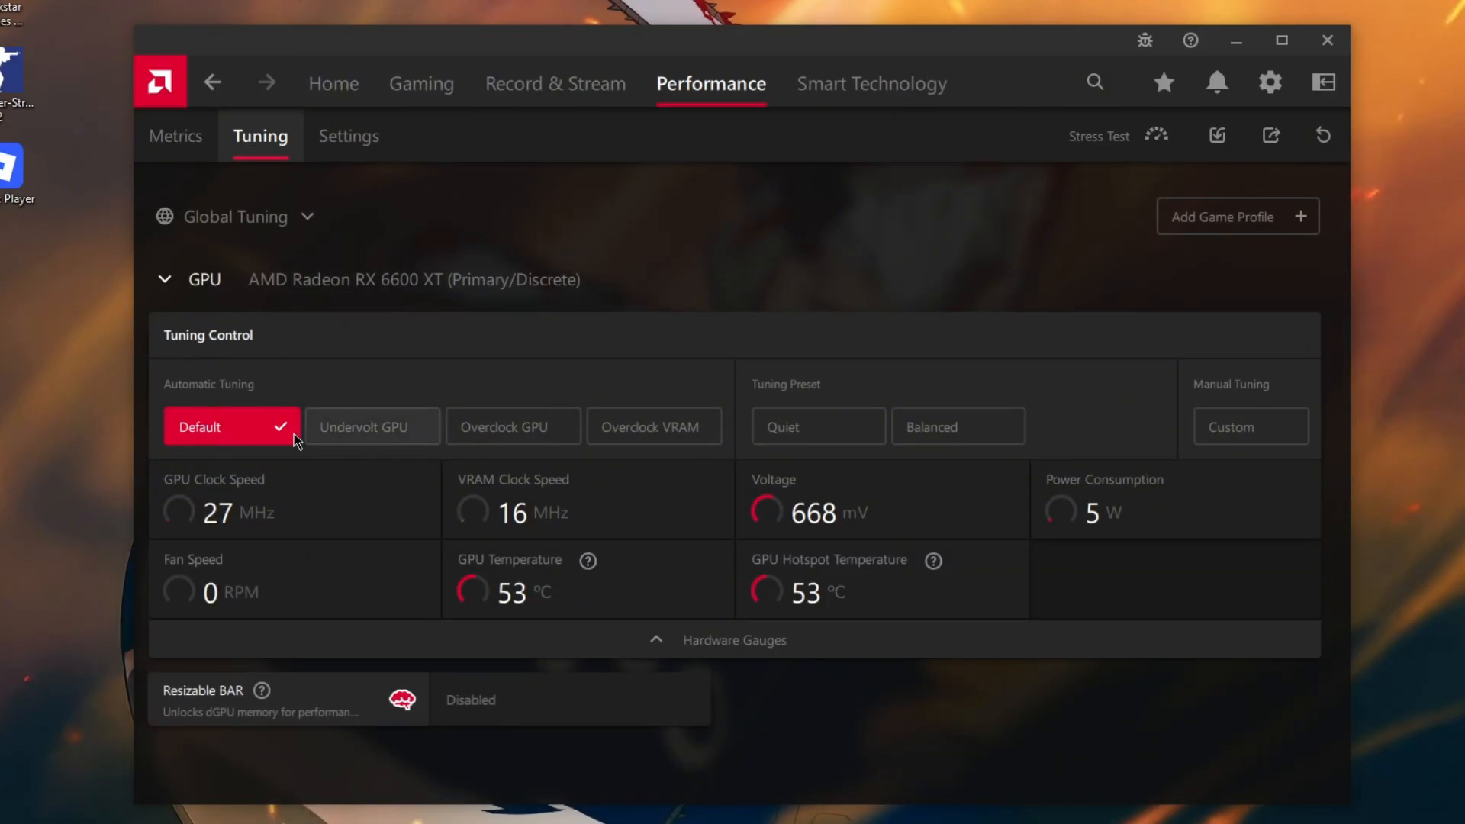
left_click(348, 136)
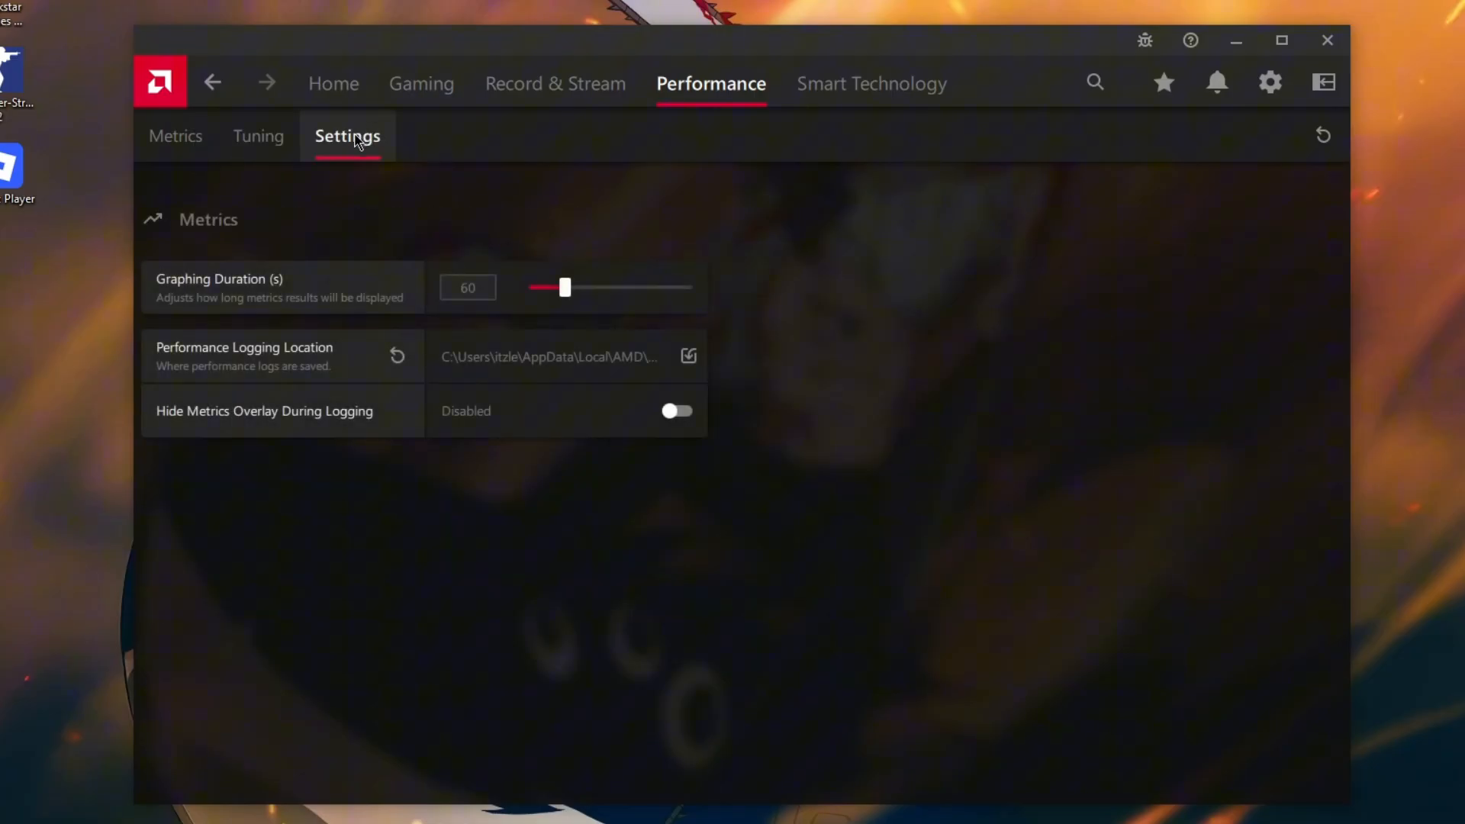
mouse_move(869, 82)
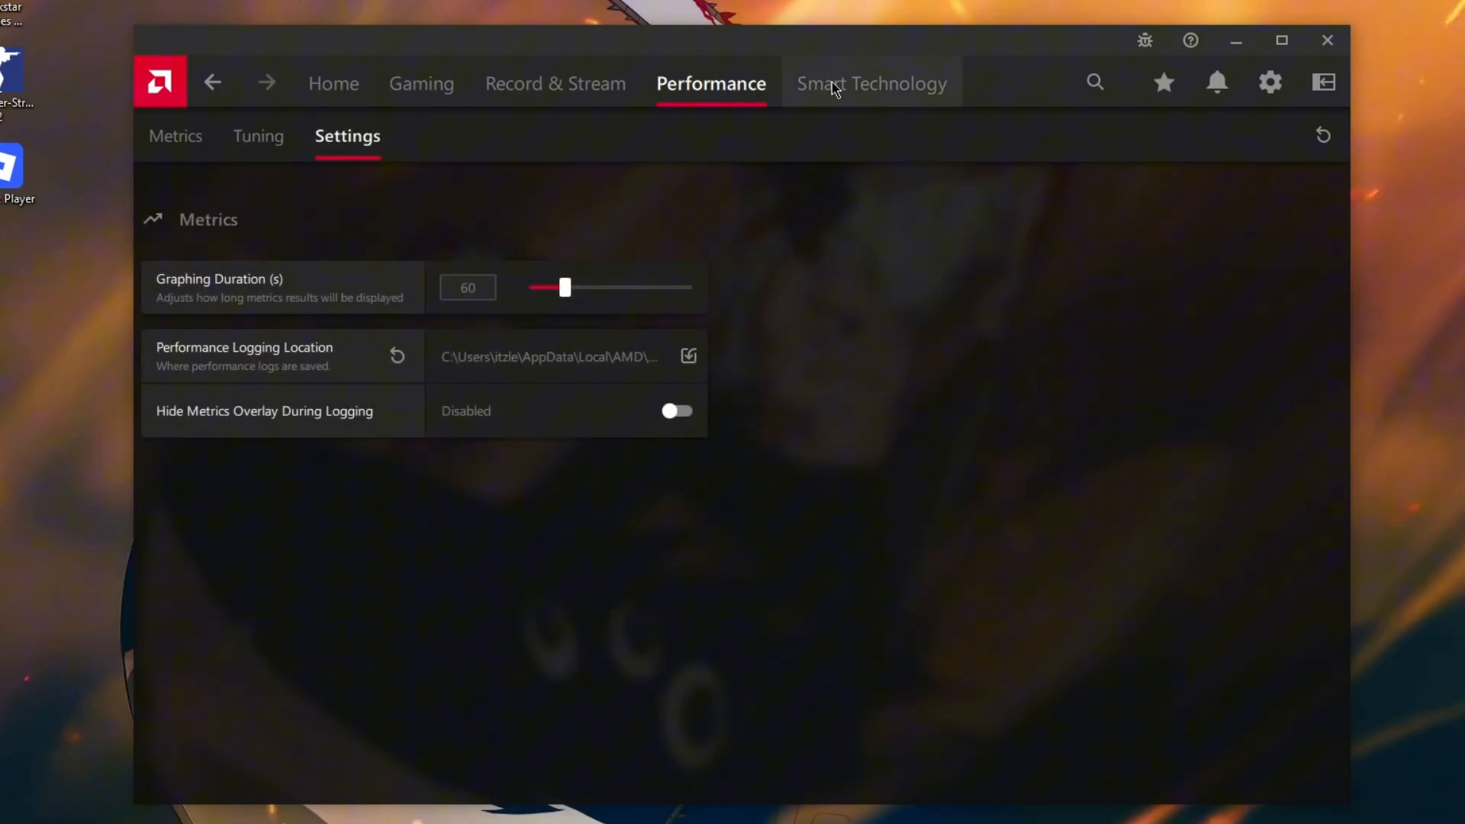
Step: Show the Smart Technology page with Noise Suppression, Privacy View and Resizable BAR disabled
left_click(871, 82)
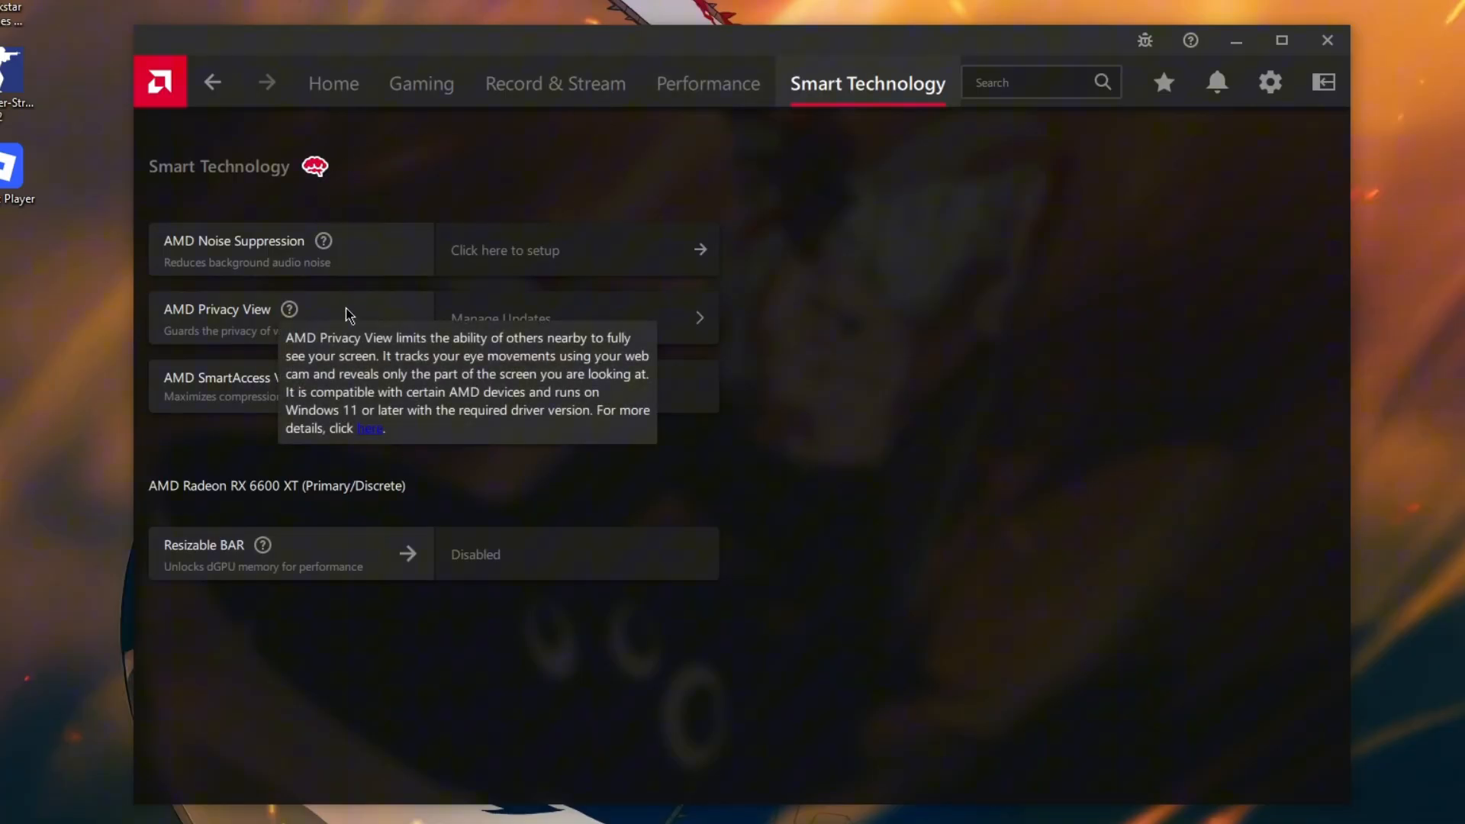
mouse_move(403, 552)
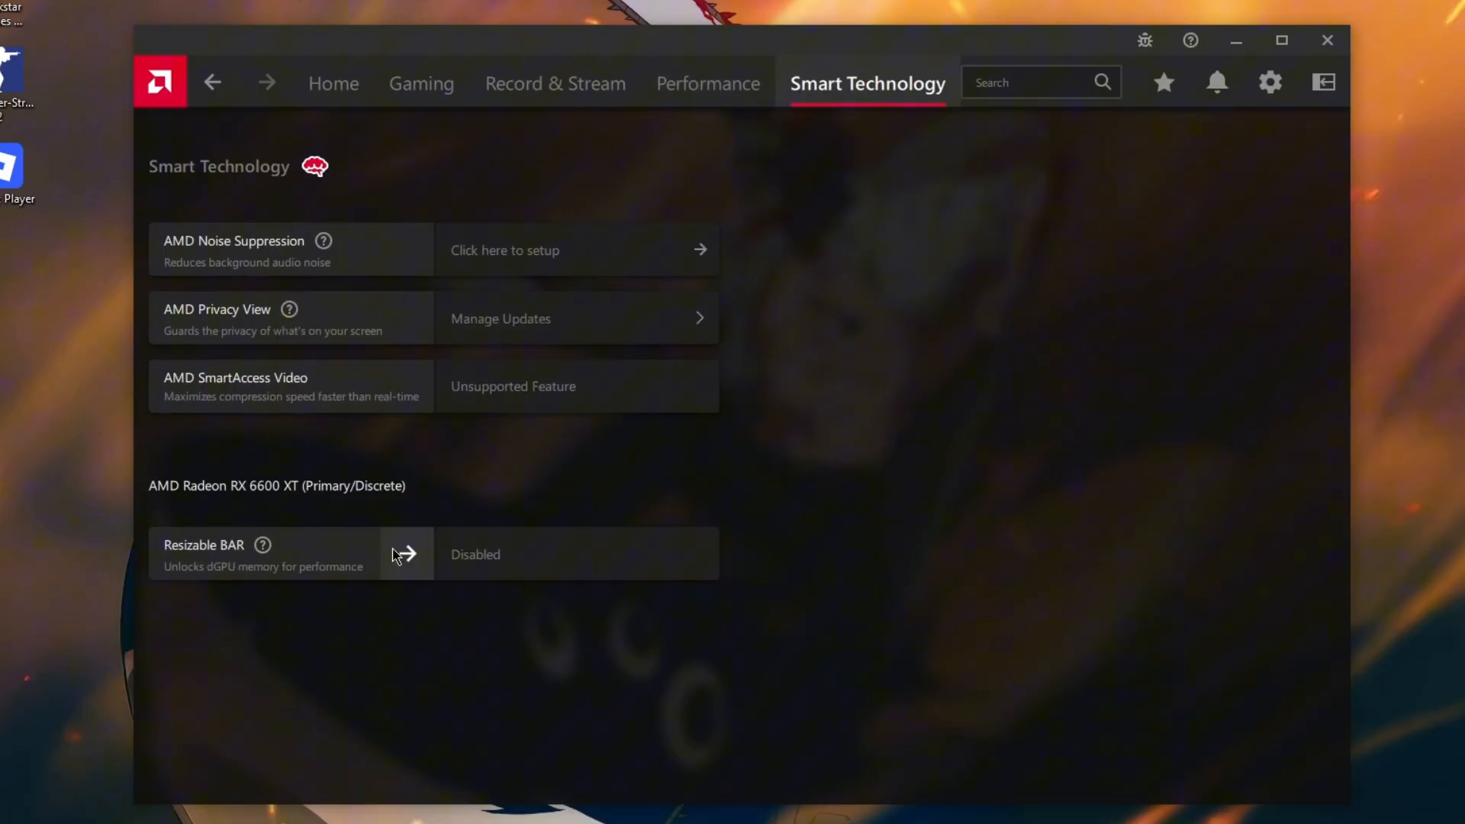
mouse_move(440, 610)
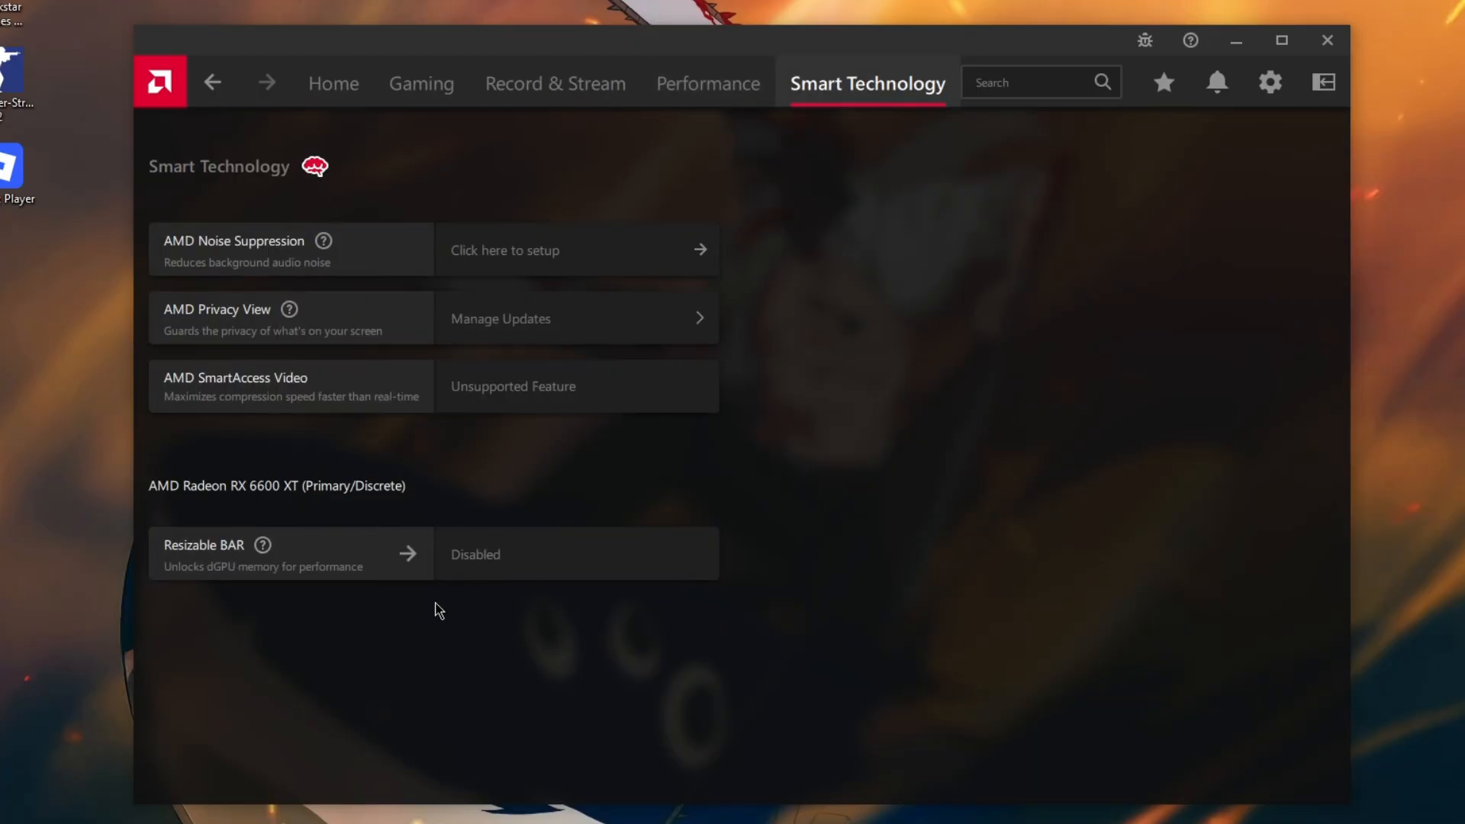
mouse_move(688, 522)
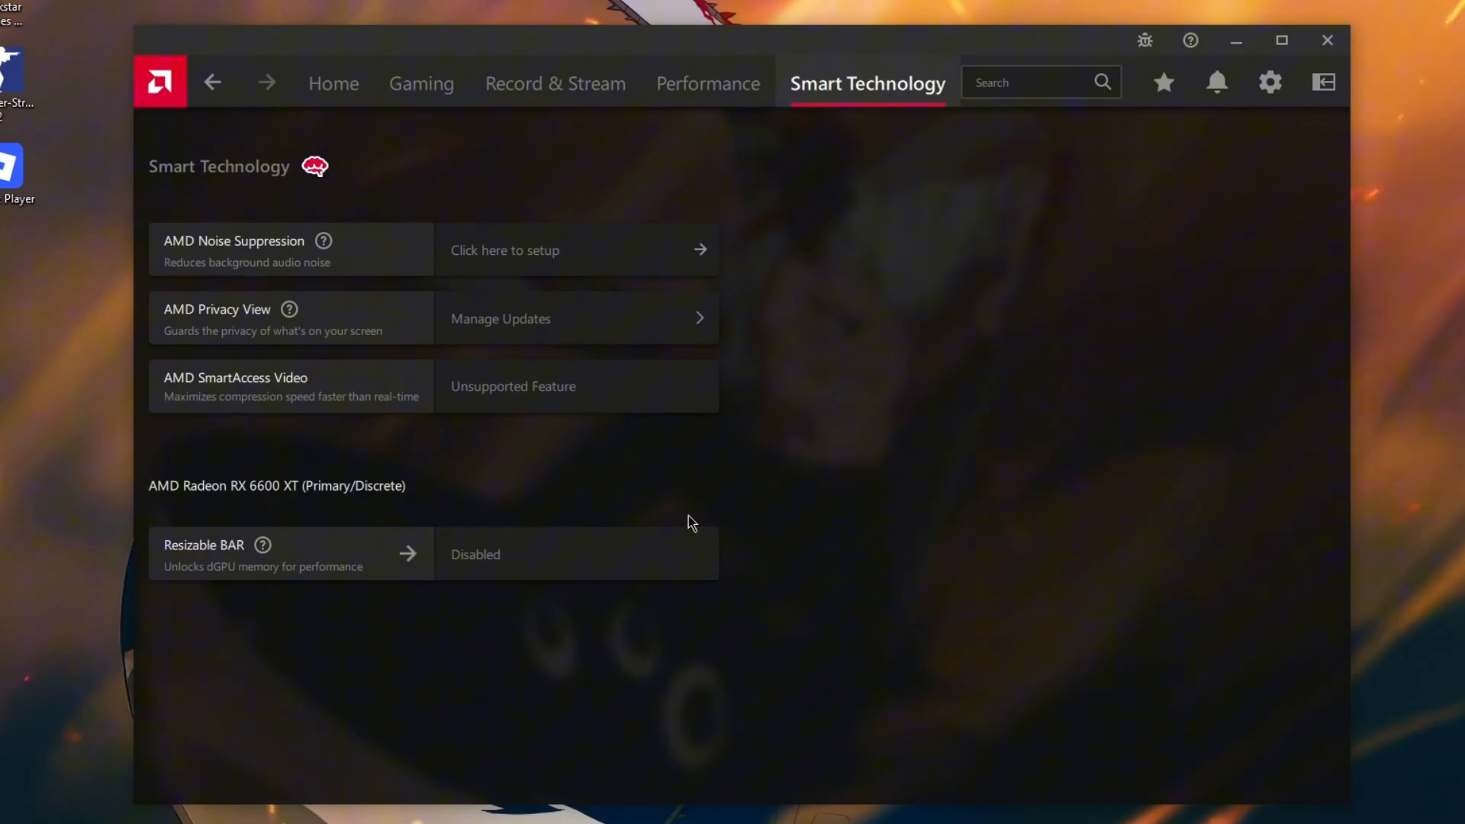
mouse_move(484, 531)
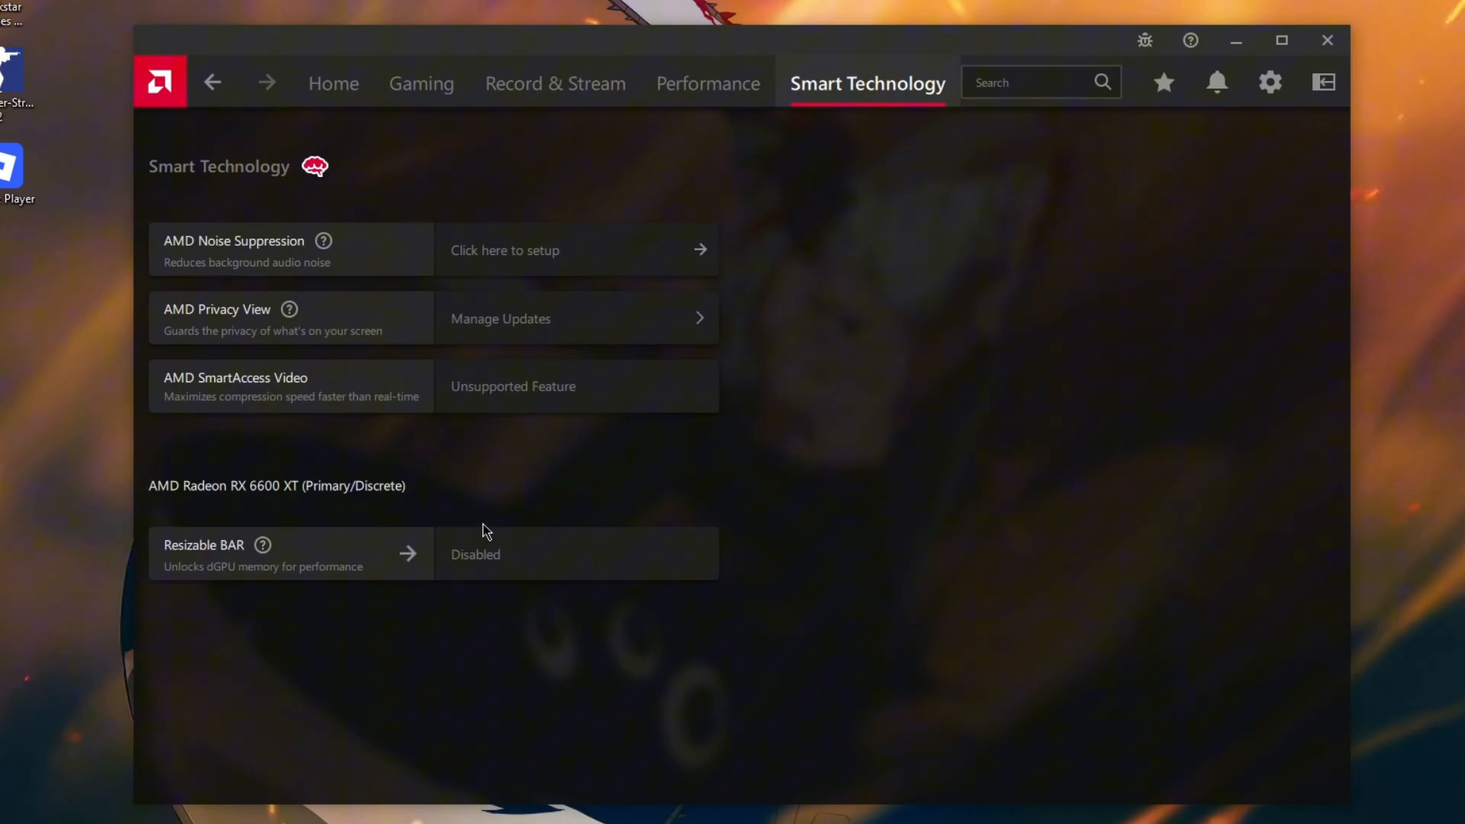
mouse_move(206, 569)
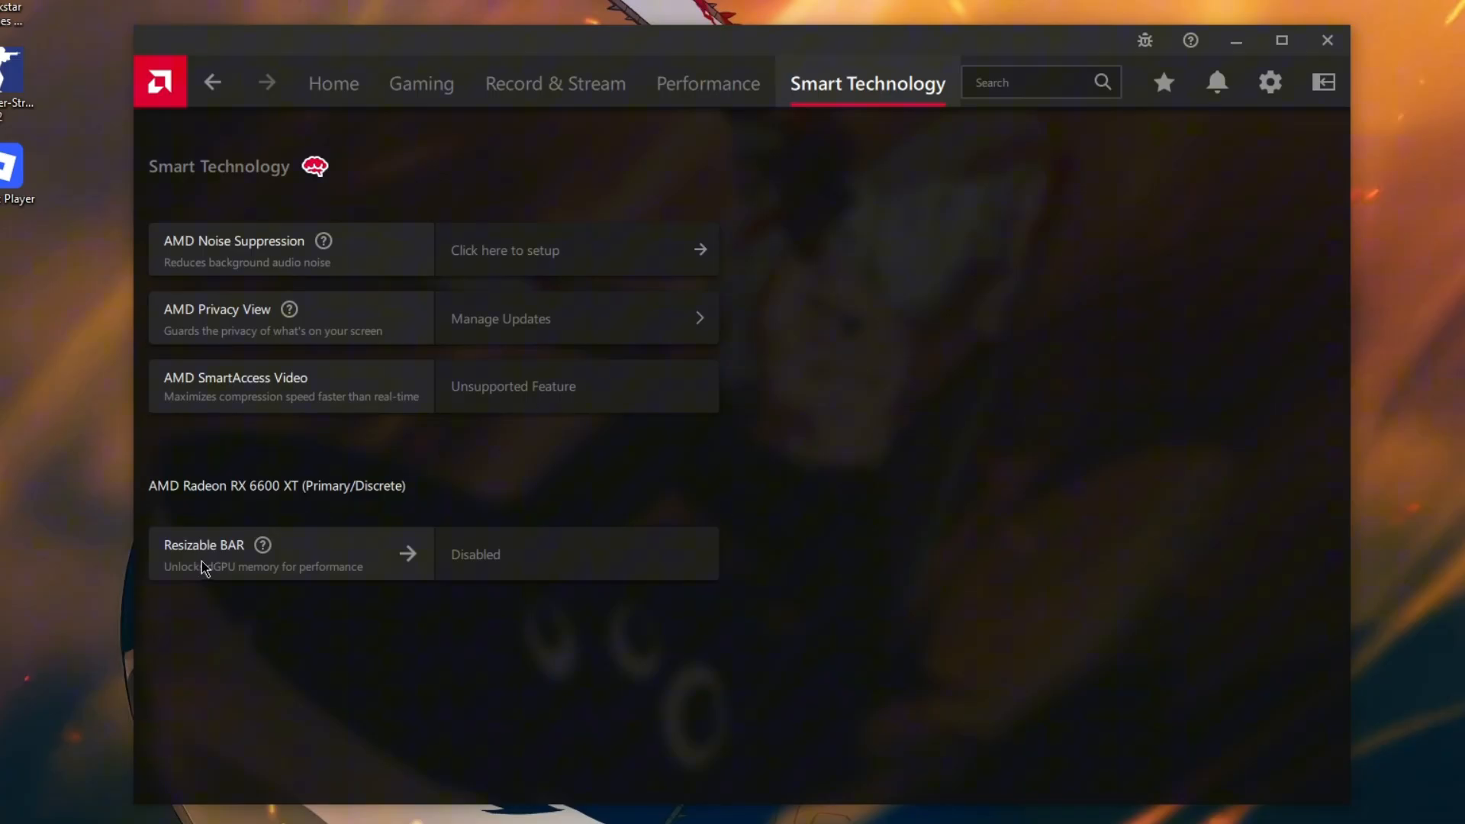
mouse_move(618, 538)
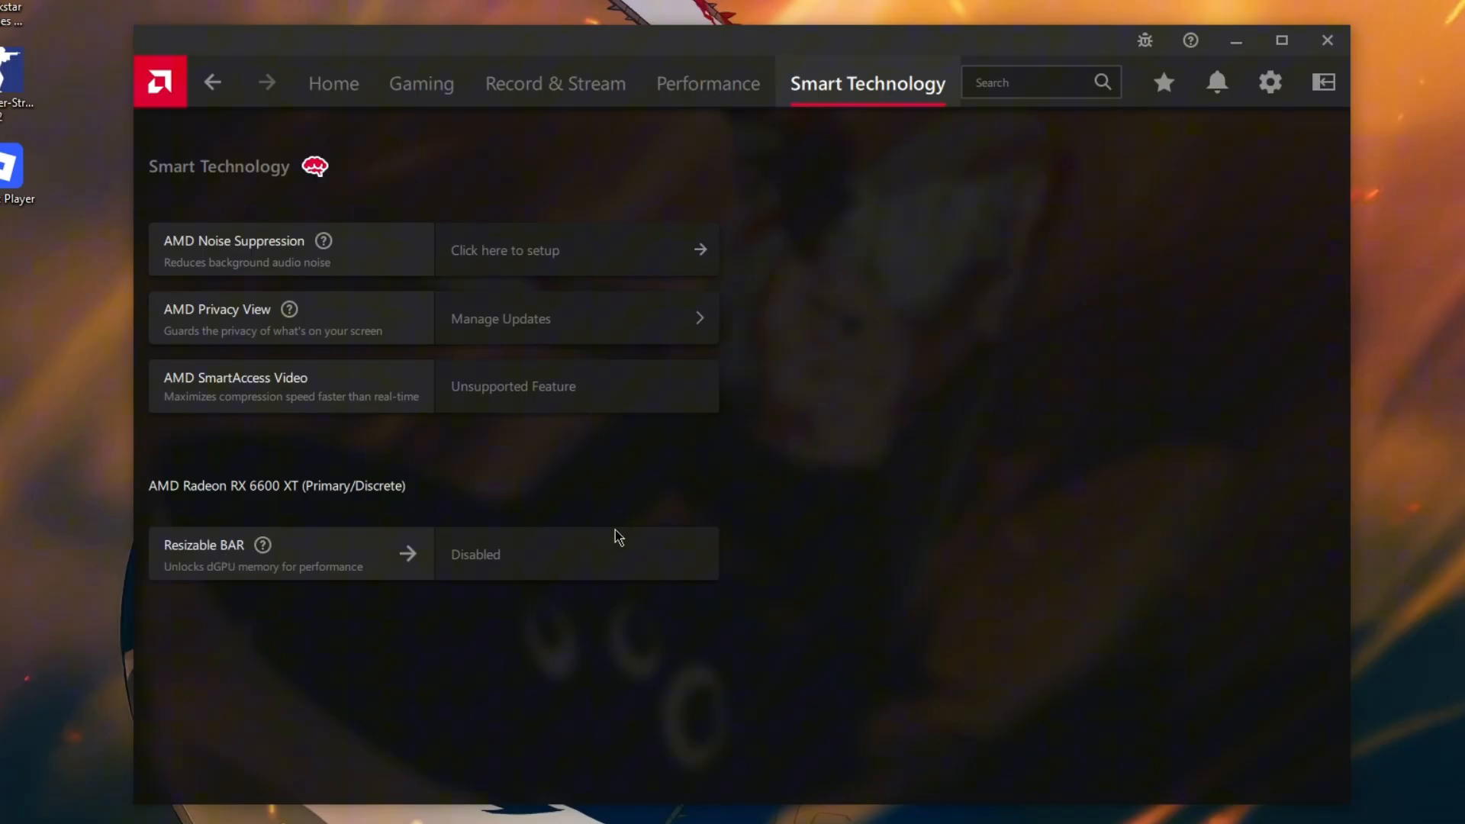
mouse_move(787, 381)
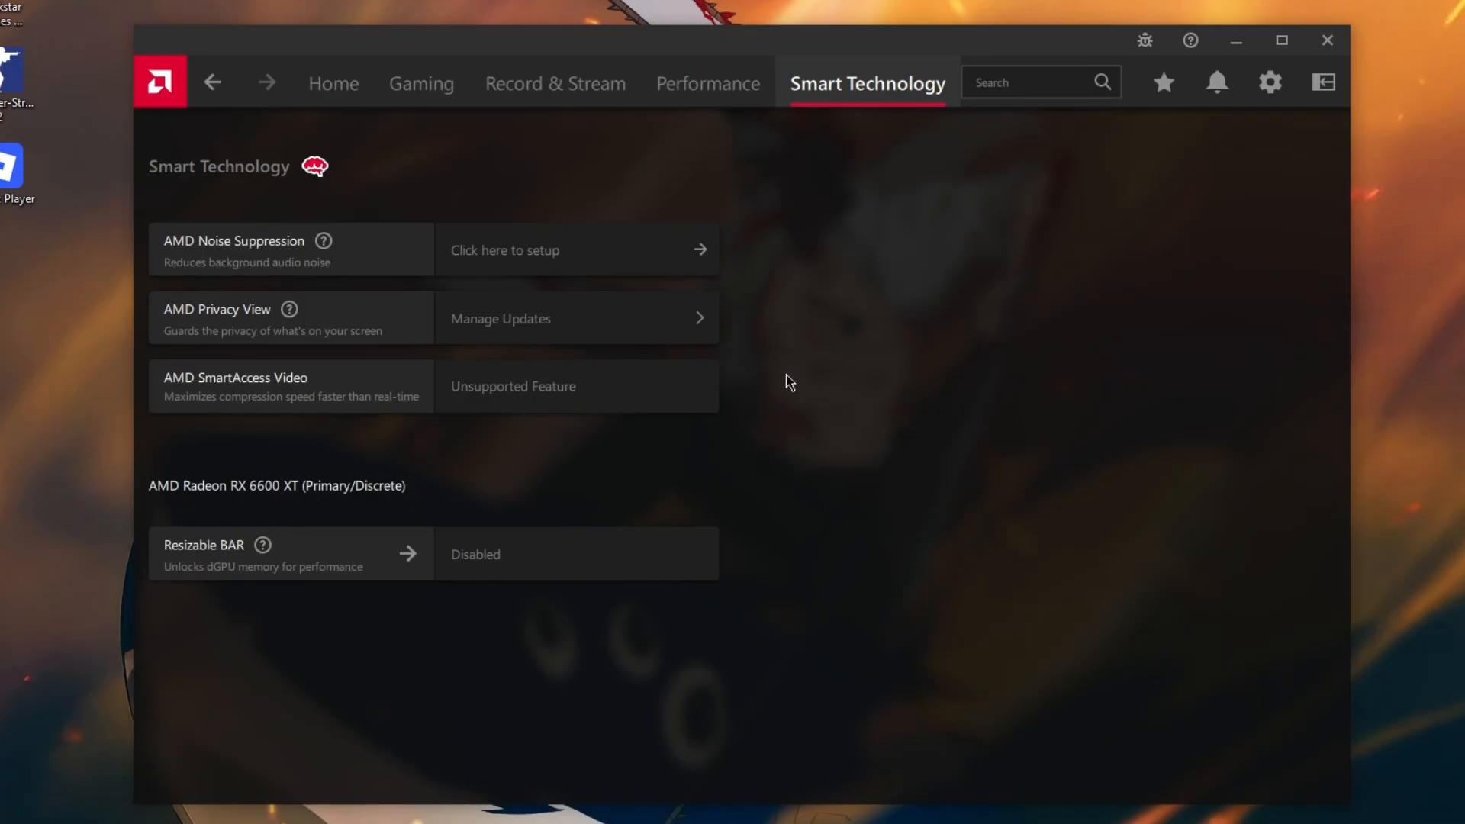
mouse_move(179, 576)
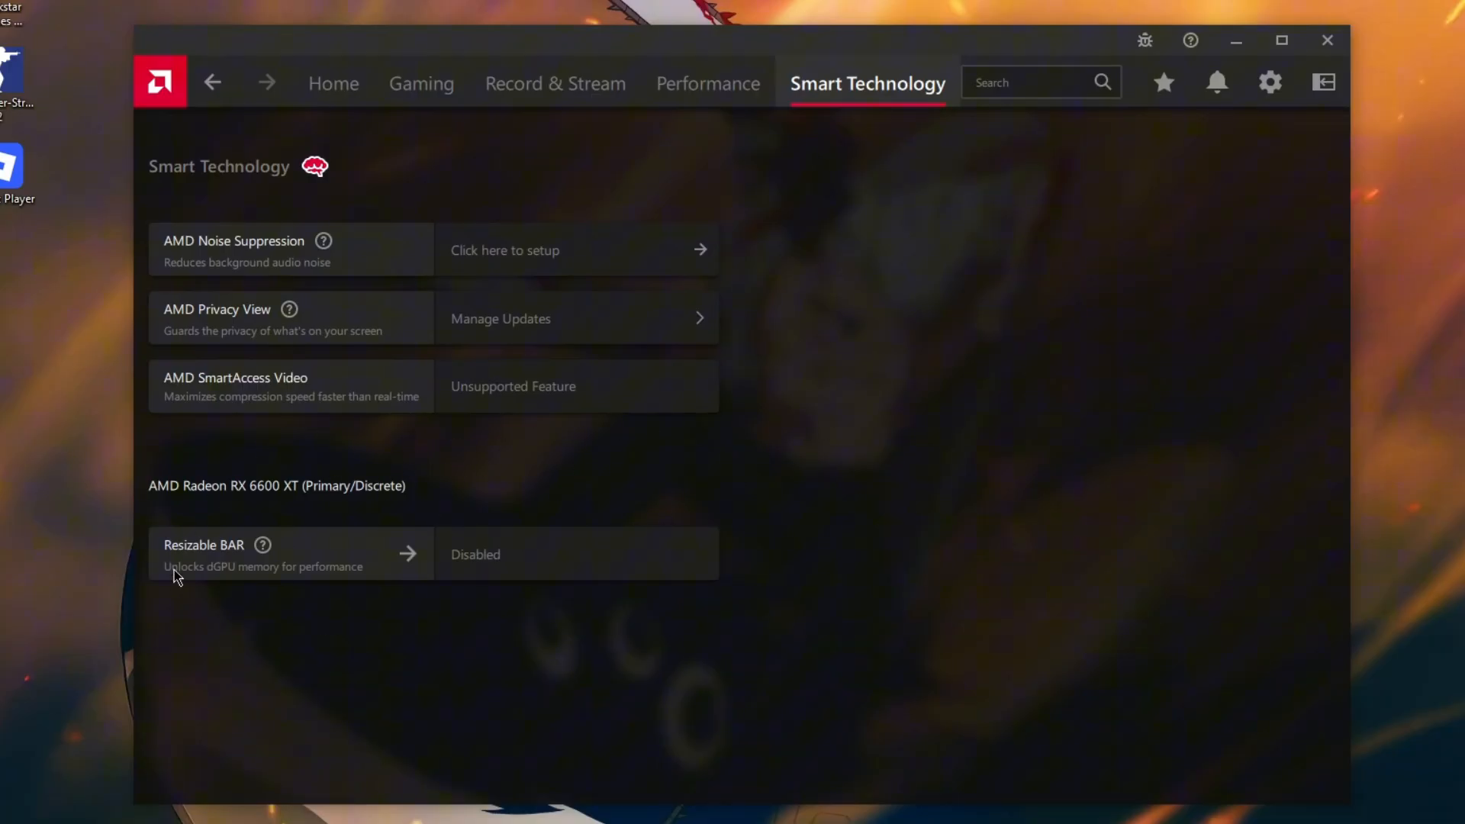
mouse_move(264, 579)
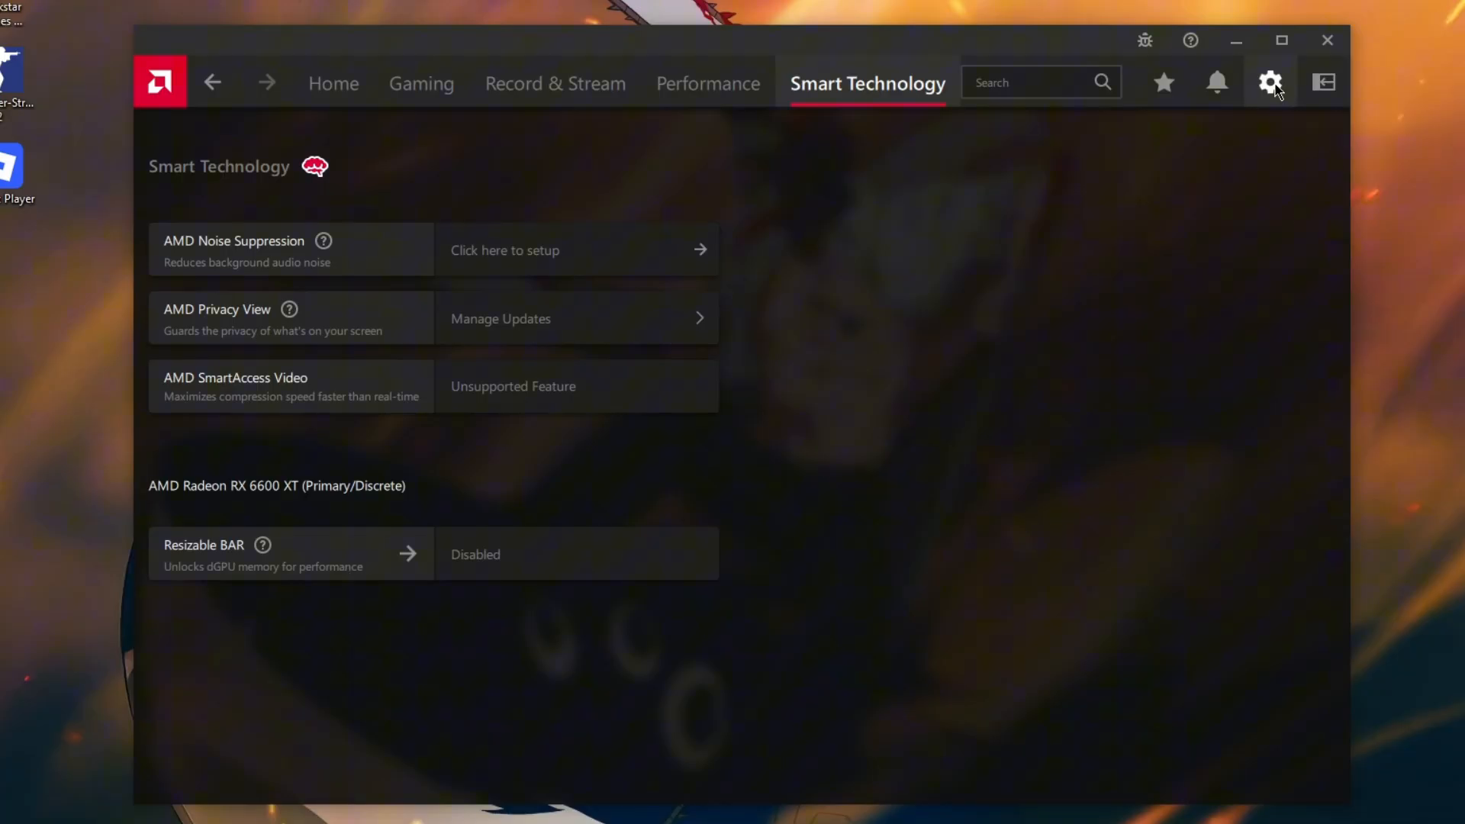
Step: Review the app's Display and Audio & Video settings, ending on the Hotkeys section
left_click(1271, 82)
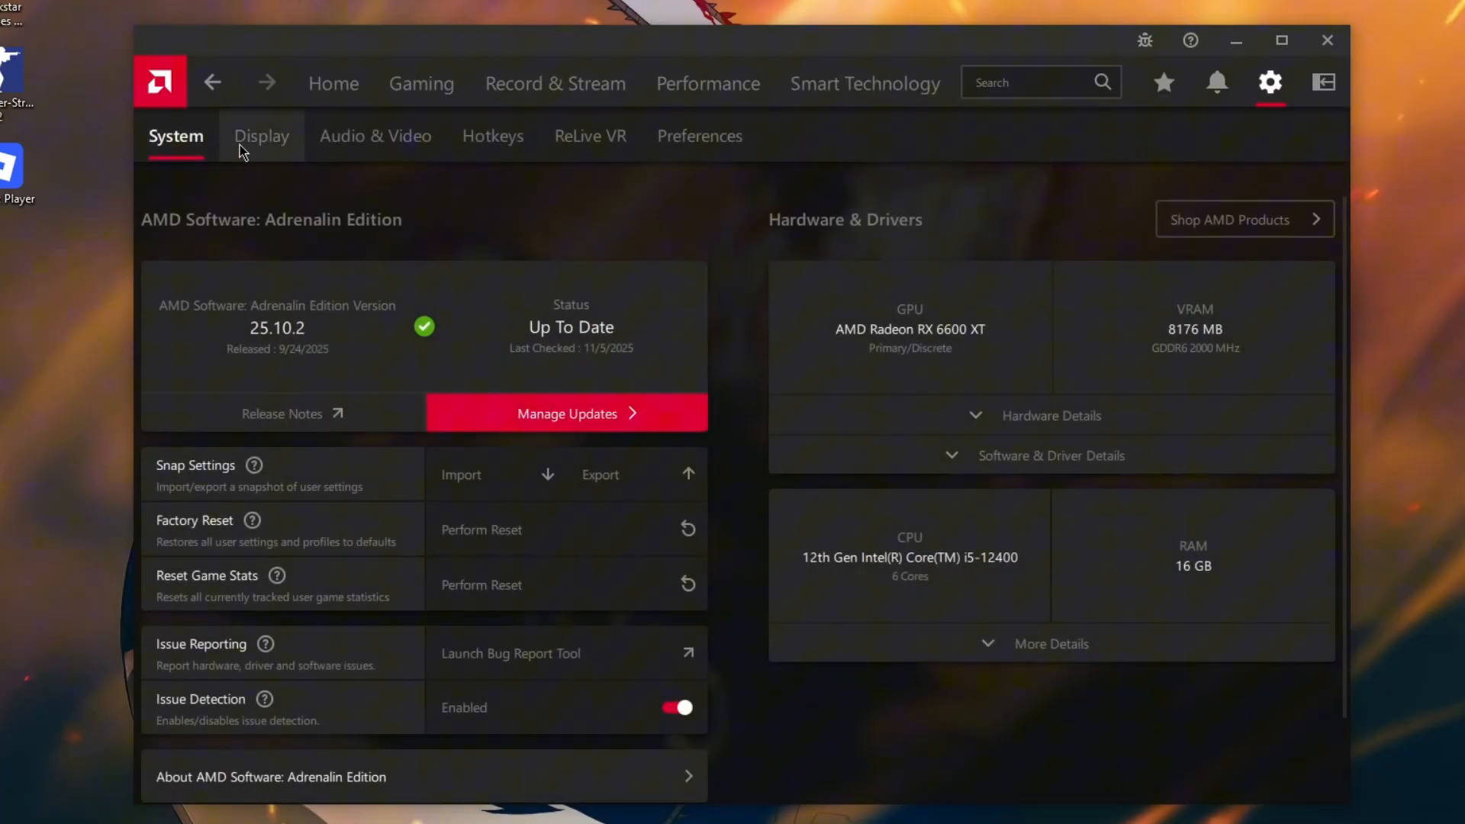
left_click(261, 136)
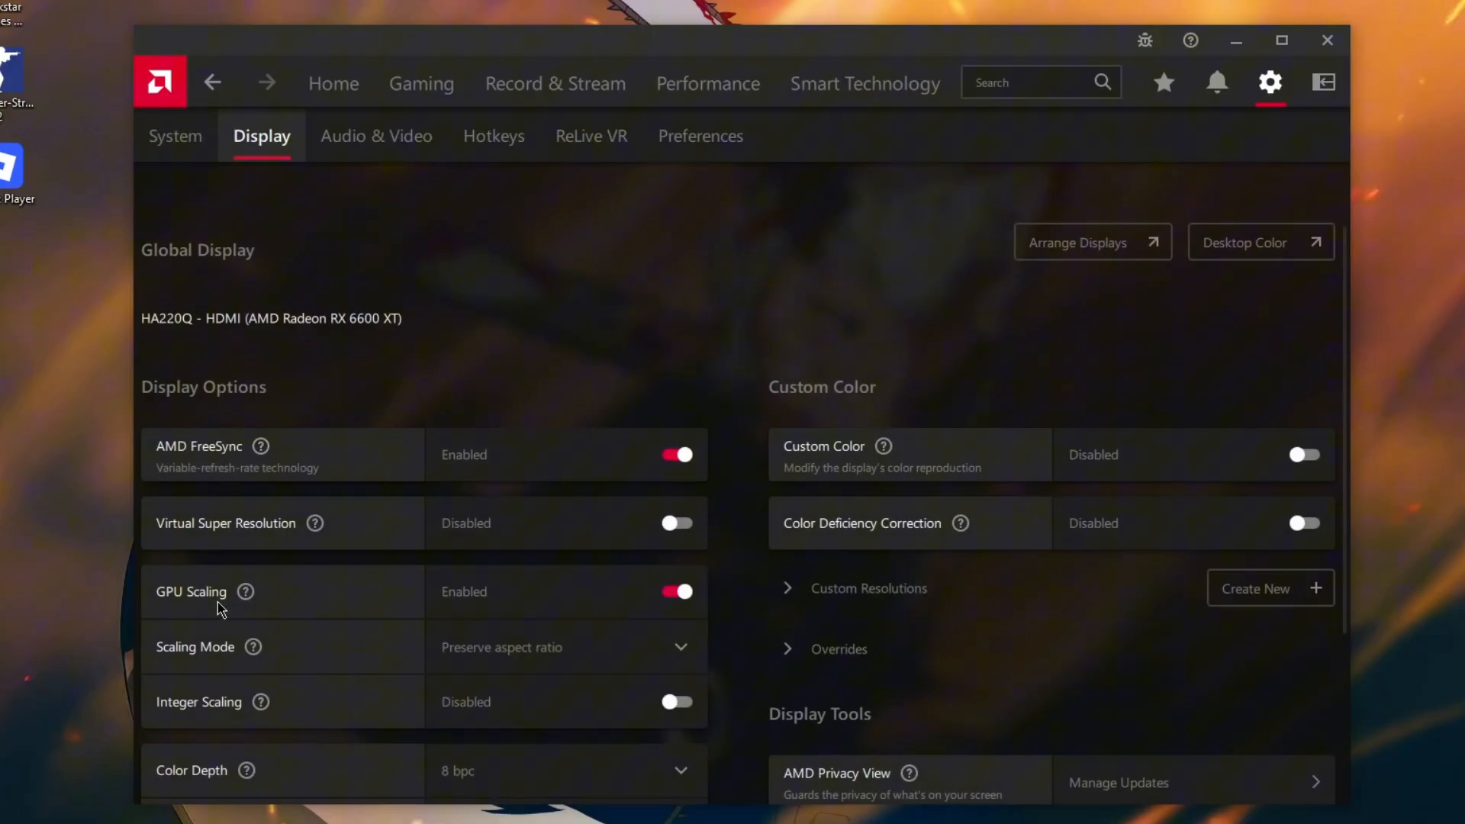
mouse_move(353, 130)
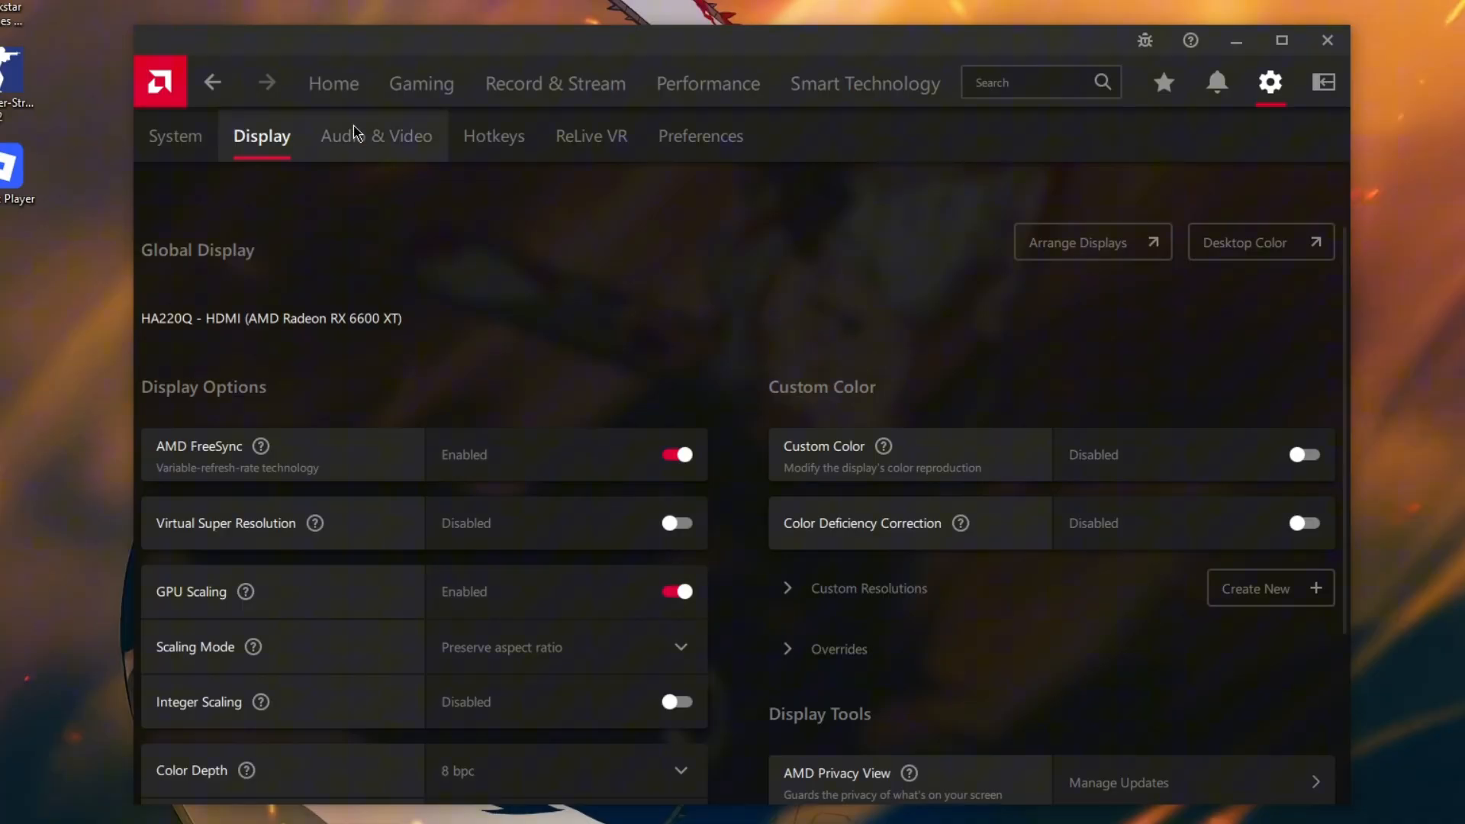
left_click(377, 136)
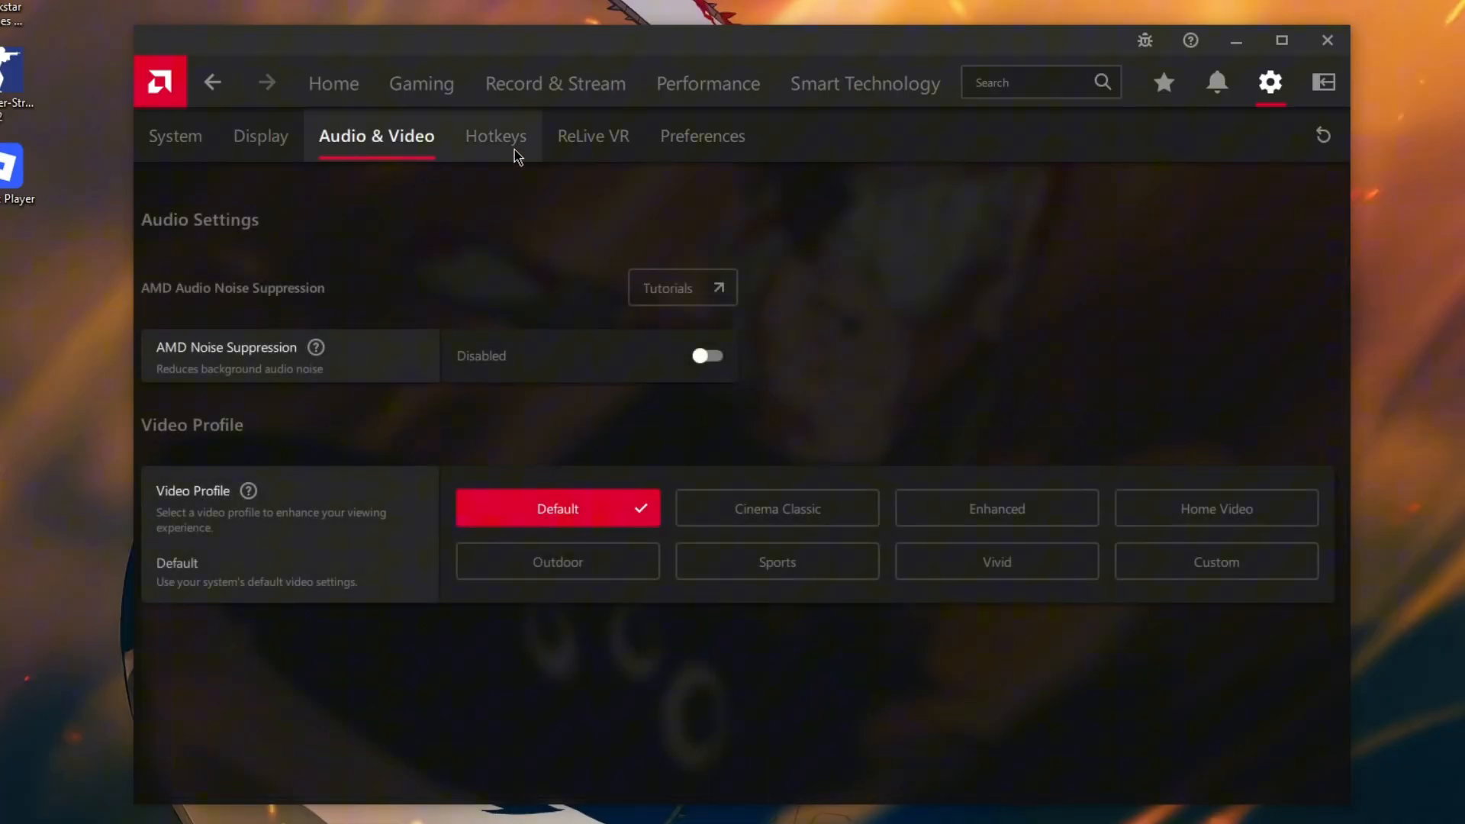
left_click(494, 136)
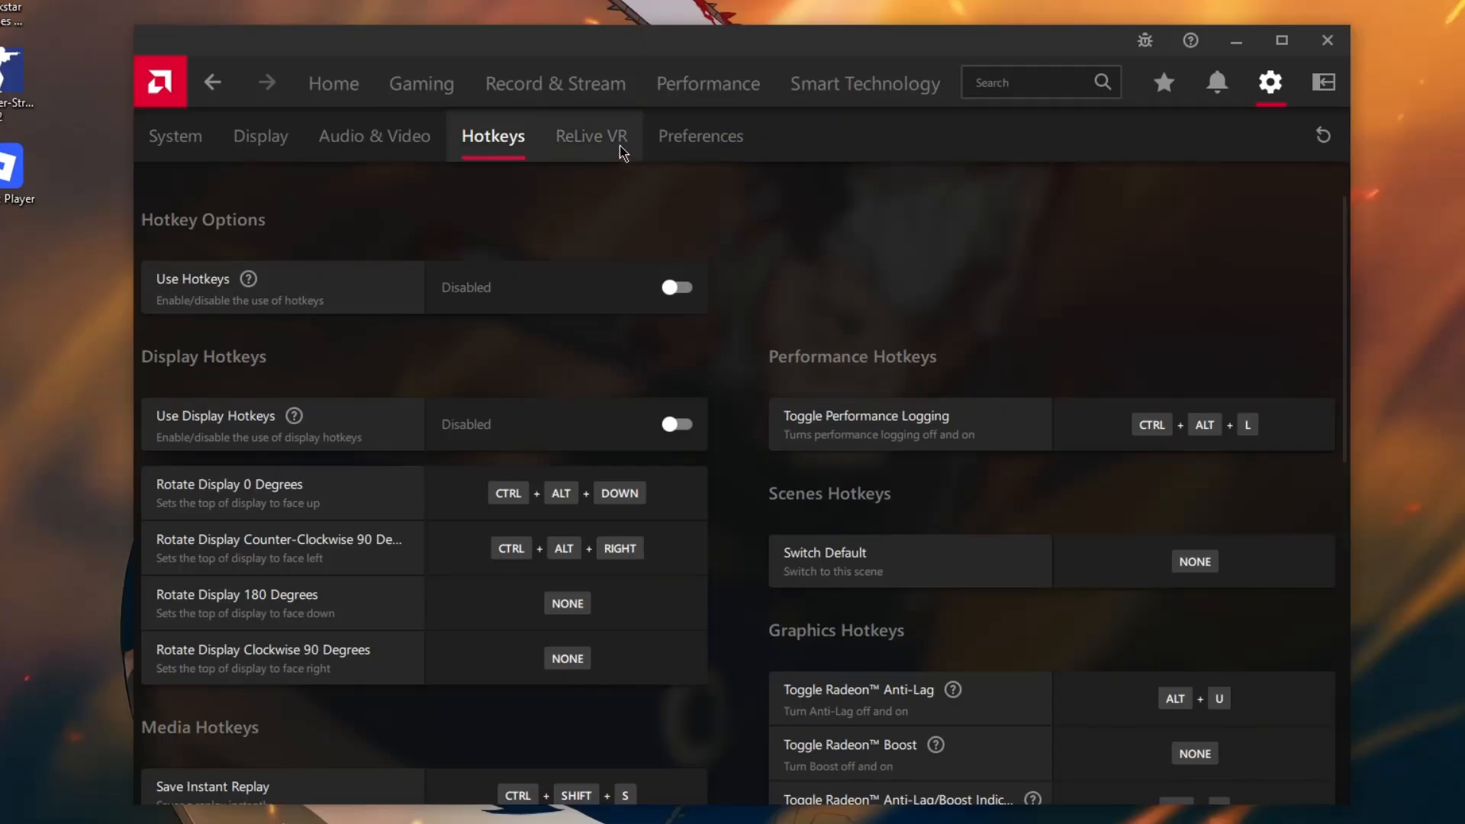
scroll("down", 3)
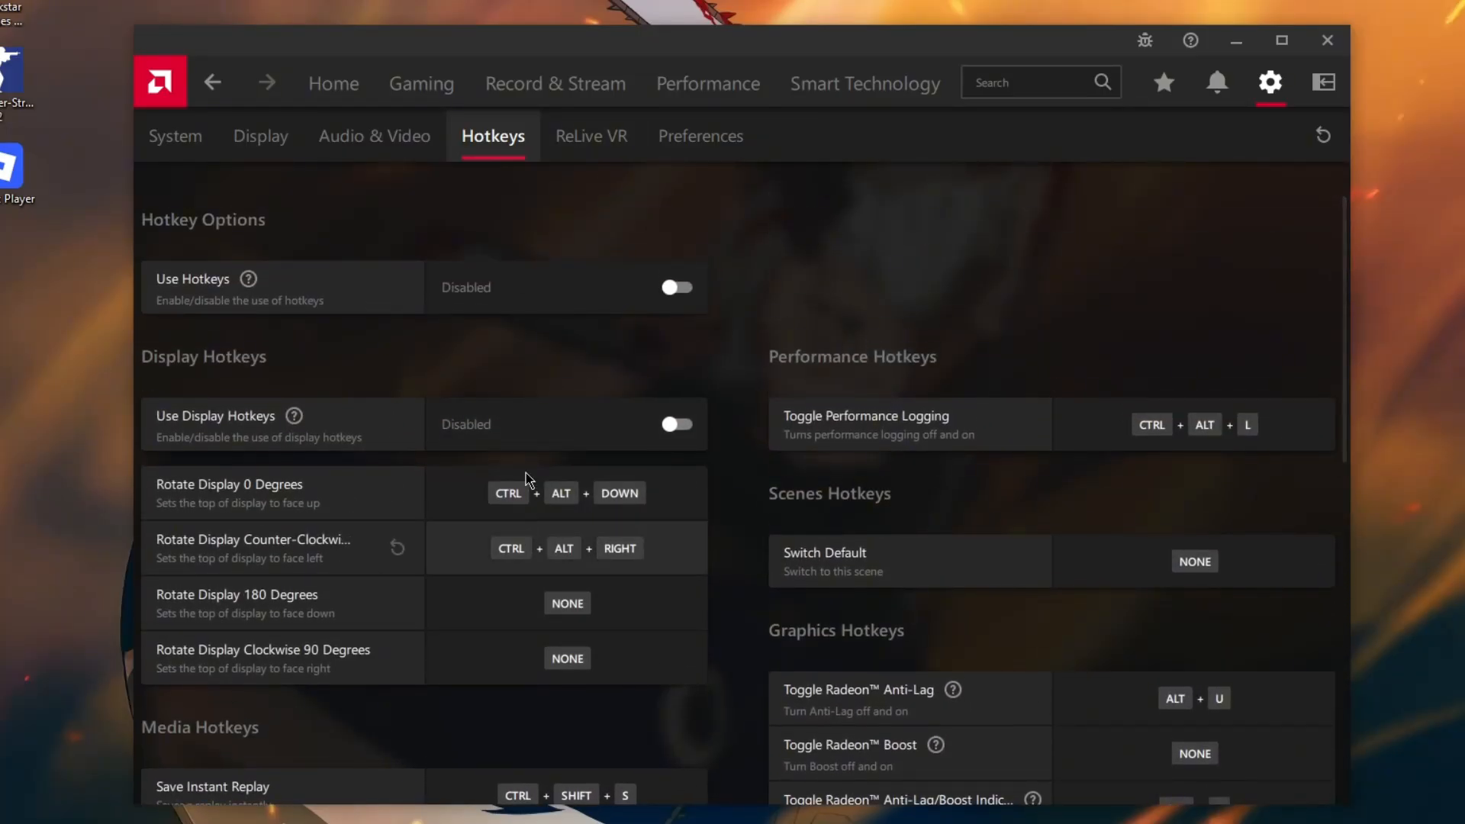
Step: Review the Preferences general toggles, confirming overlay, browser, ads, notifications and tutorials disabled
left_click(700, 136)
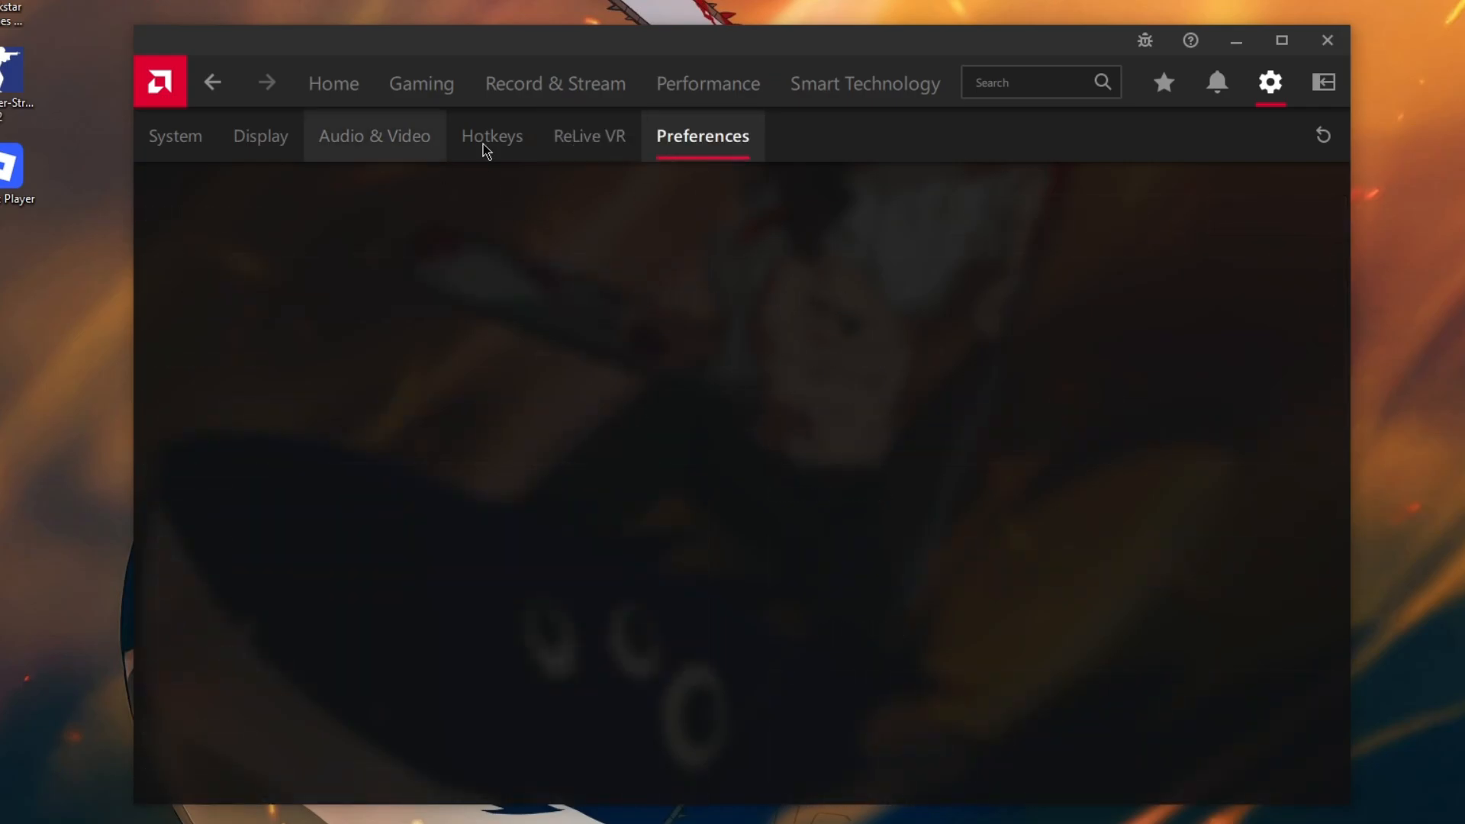
left_click(702, 136)
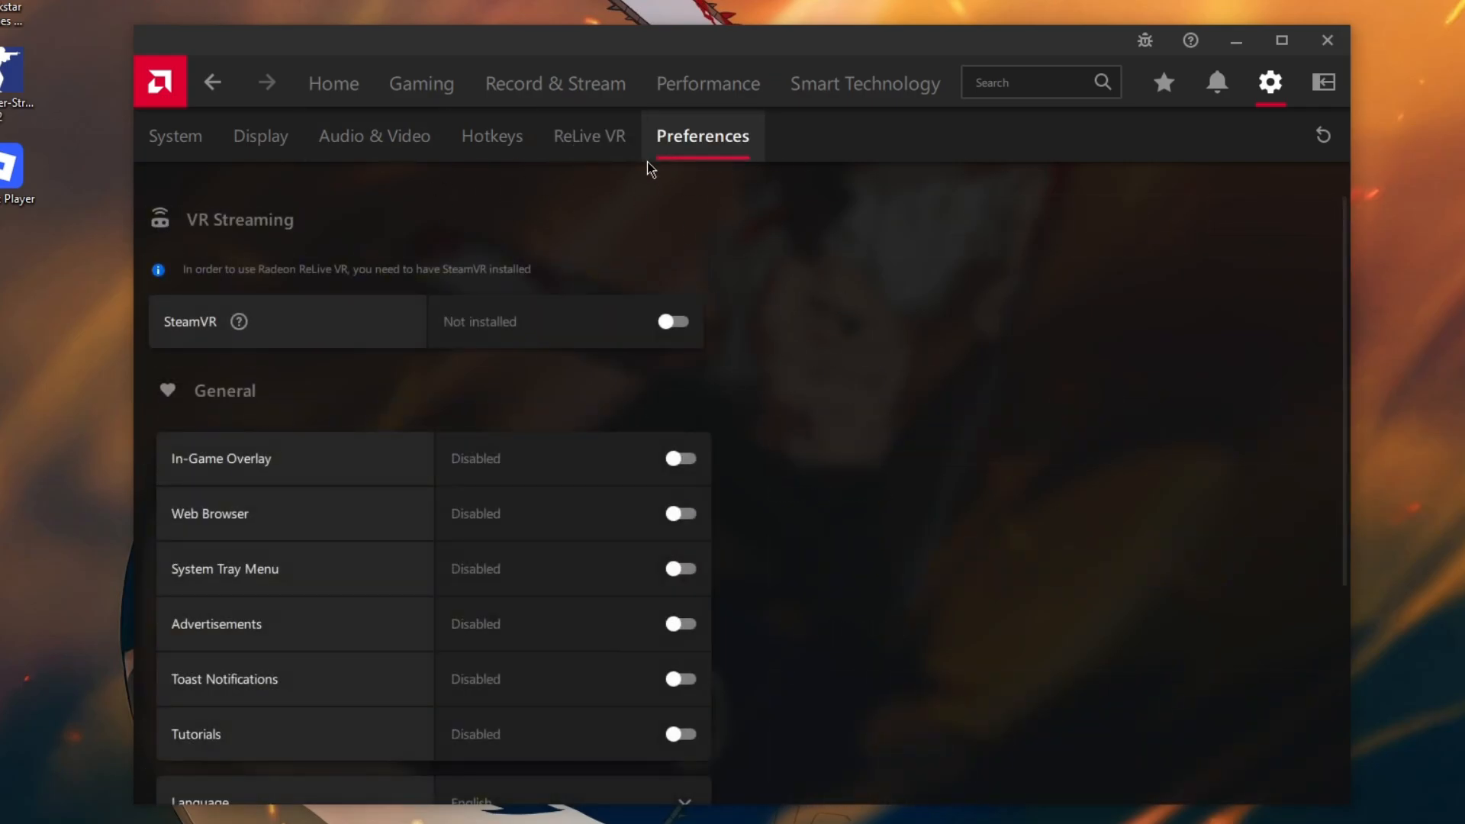
scroll("down", 3)
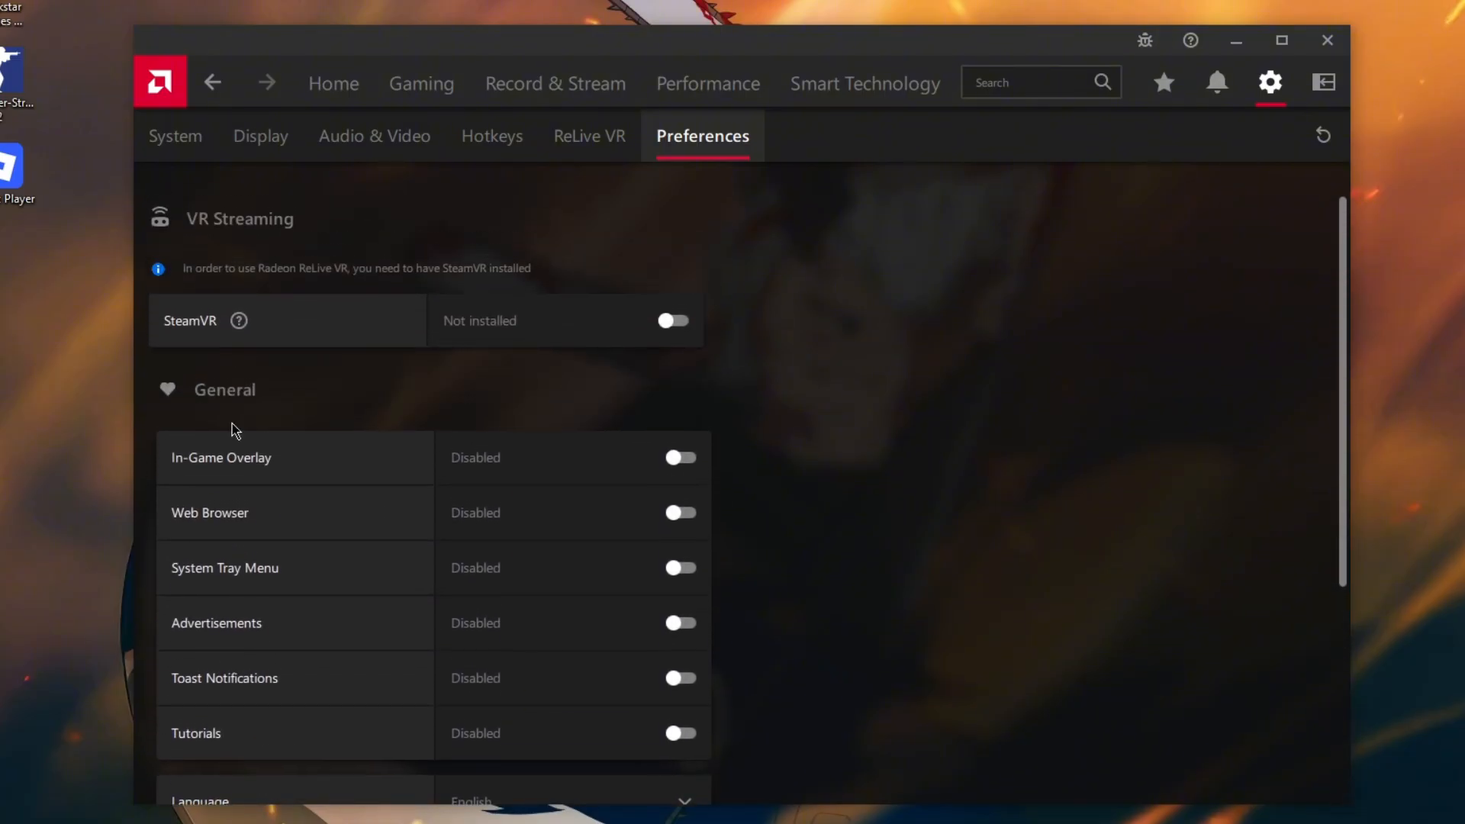
scroll("down", 3)
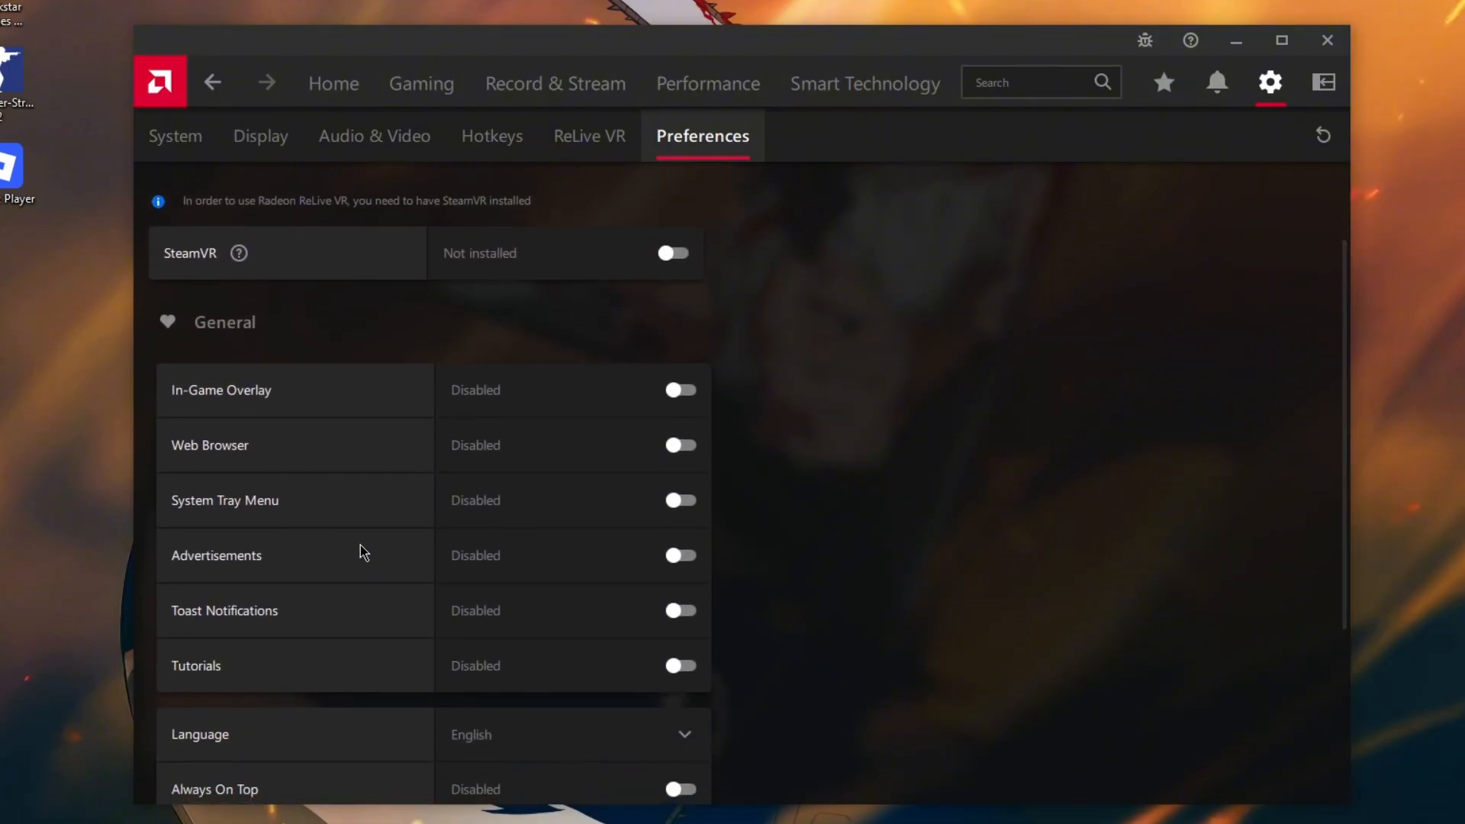
mouse_move(285, 569)
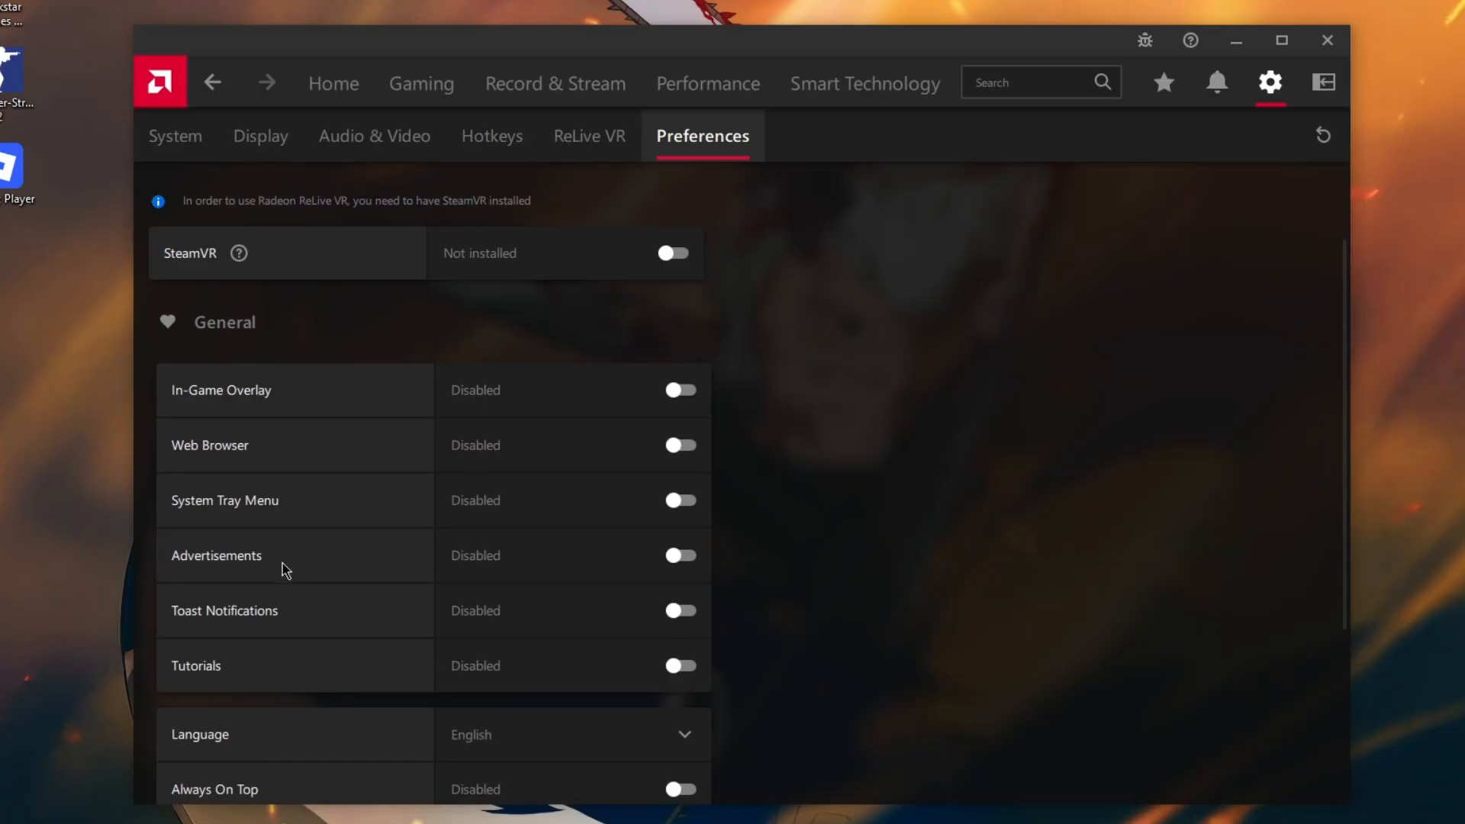
mouse_move(207, 534)
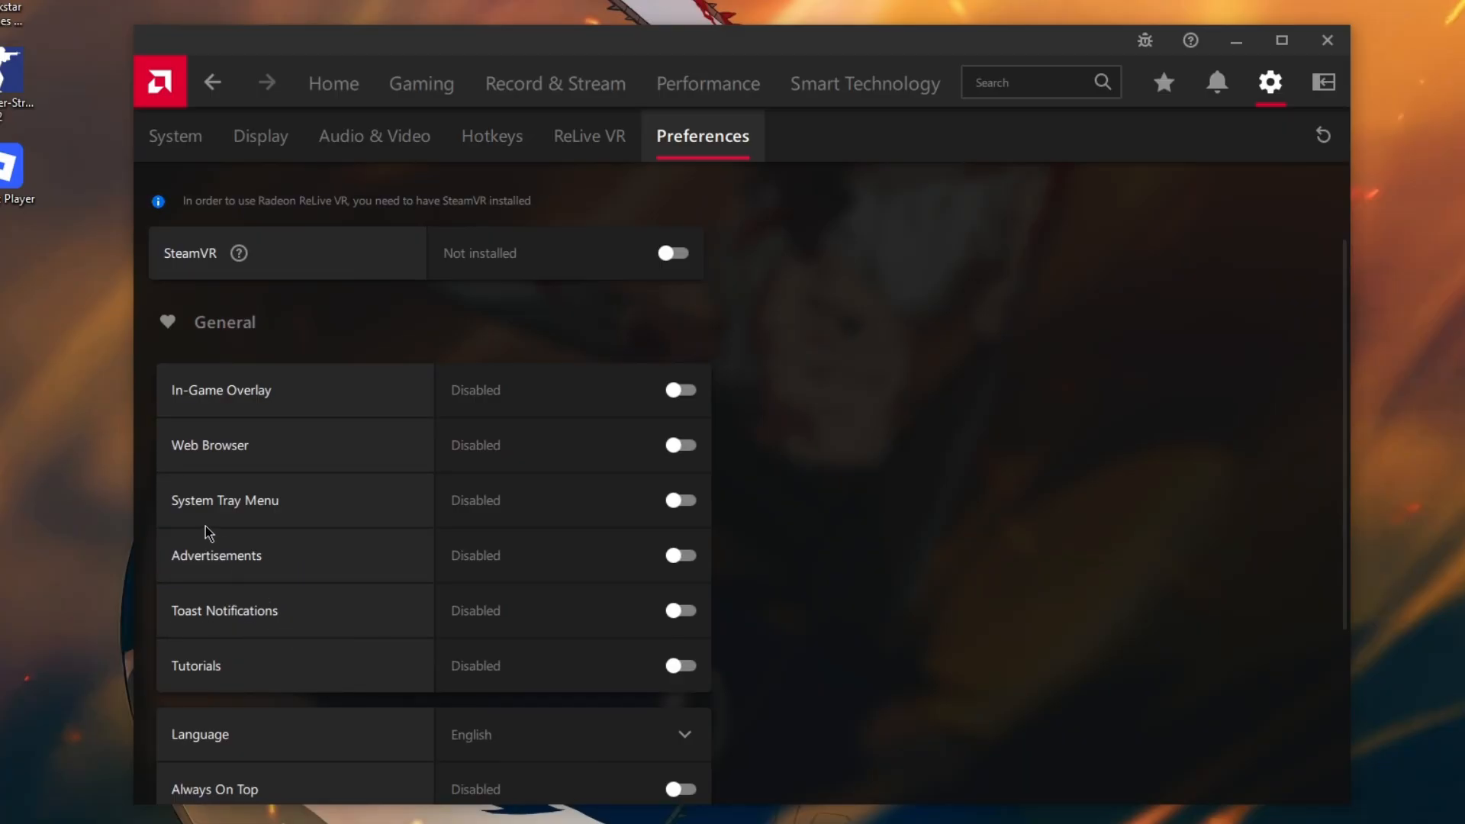
scroll("down", 3)
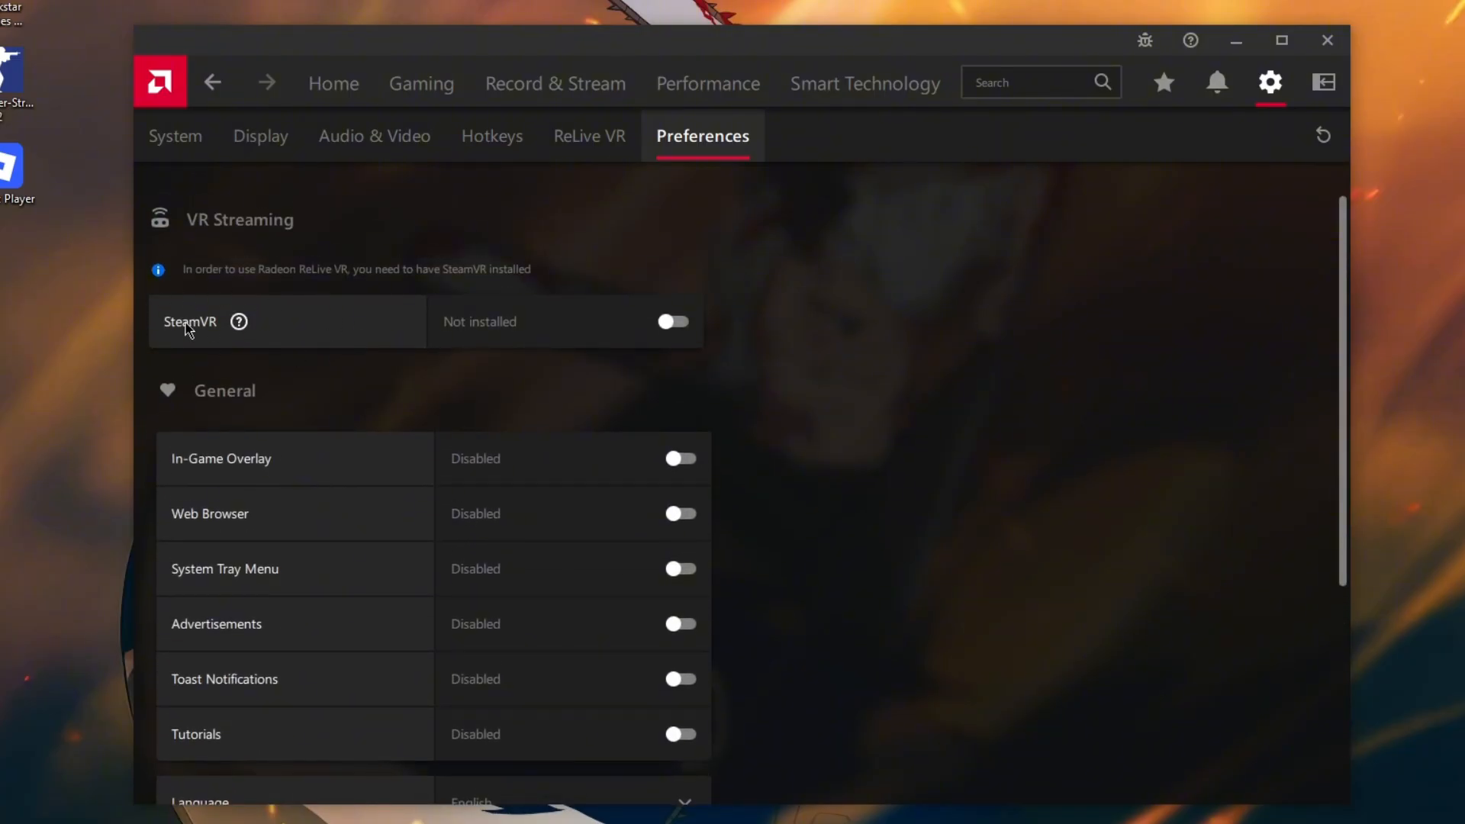
scroll("down", 3)
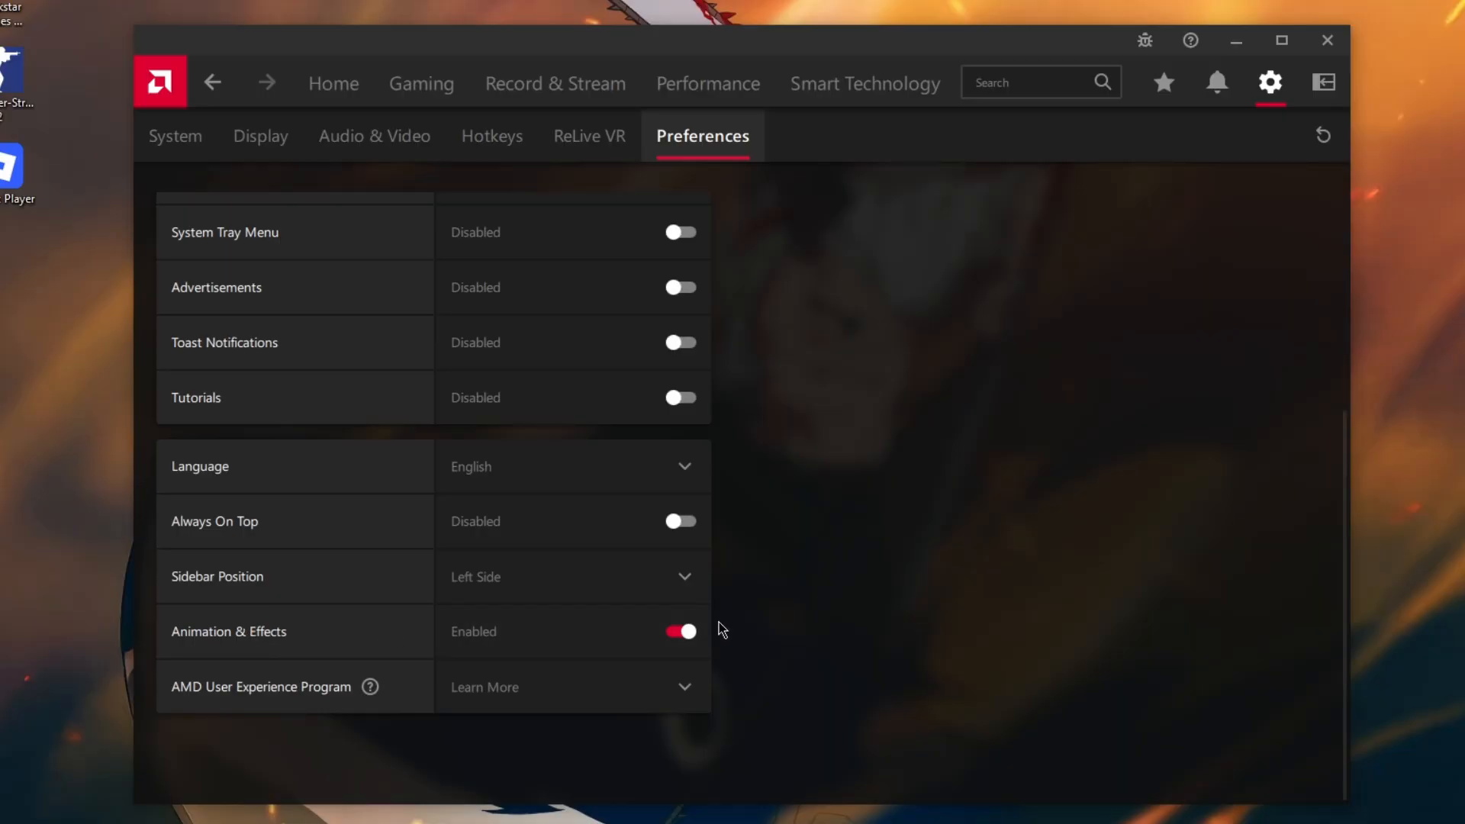
mouse_move(598, 632)
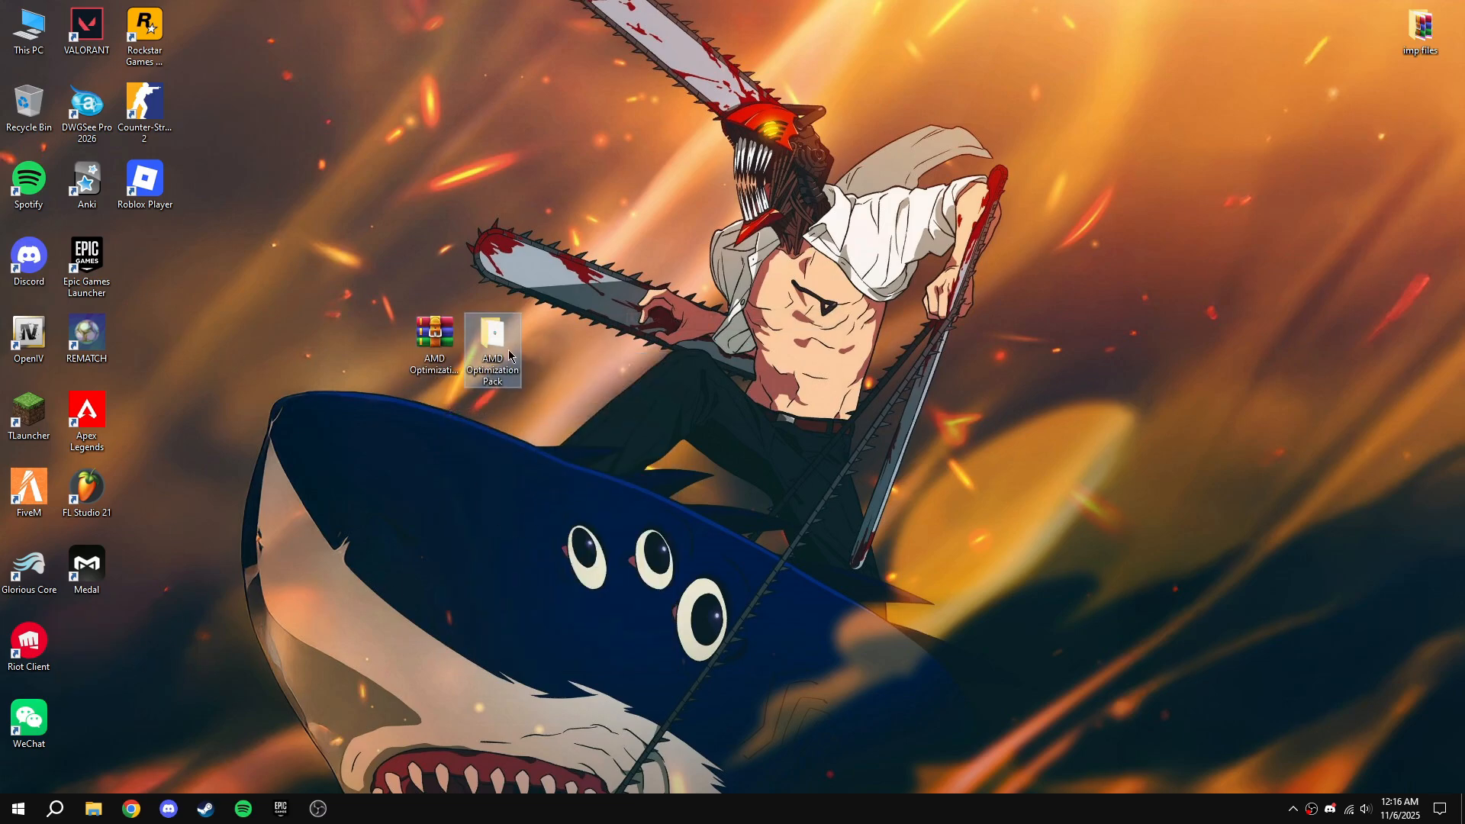
Step: Open the AMD Optimization Pack folder from the desktop, peeking into Device Cleanup
double_click(493, 351)
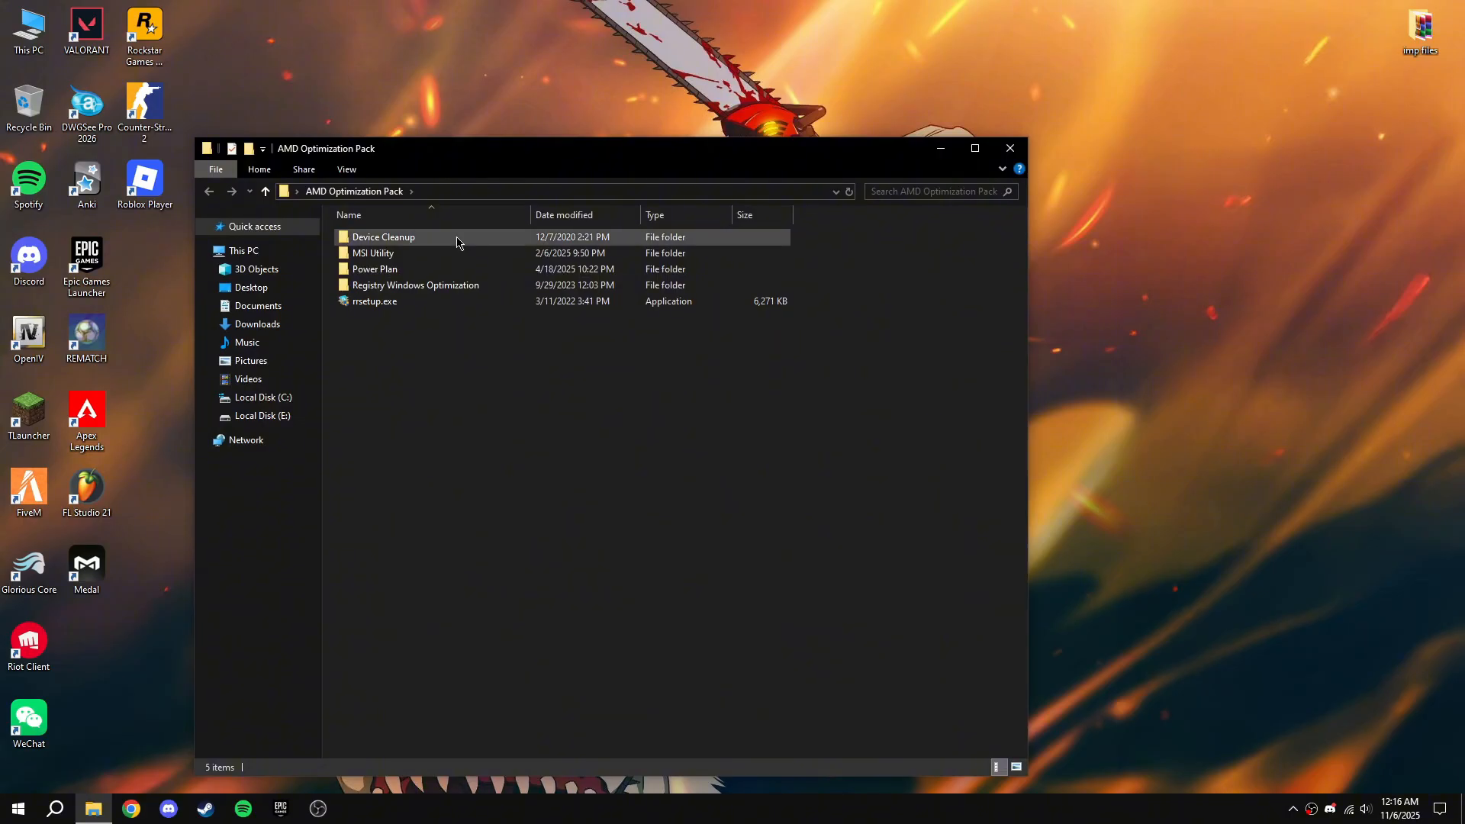
double_click(382, 236)
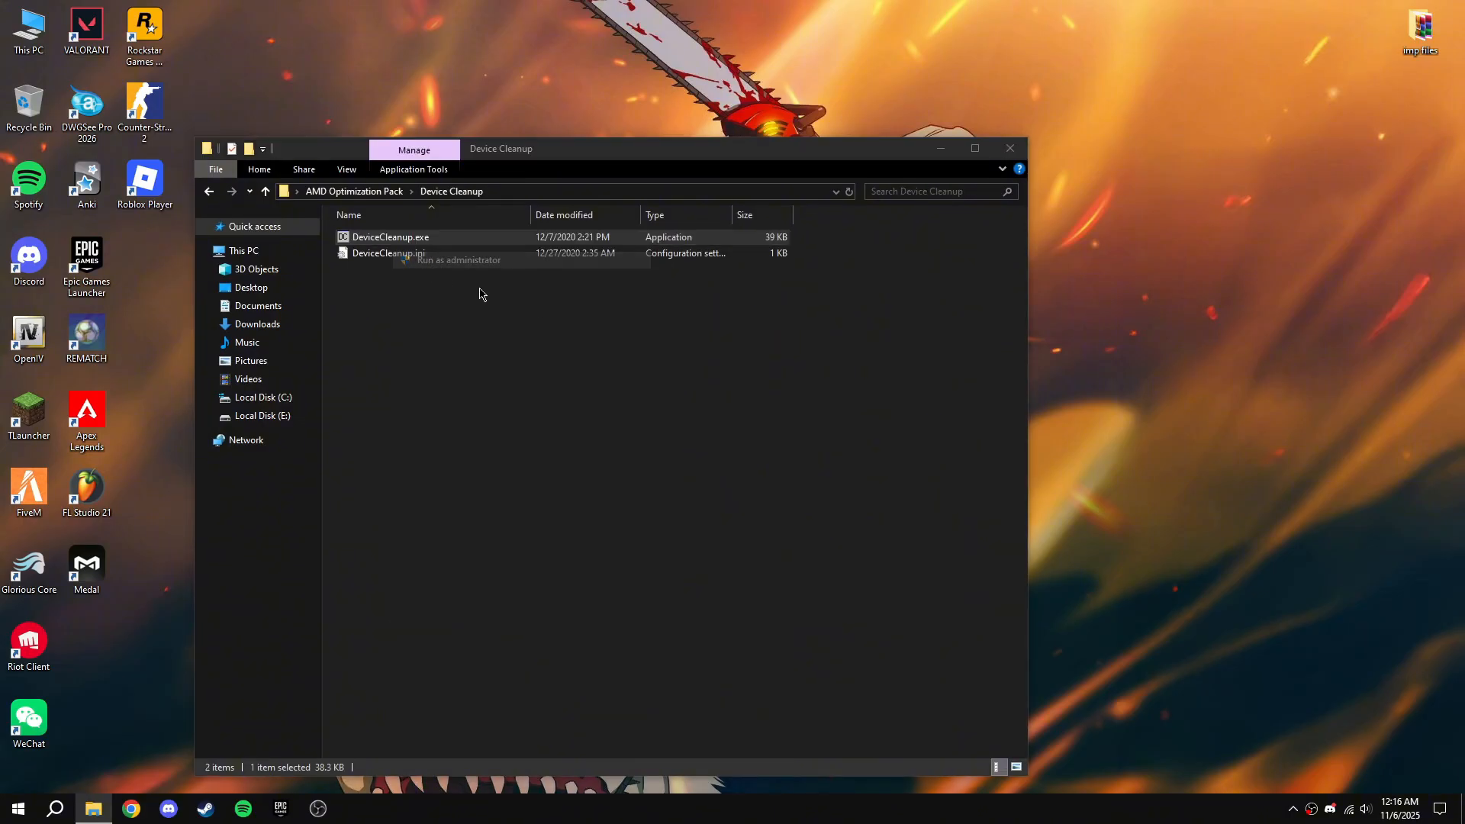
double_click(390, 236)
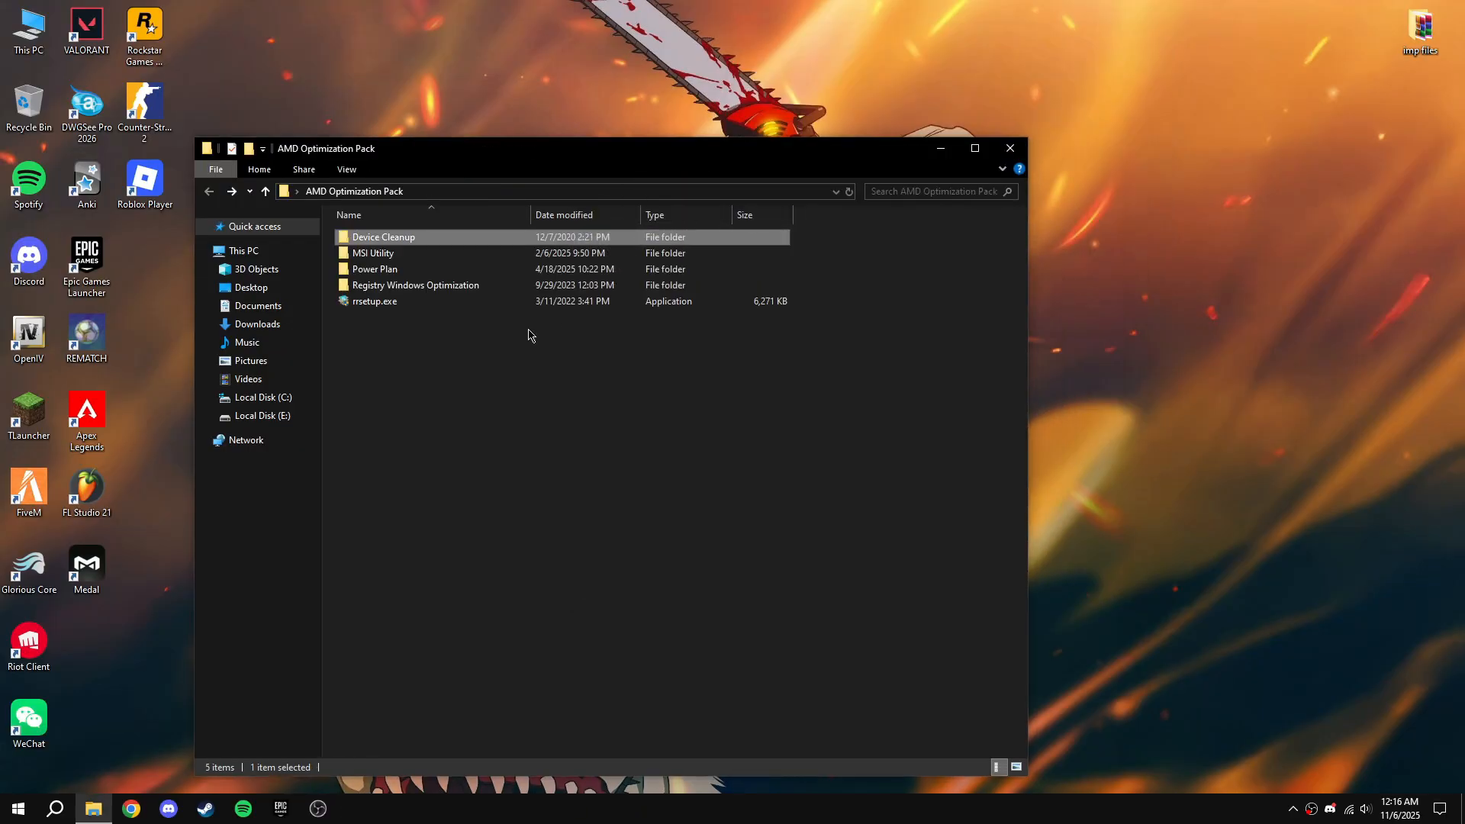
Step: Run MSI_util_v3 and enable MSI mode for the Radeon RX 6600 XT at High priority
double_click(372, 252)
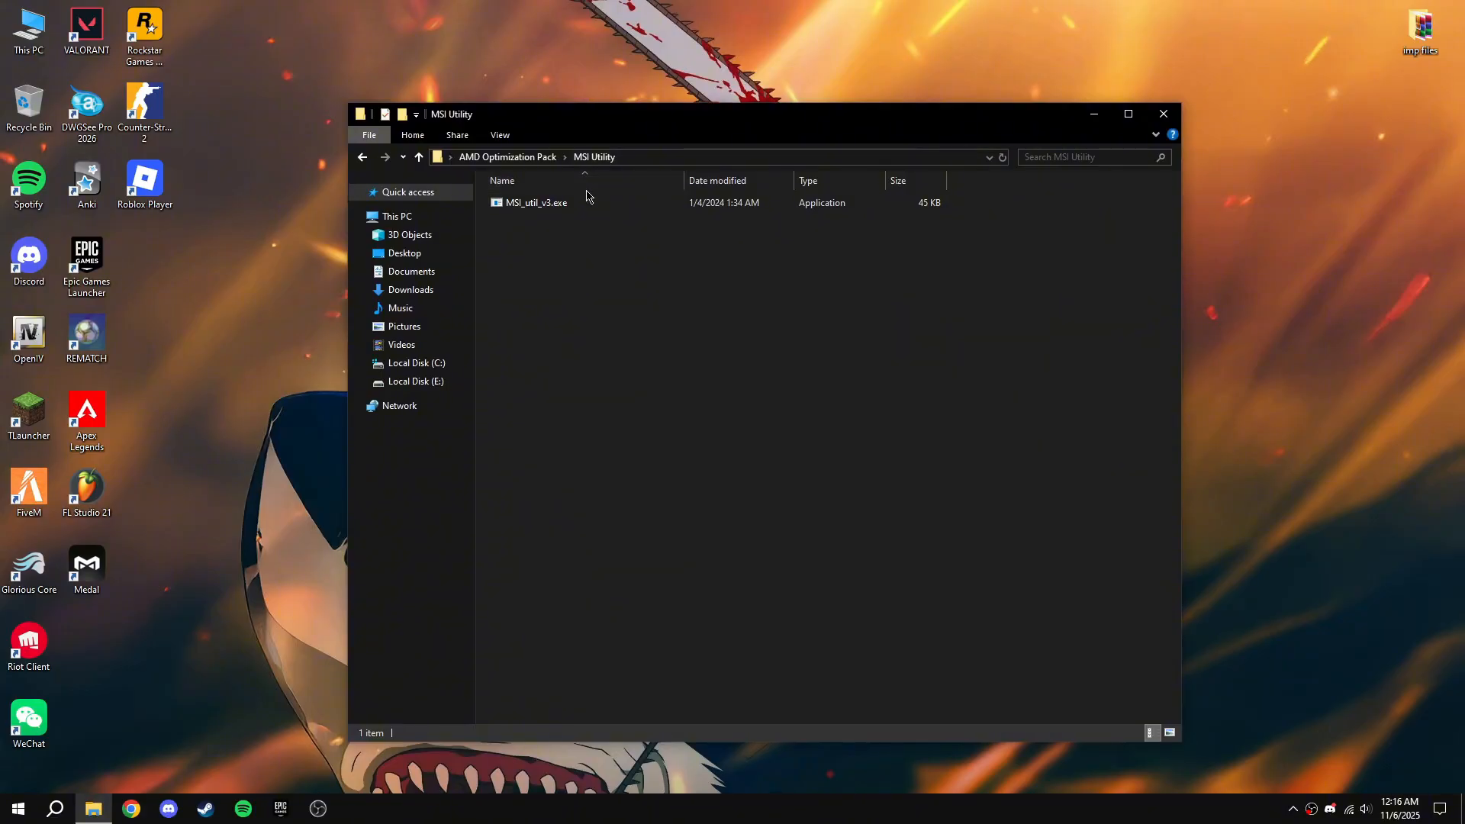
double_click(536, 203)
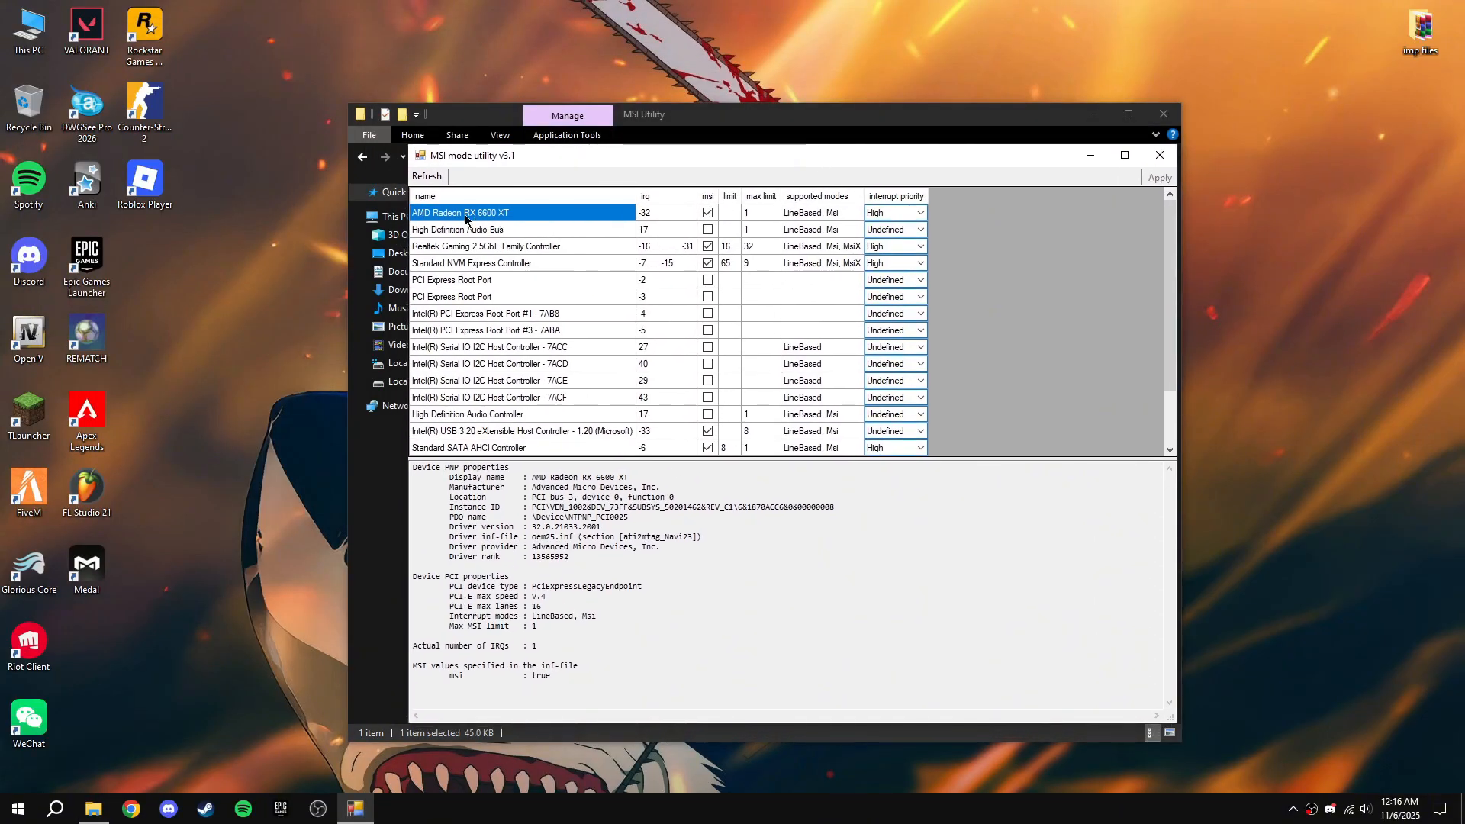
right_click(512, 84)
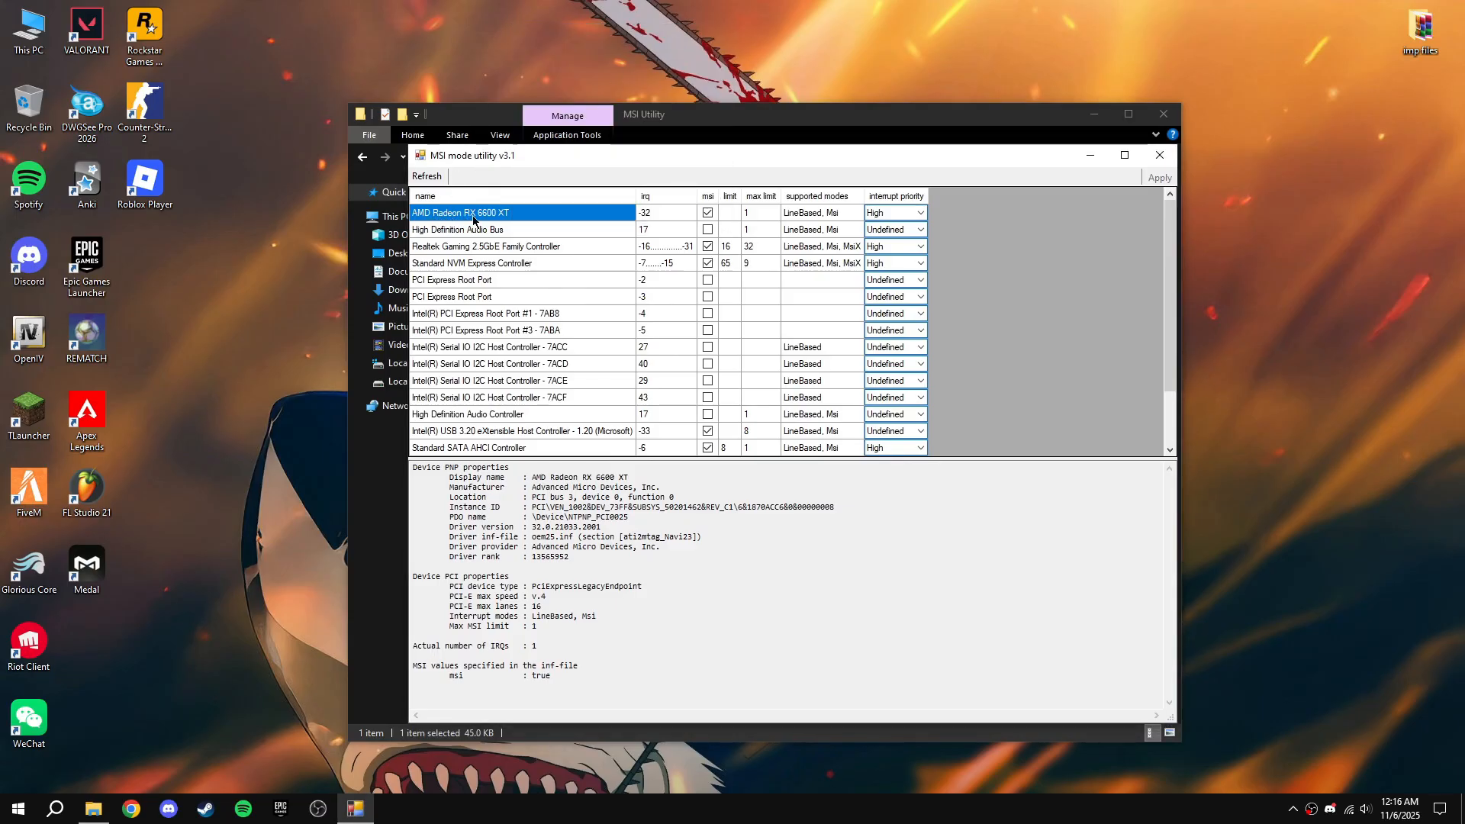
left_click(707, 212)
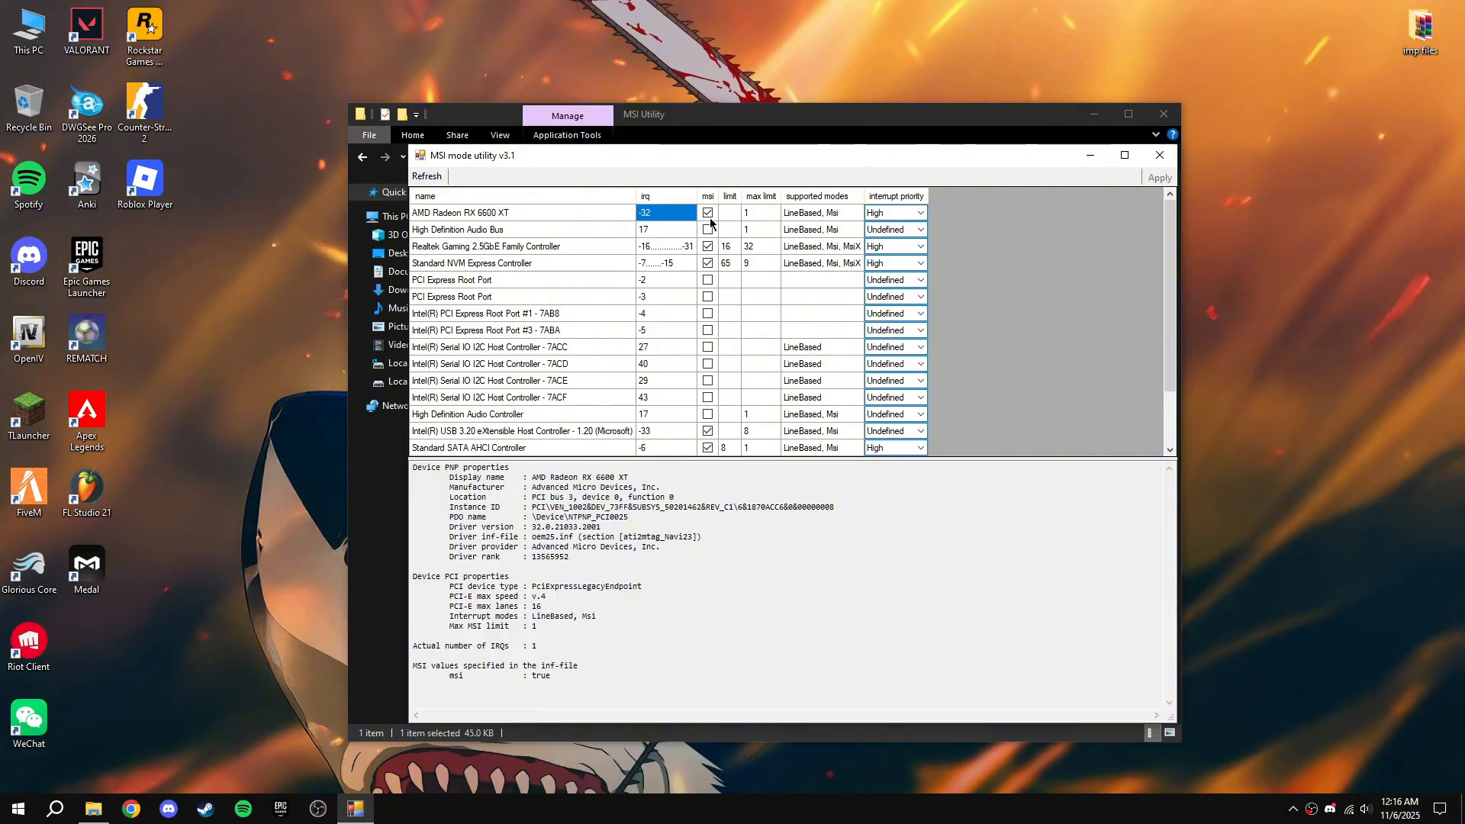
left_click(919, 212)
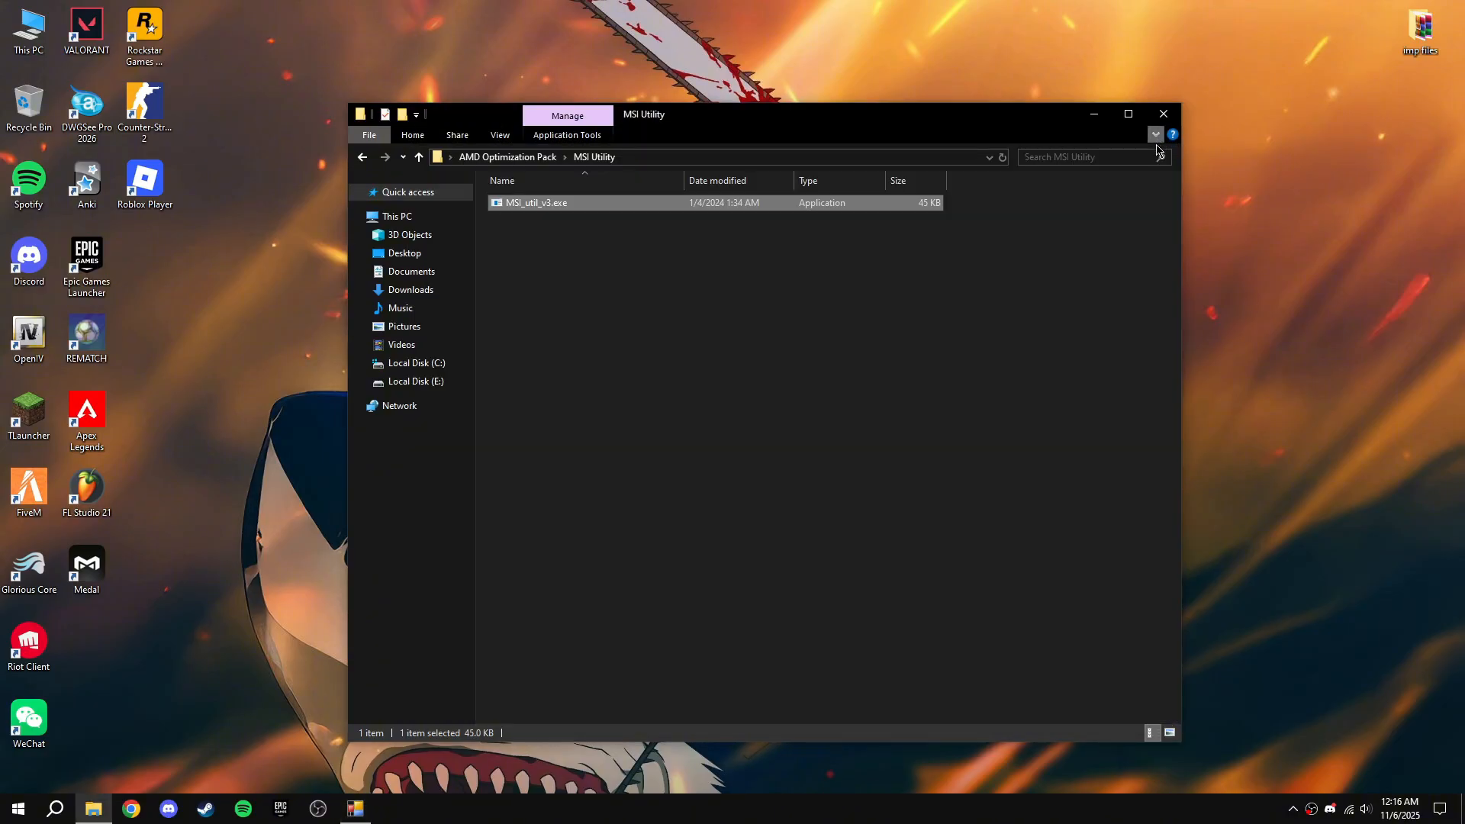
double_click(536, 203)
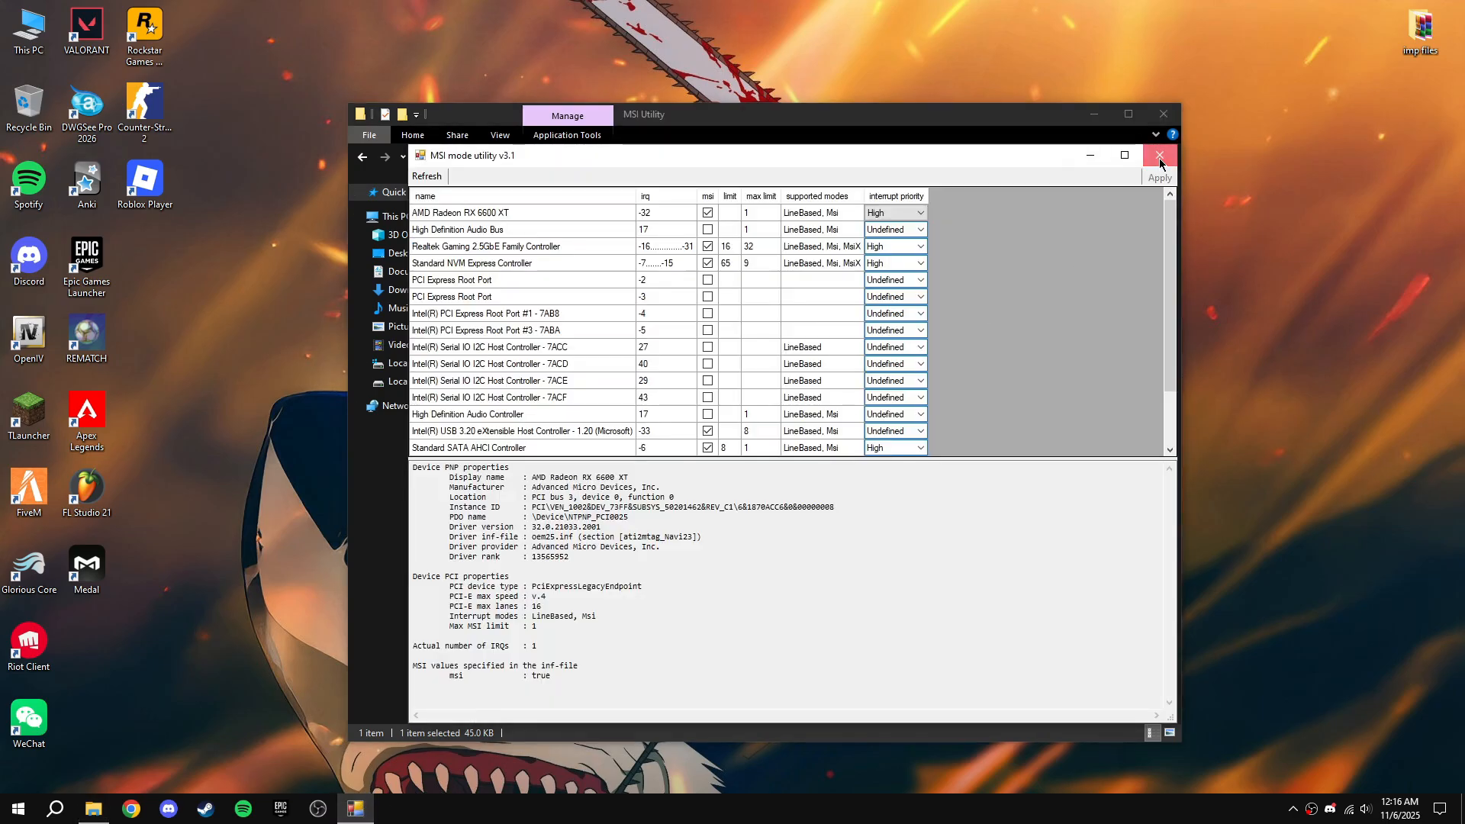
Step: Open Power Options from the Power Plans shortcut, select Ultimate Performance, then return to Balanced
left_click(1158, 155)
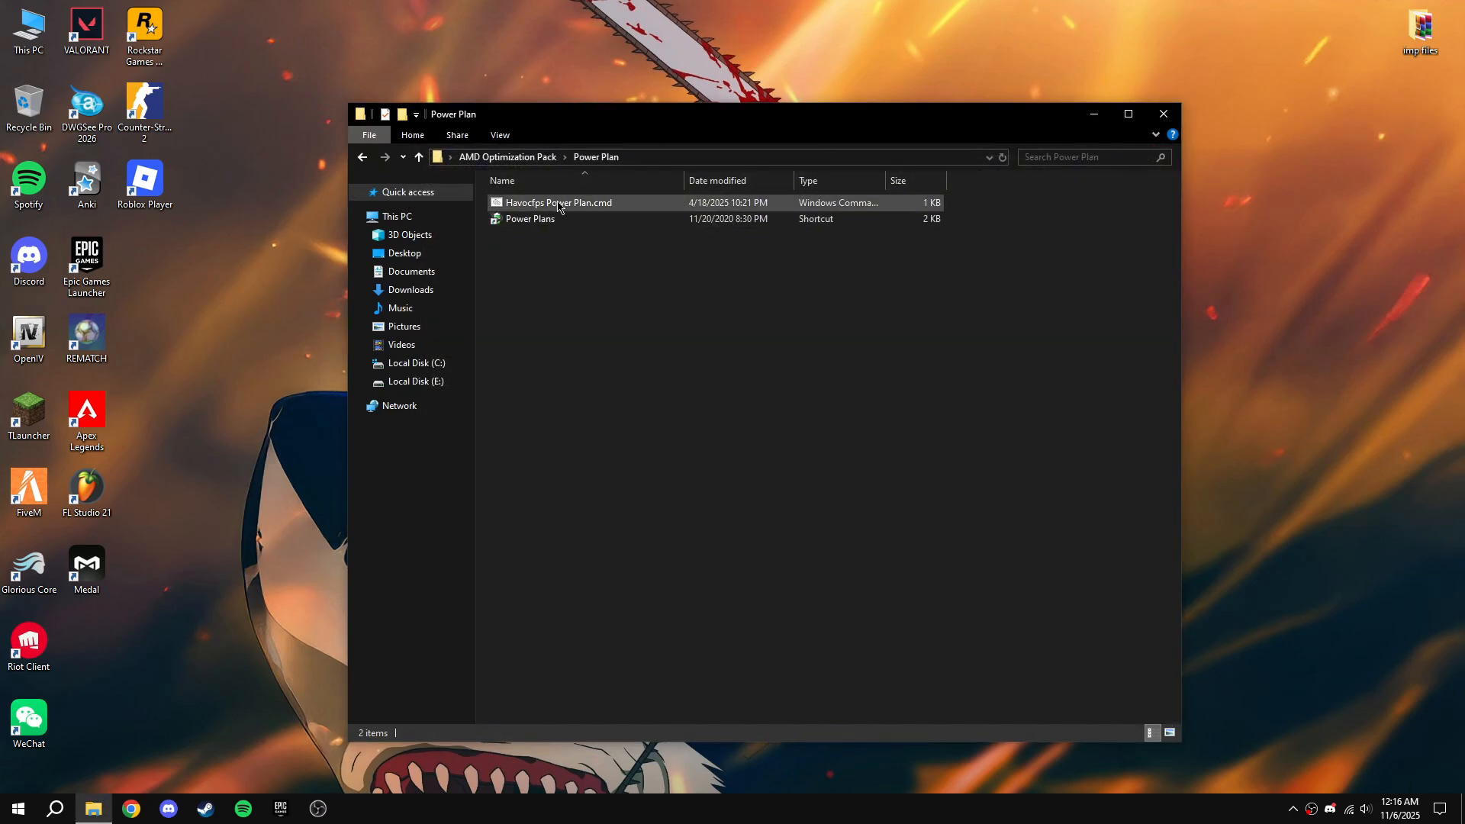
left_click(529, 218)
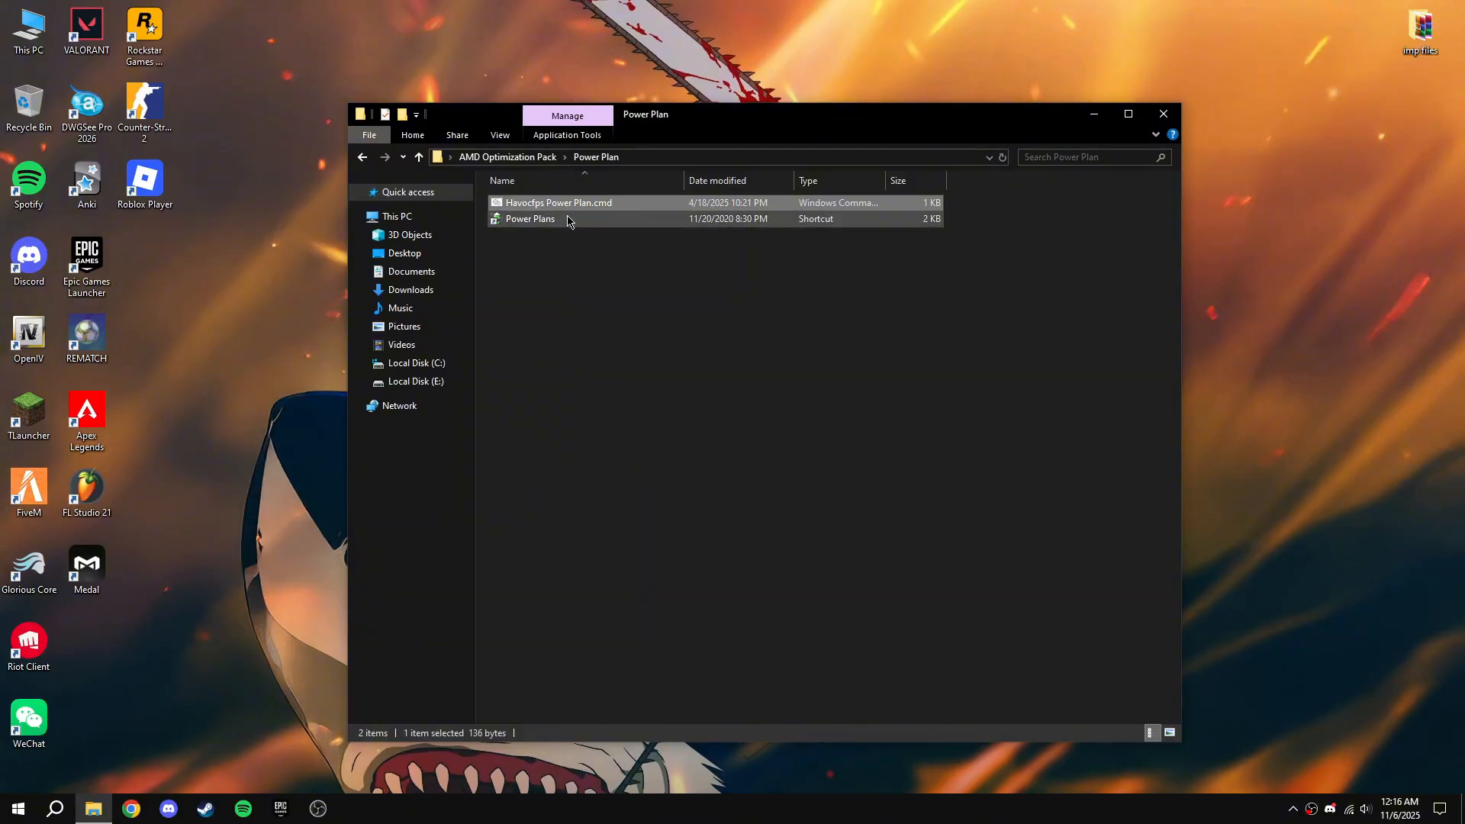
double_click(529, 218)
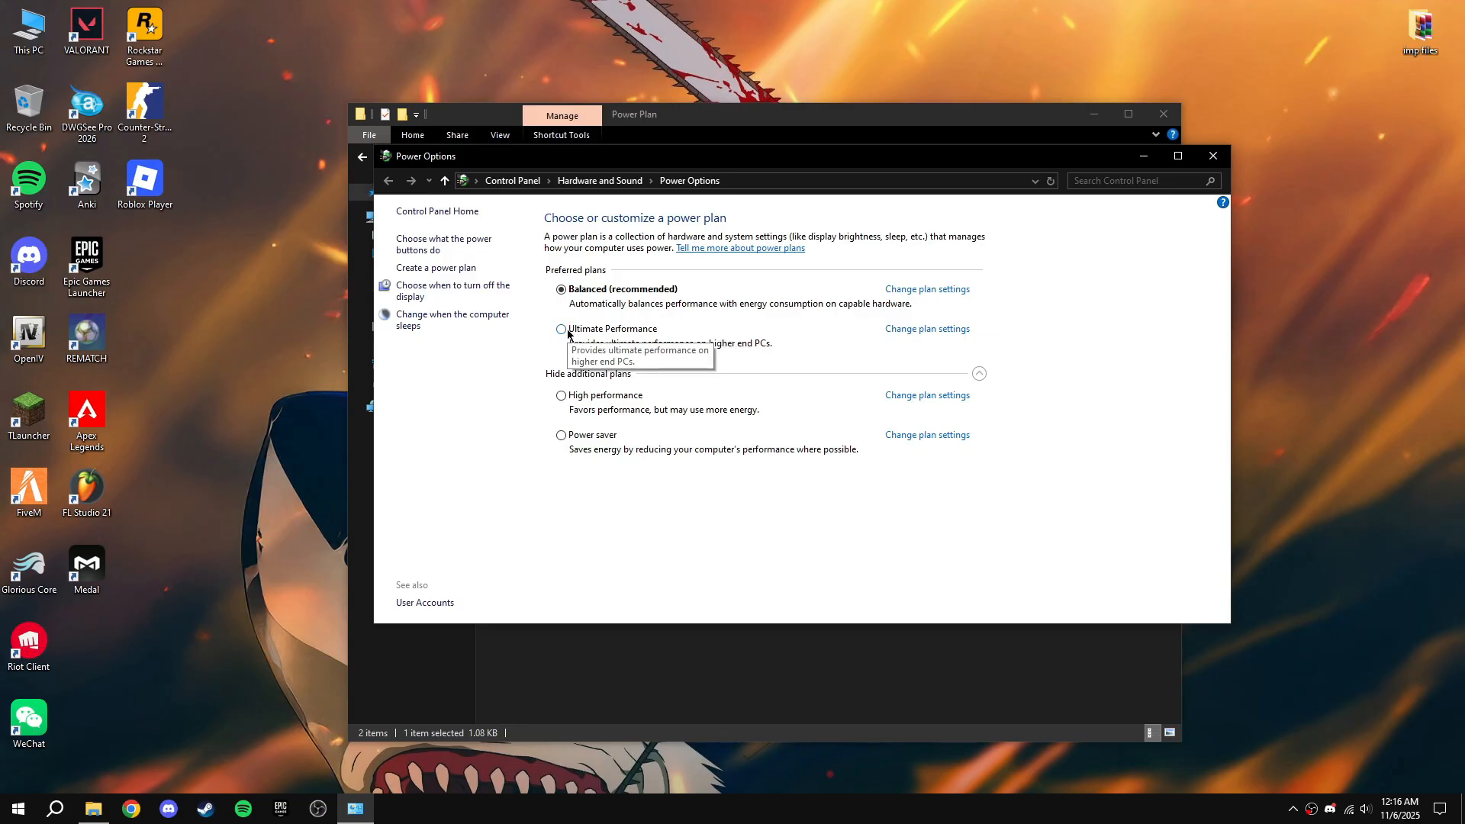
left_click(560, 330)
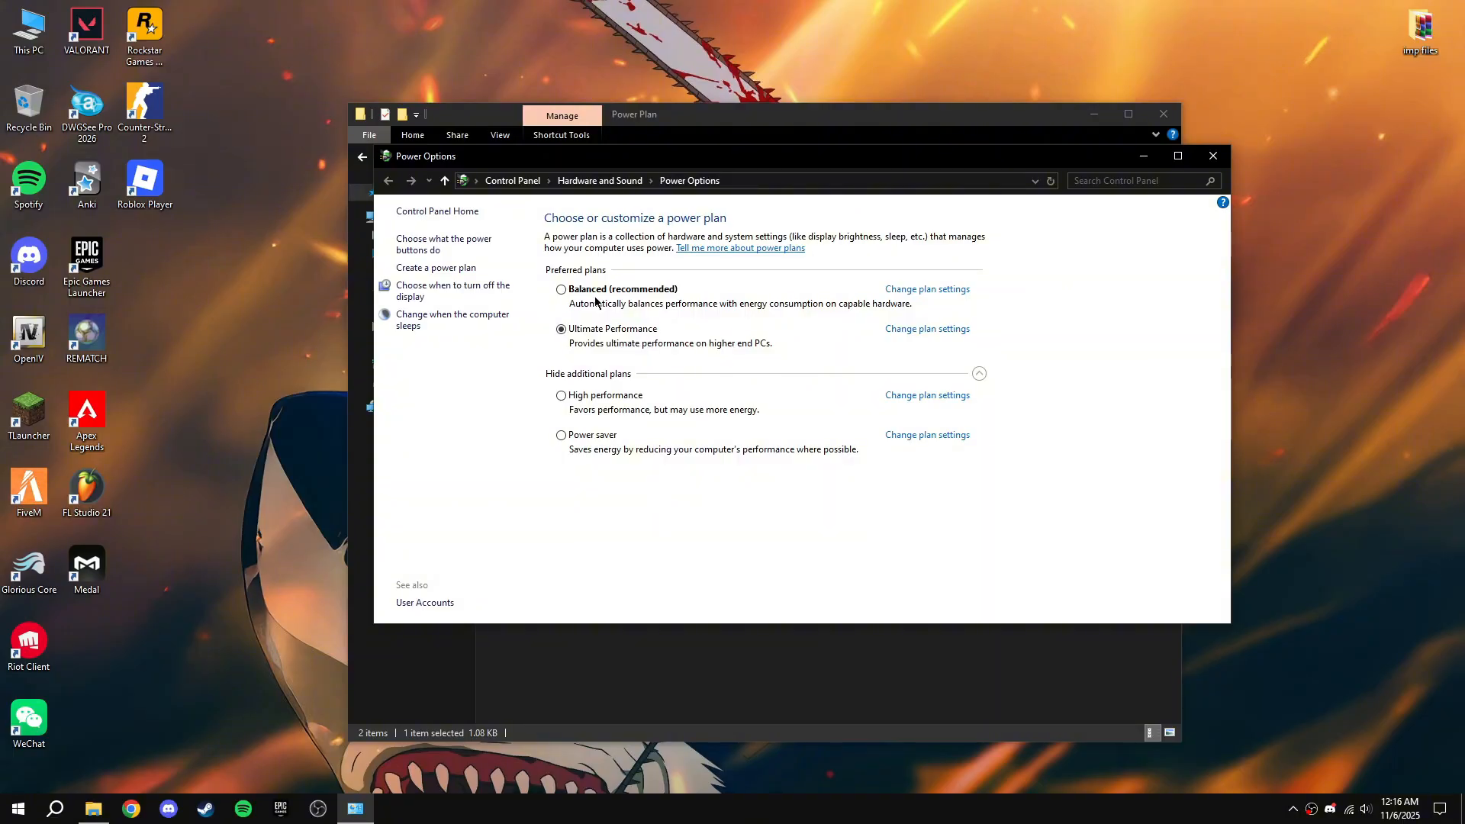
left_click(561, 288)
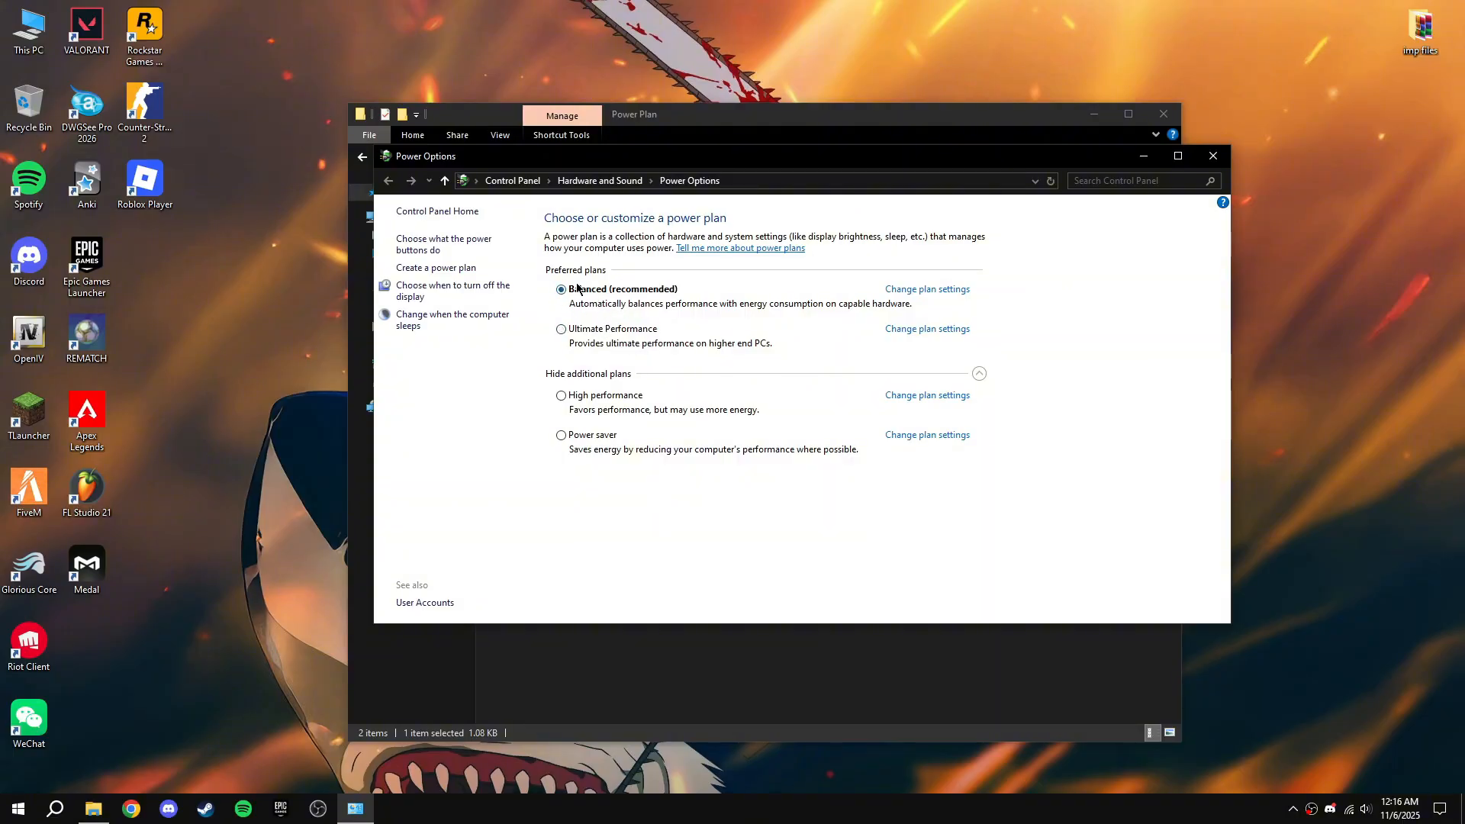
mouse_move(705, 305)
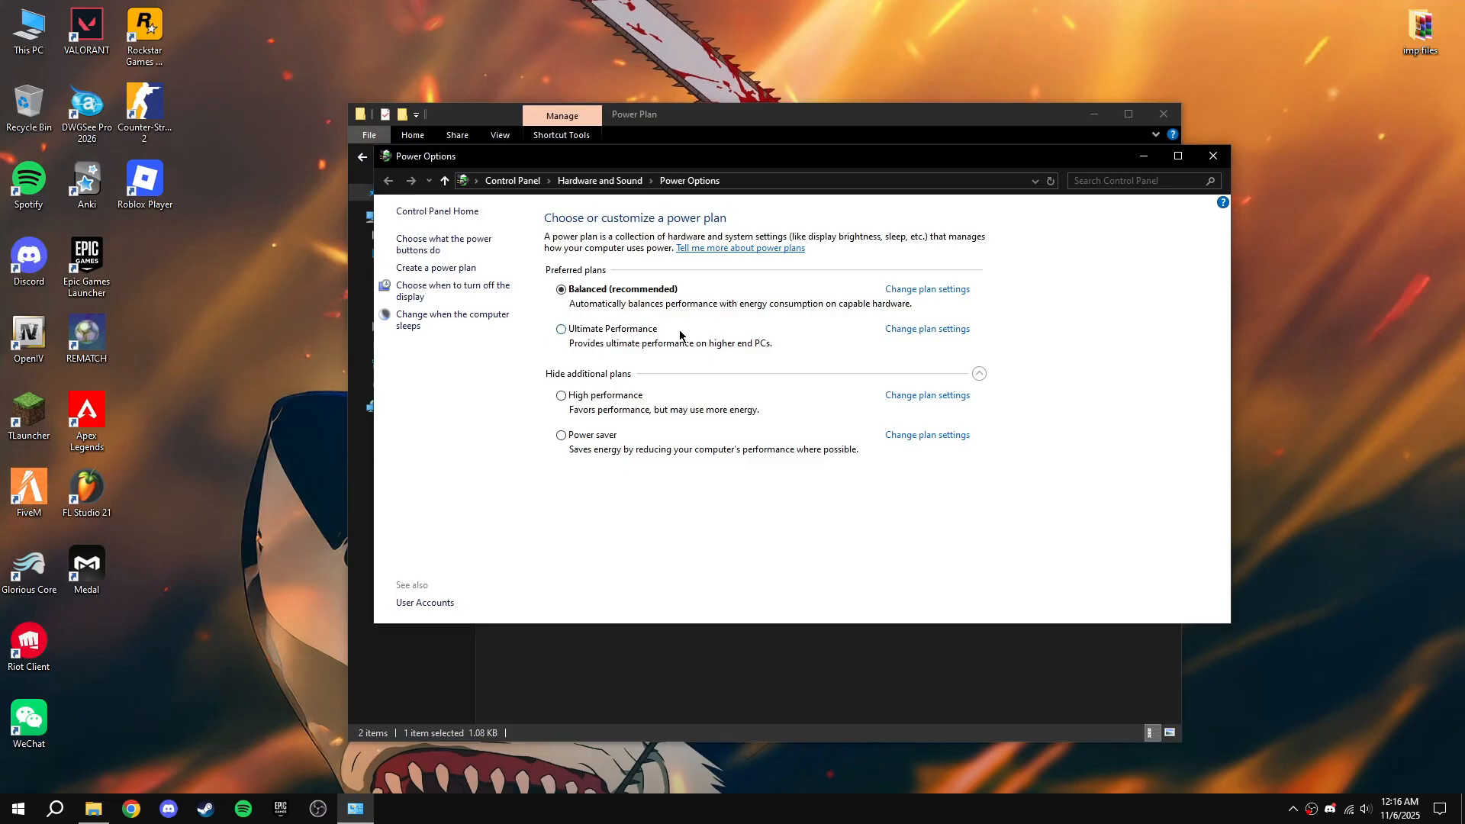
mouse_move(602, 335)
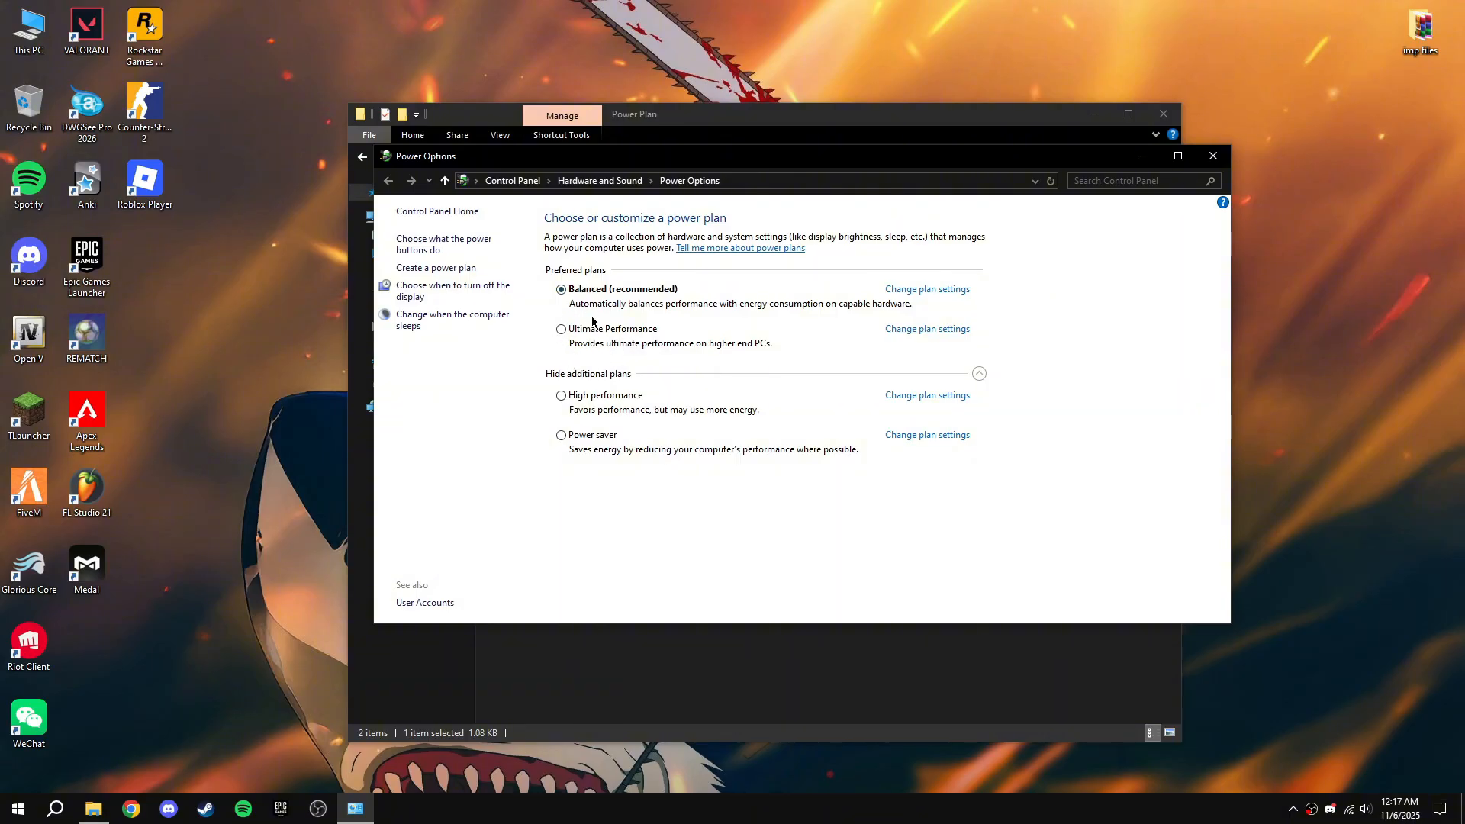
mouse_move(775, 252)
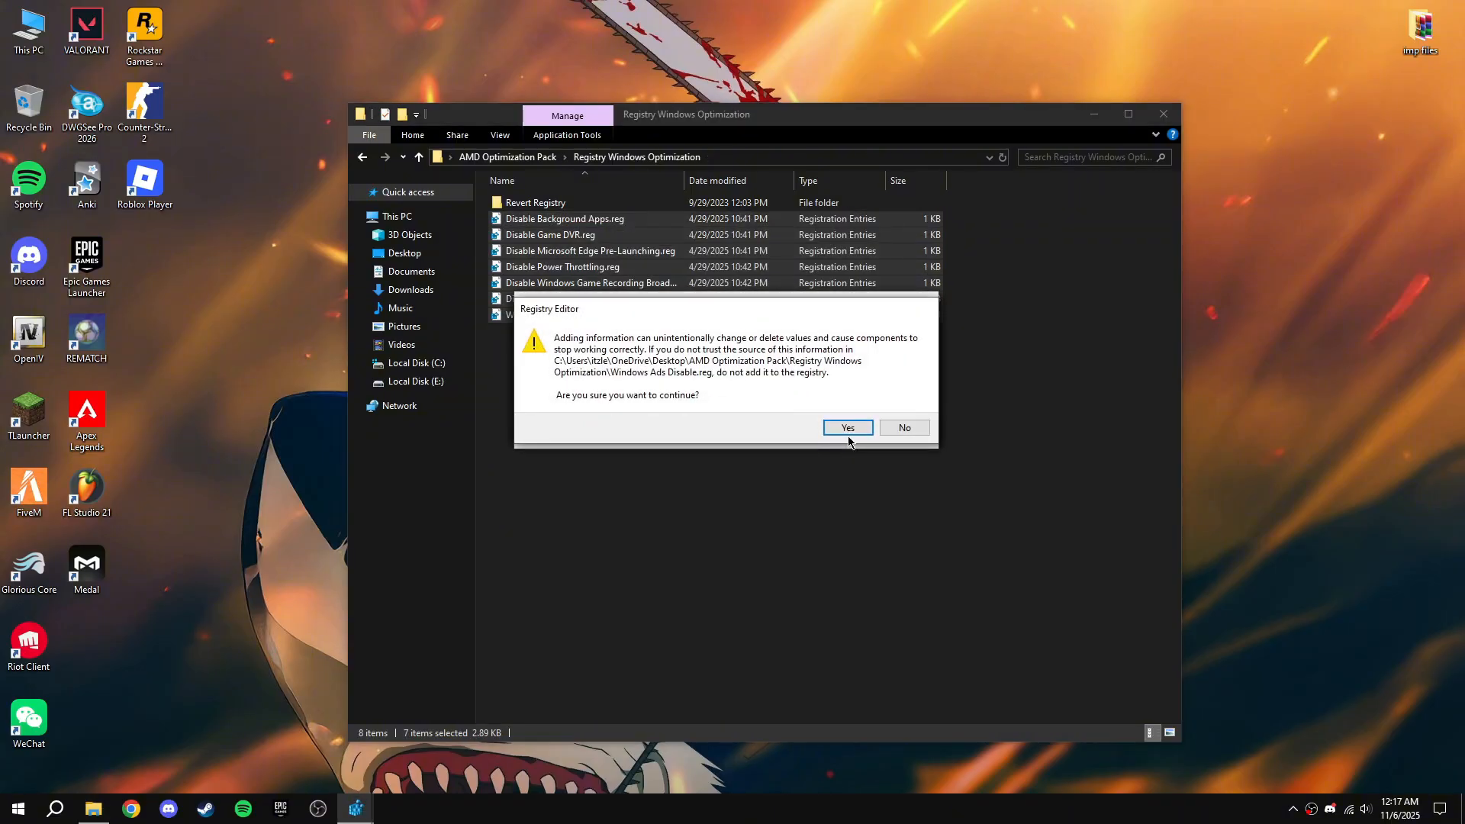
Step: Confirm each Registry Editor warning and success message to merge the seven optimization .reg files
left_click(846, 427)
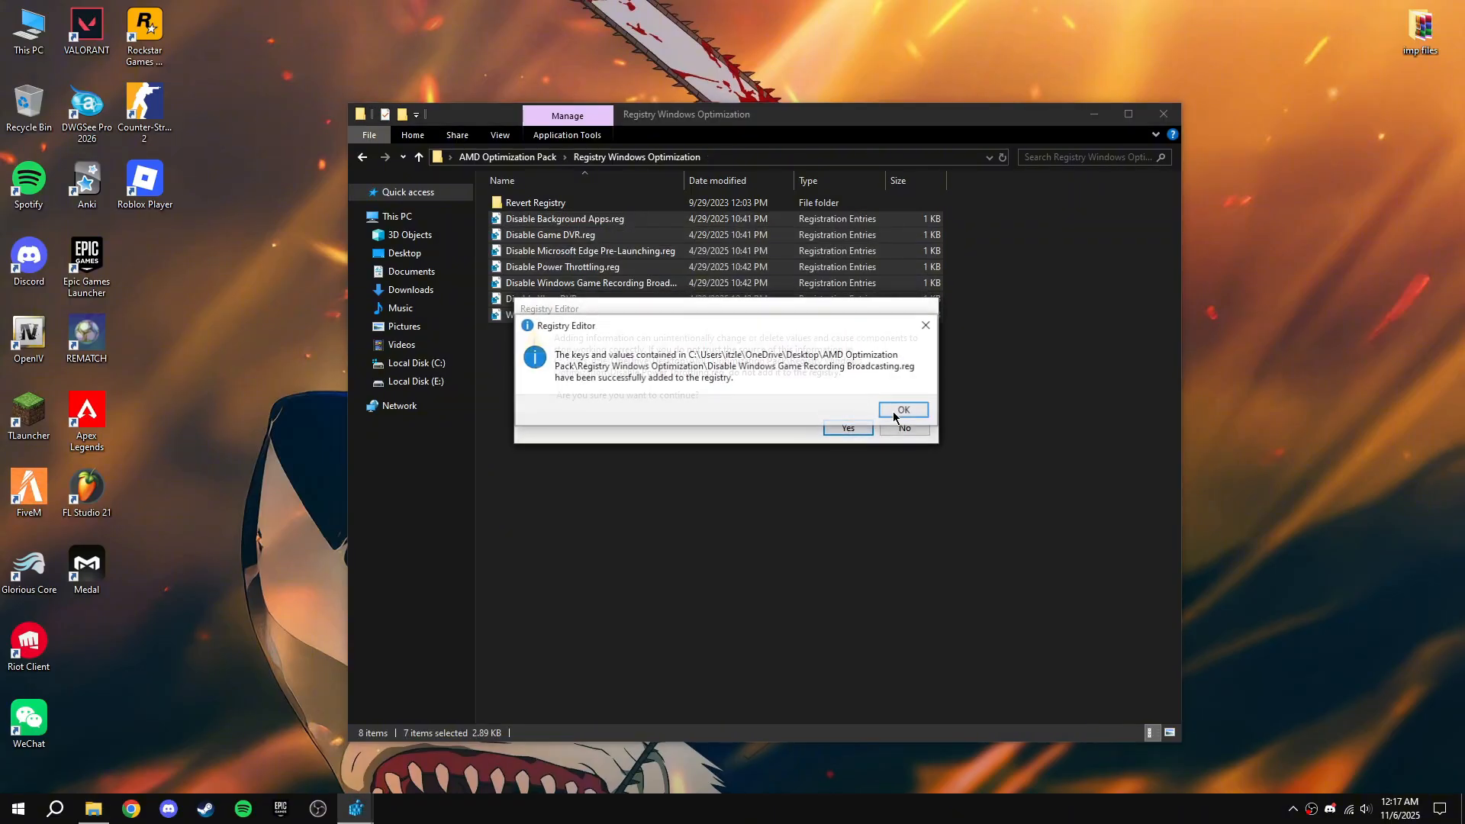
left_click(902, 409)
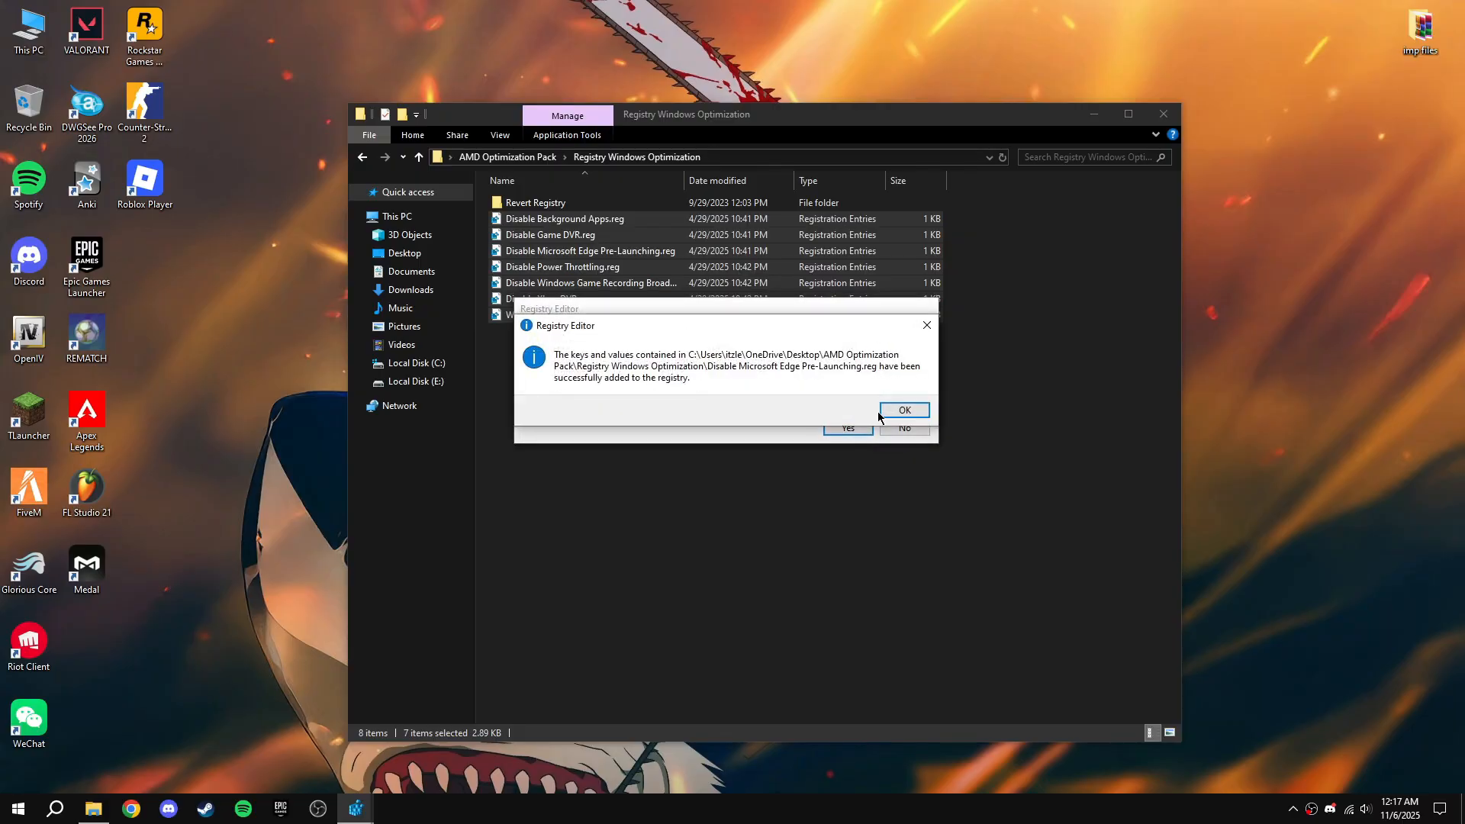
left_click(902, 411)
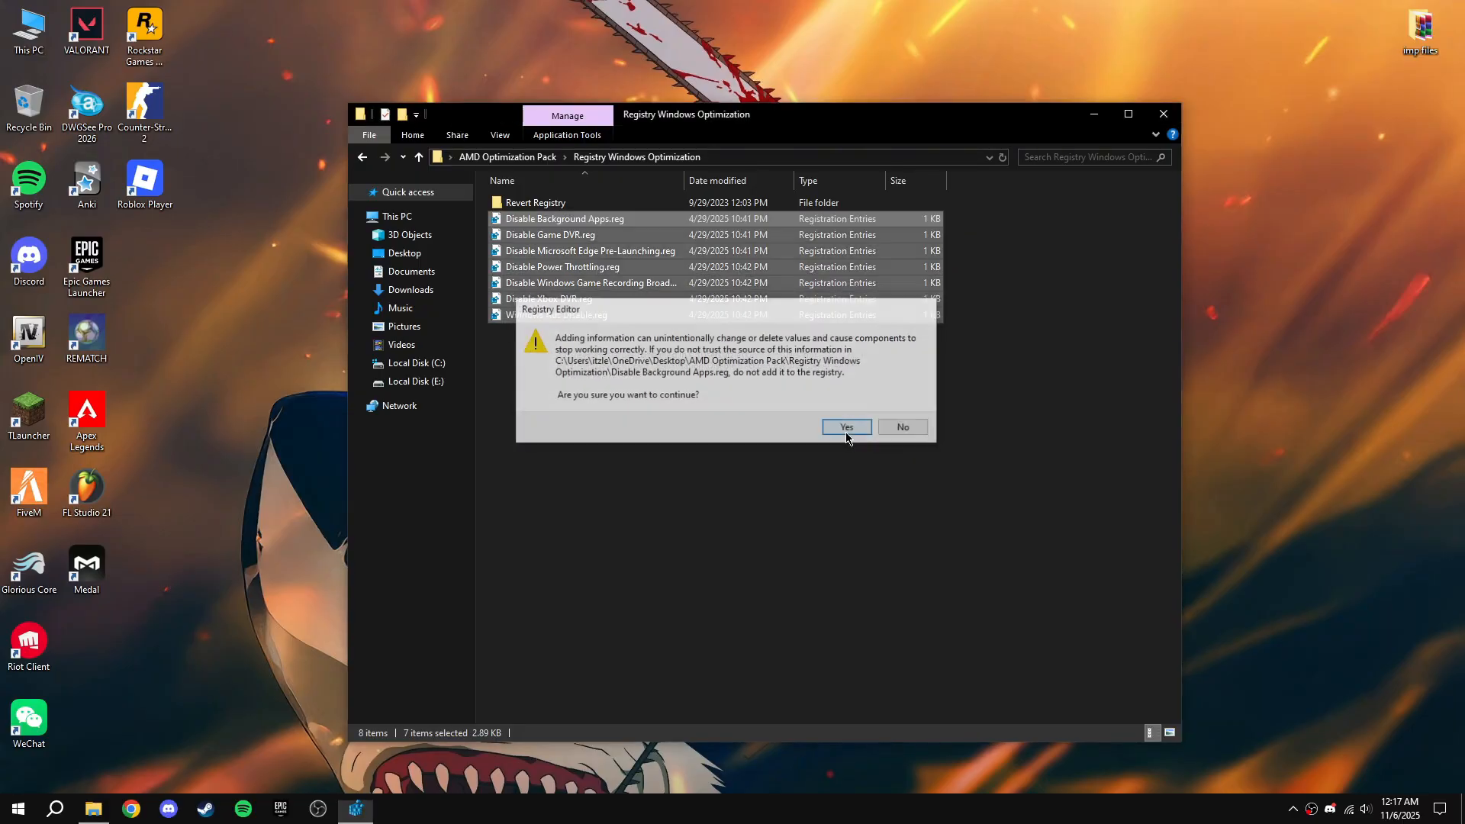
left_click(844, 427)
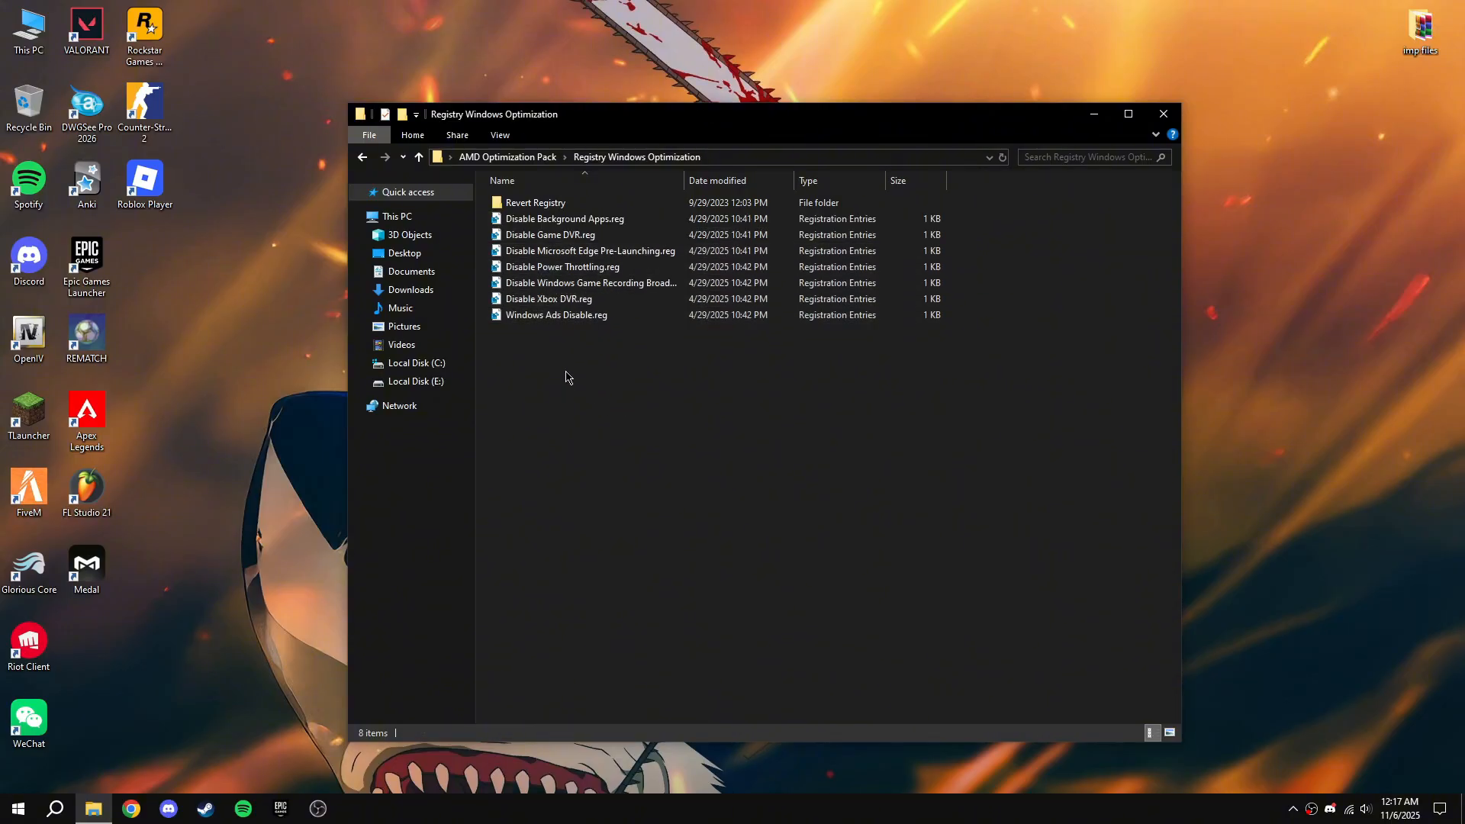
left_click(364, 155)
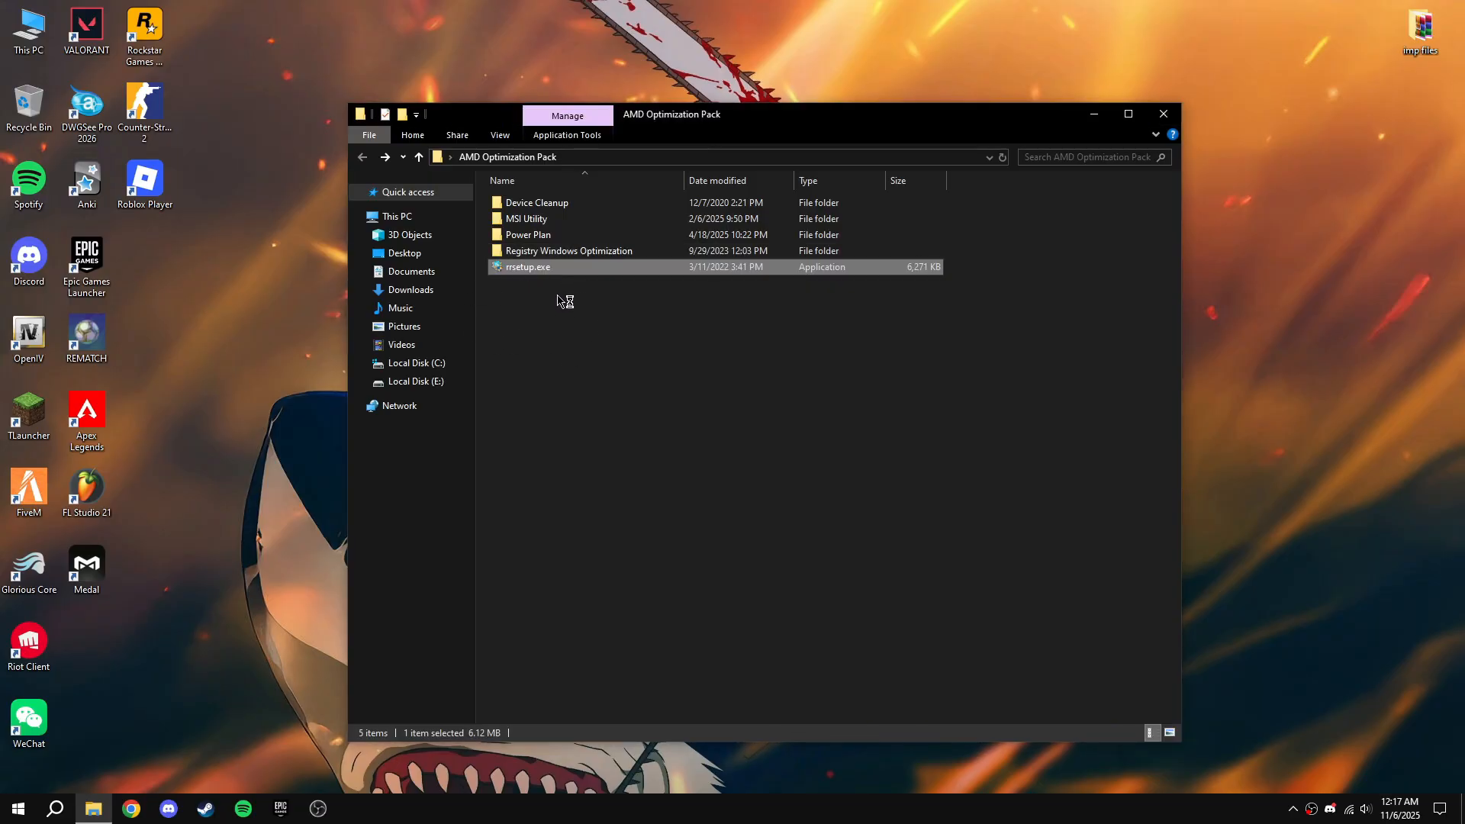
Step: Run rrsetup.exe, accept the license, install without extra icons and finish with Run Registry Repair ticked
double_click(527, 266)
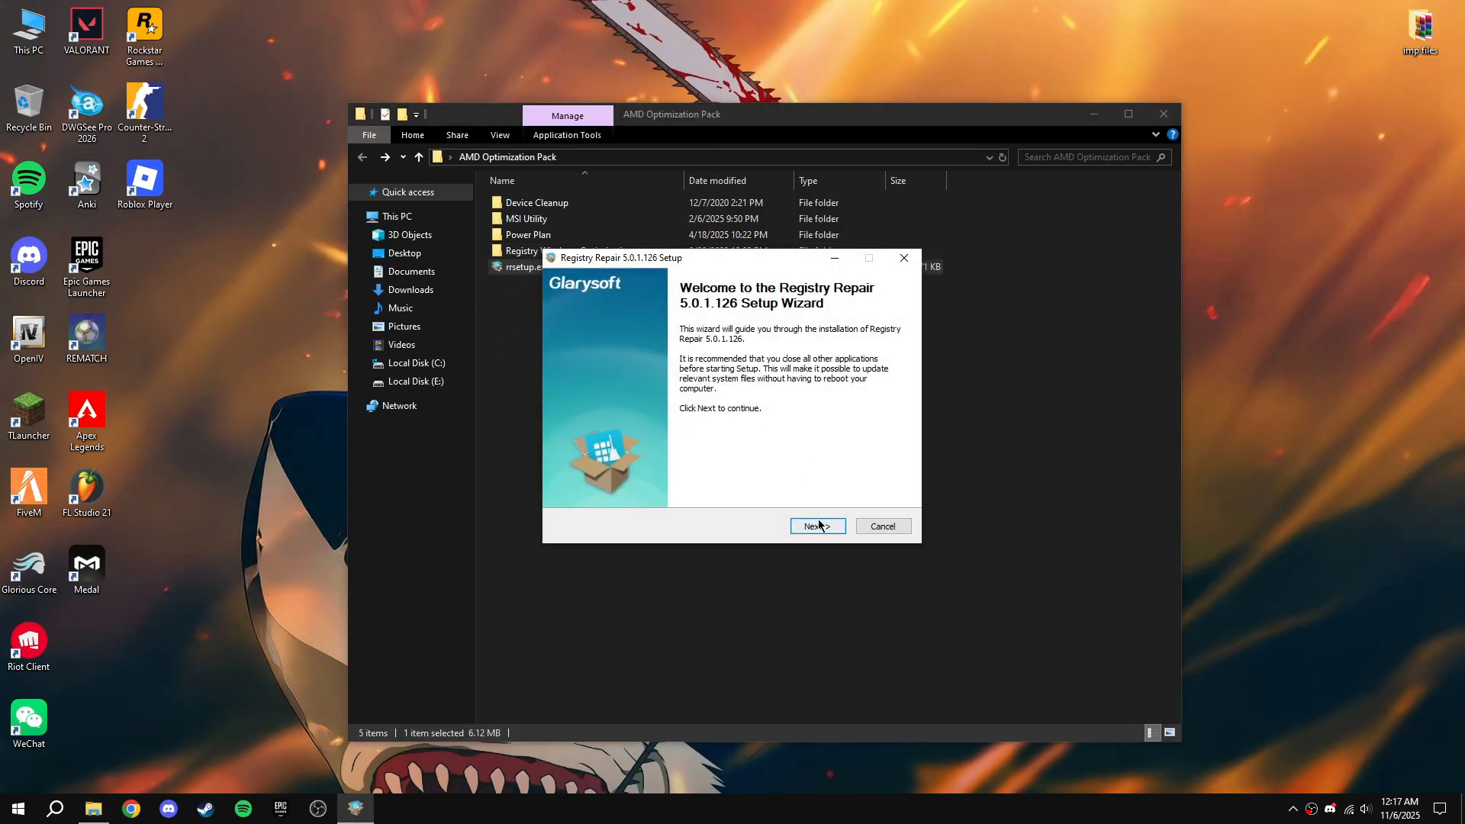
left_click(815, 525)
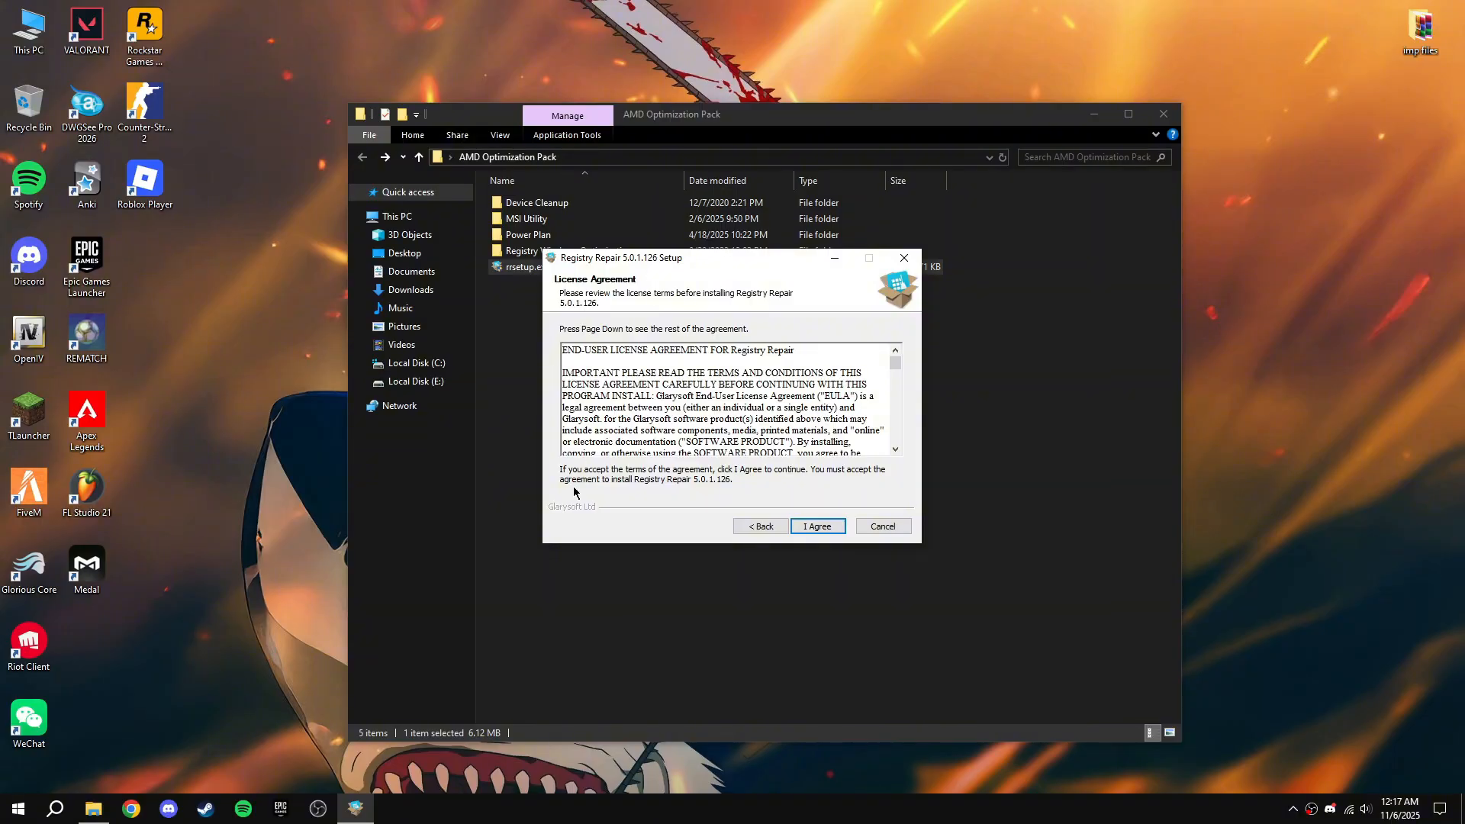
left_click(814, 526)
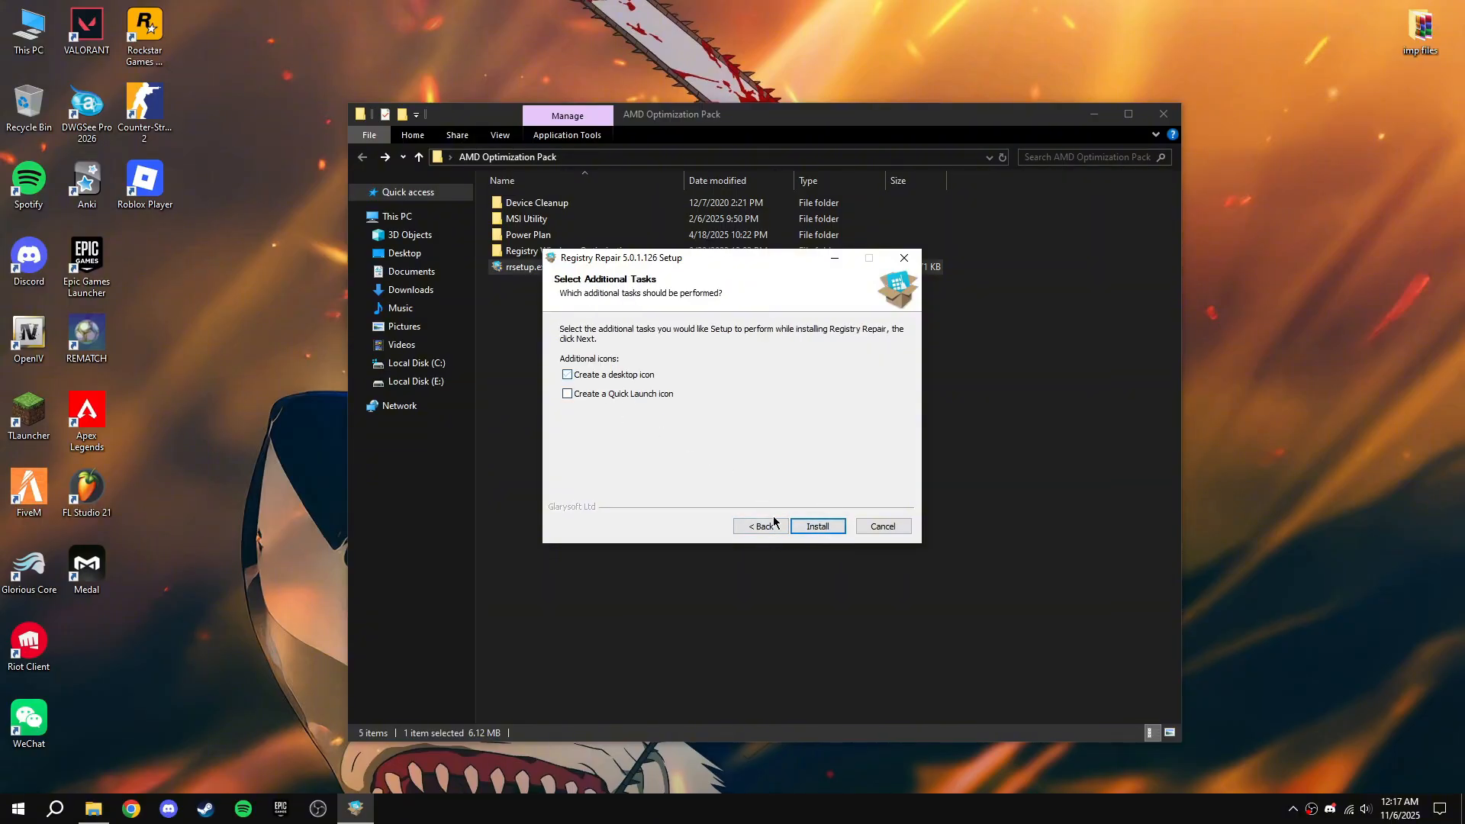
left_click(816, 527)
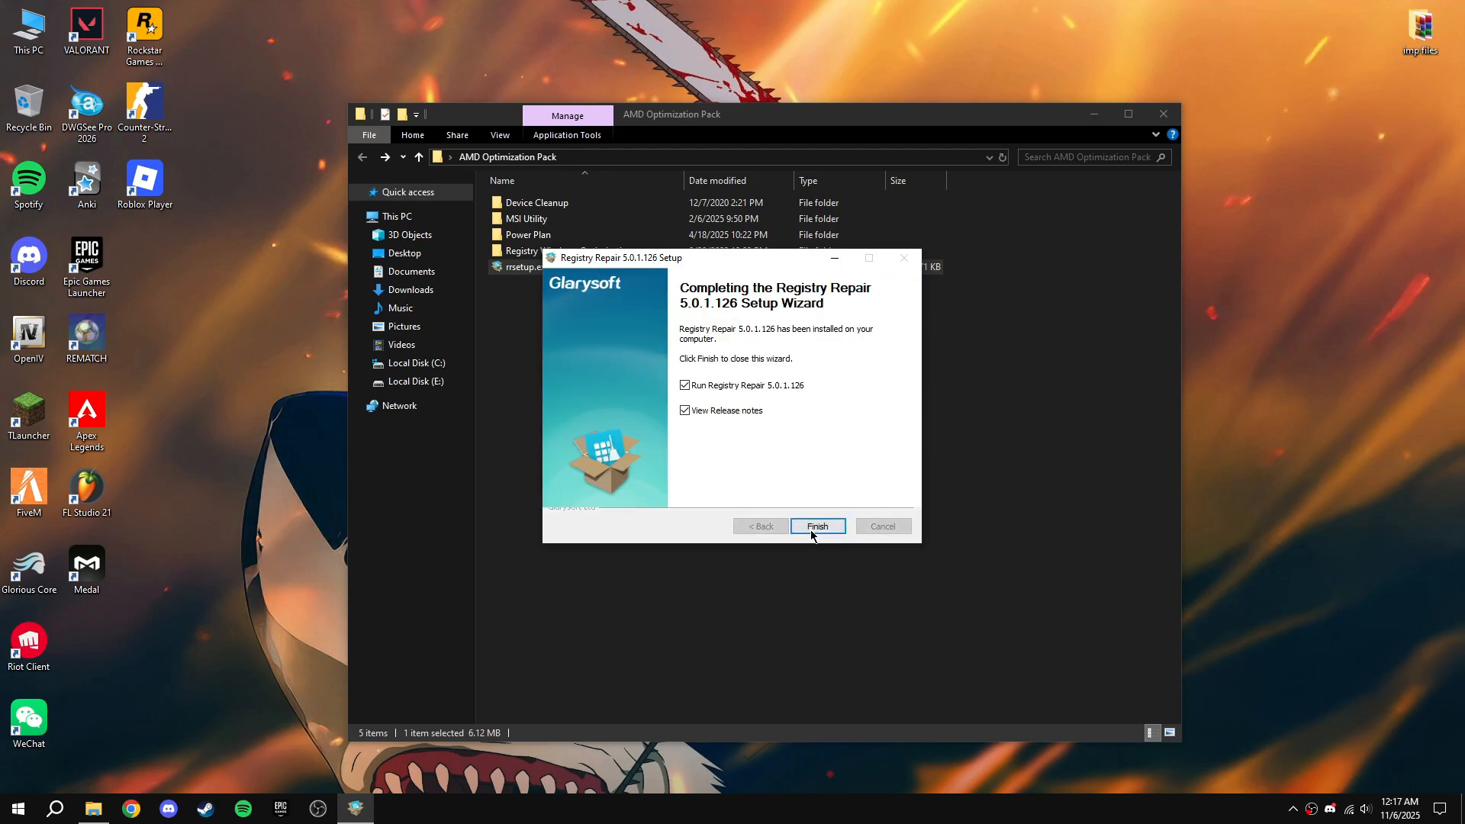
left_click(814, 525)
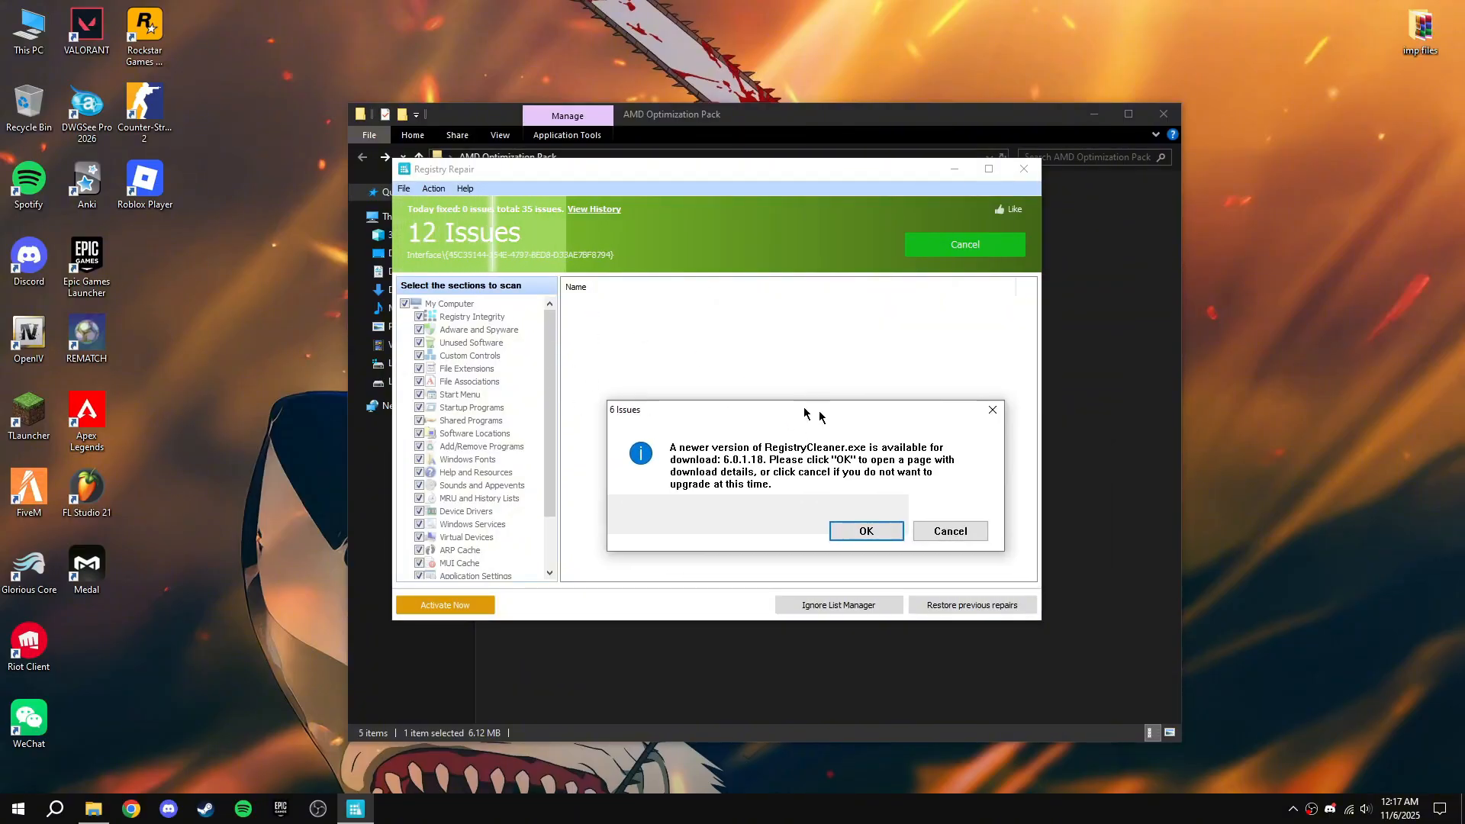
Step: Decline the newer-version download, repair the 12 issues, then close Registry Repair and the folder window
left_click(947, 531)
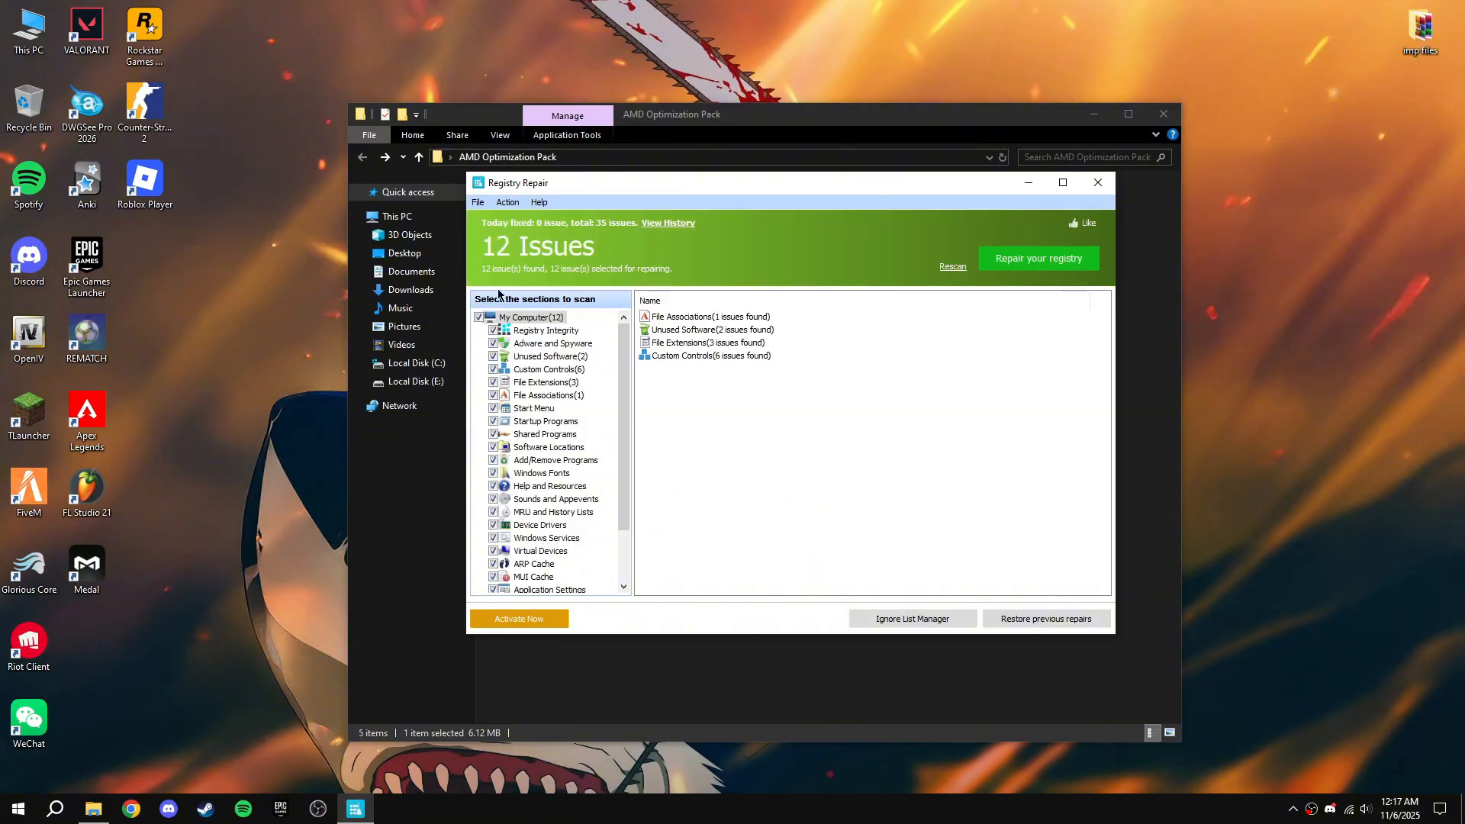
mouse_move(1020, 269)
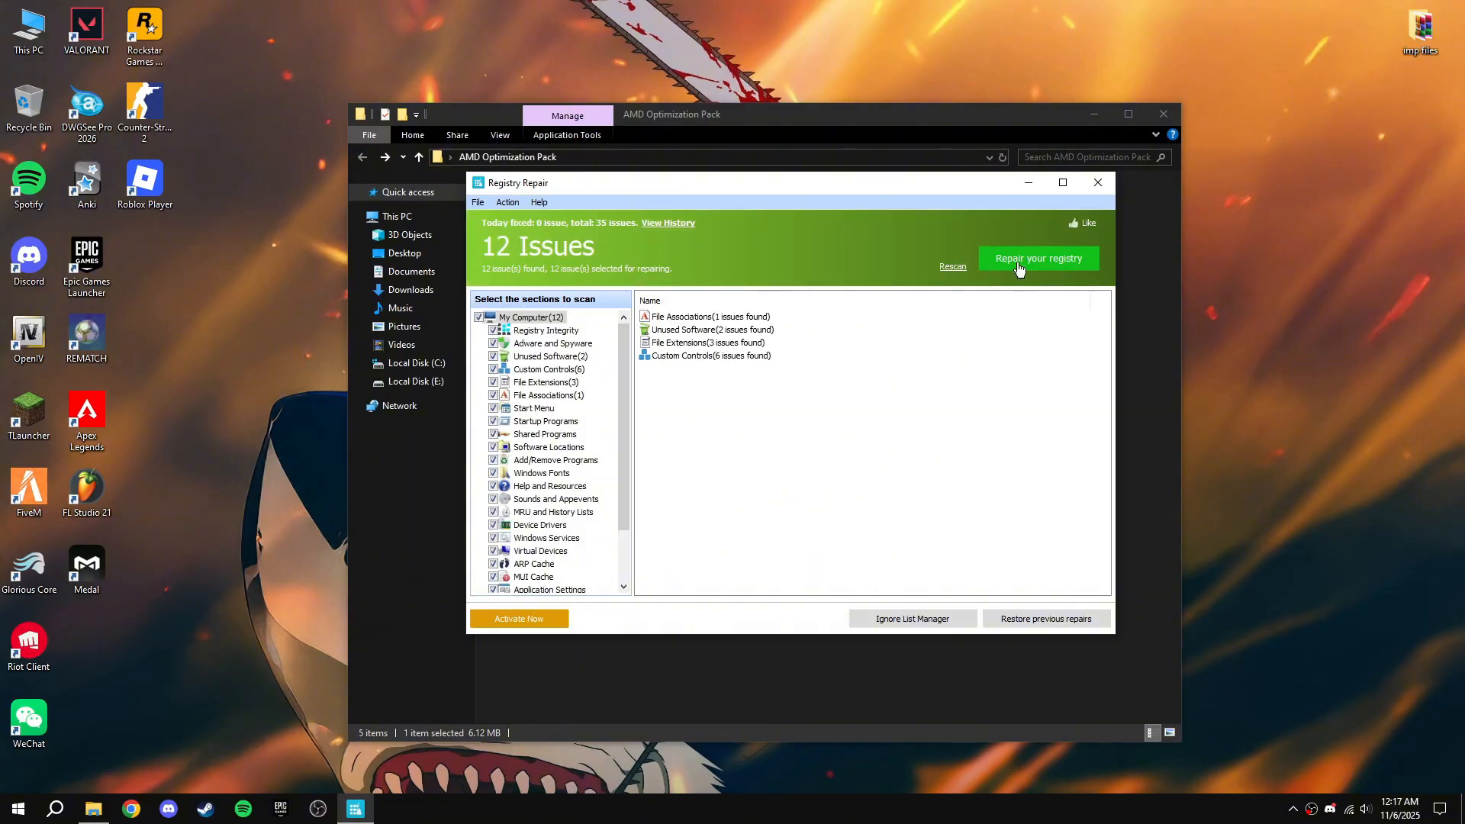
left_click(1038, 257)
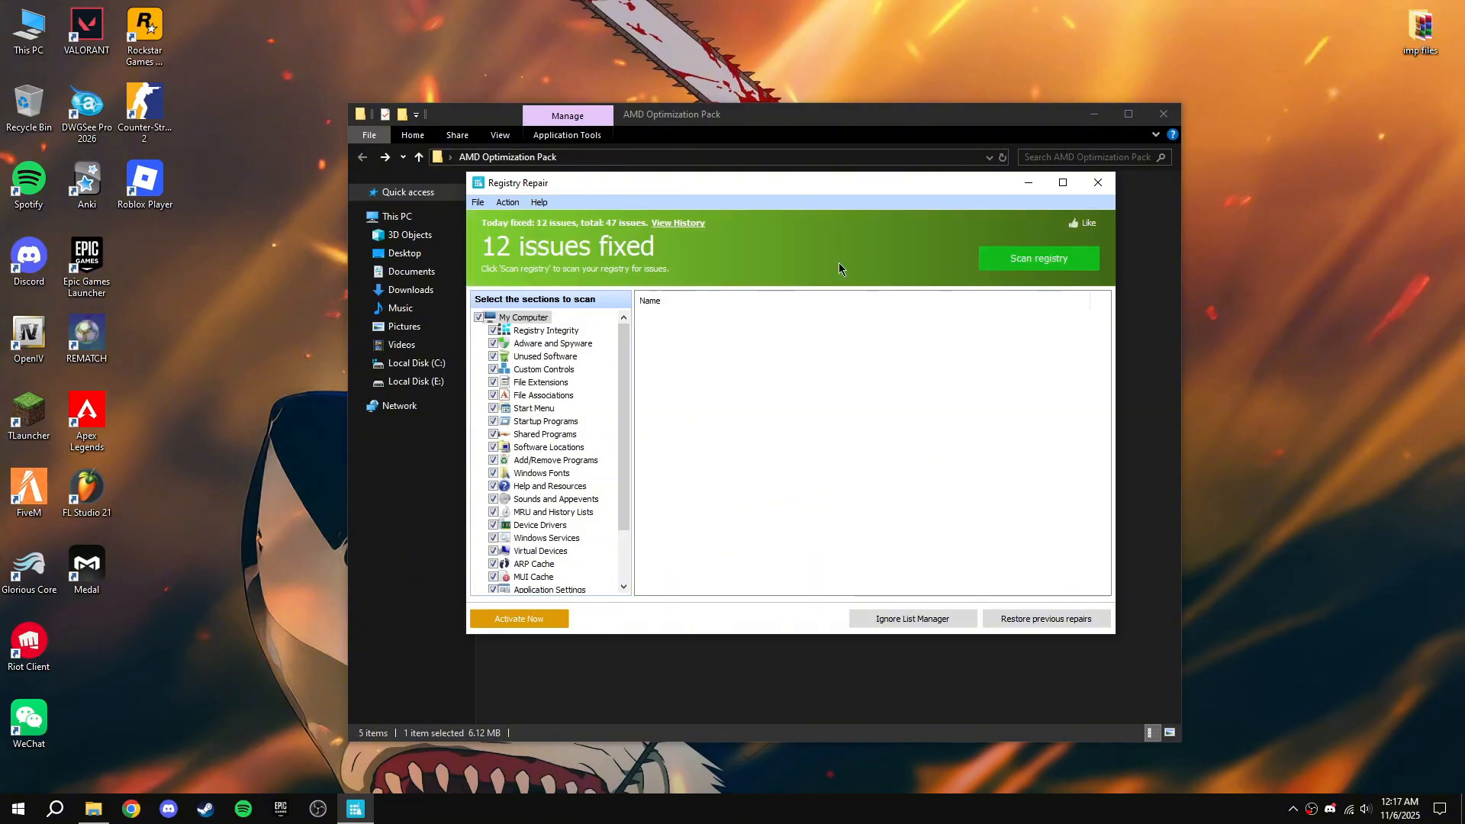
left_click(1097, 181)
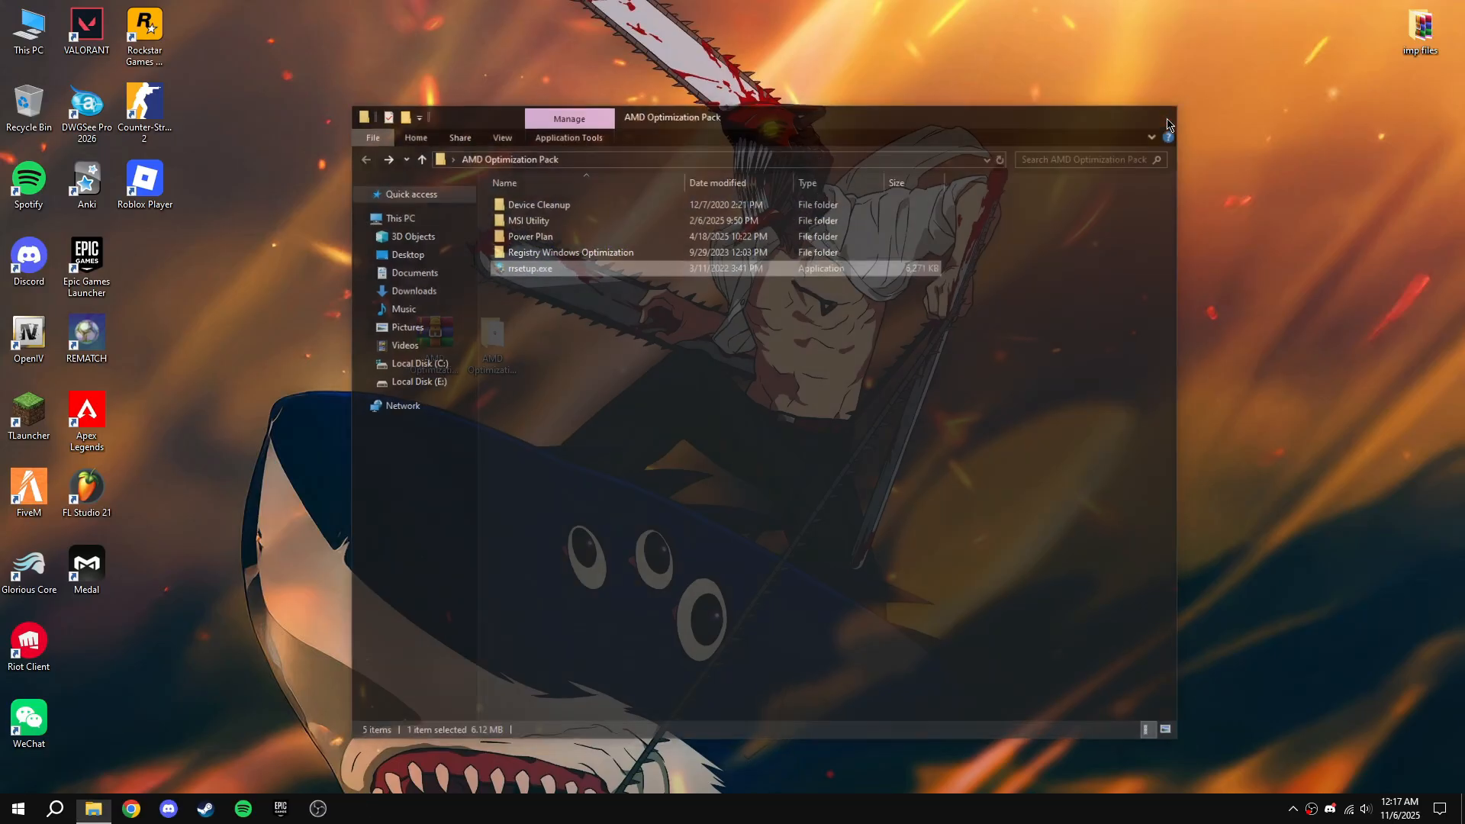
left_click(1165, 118)
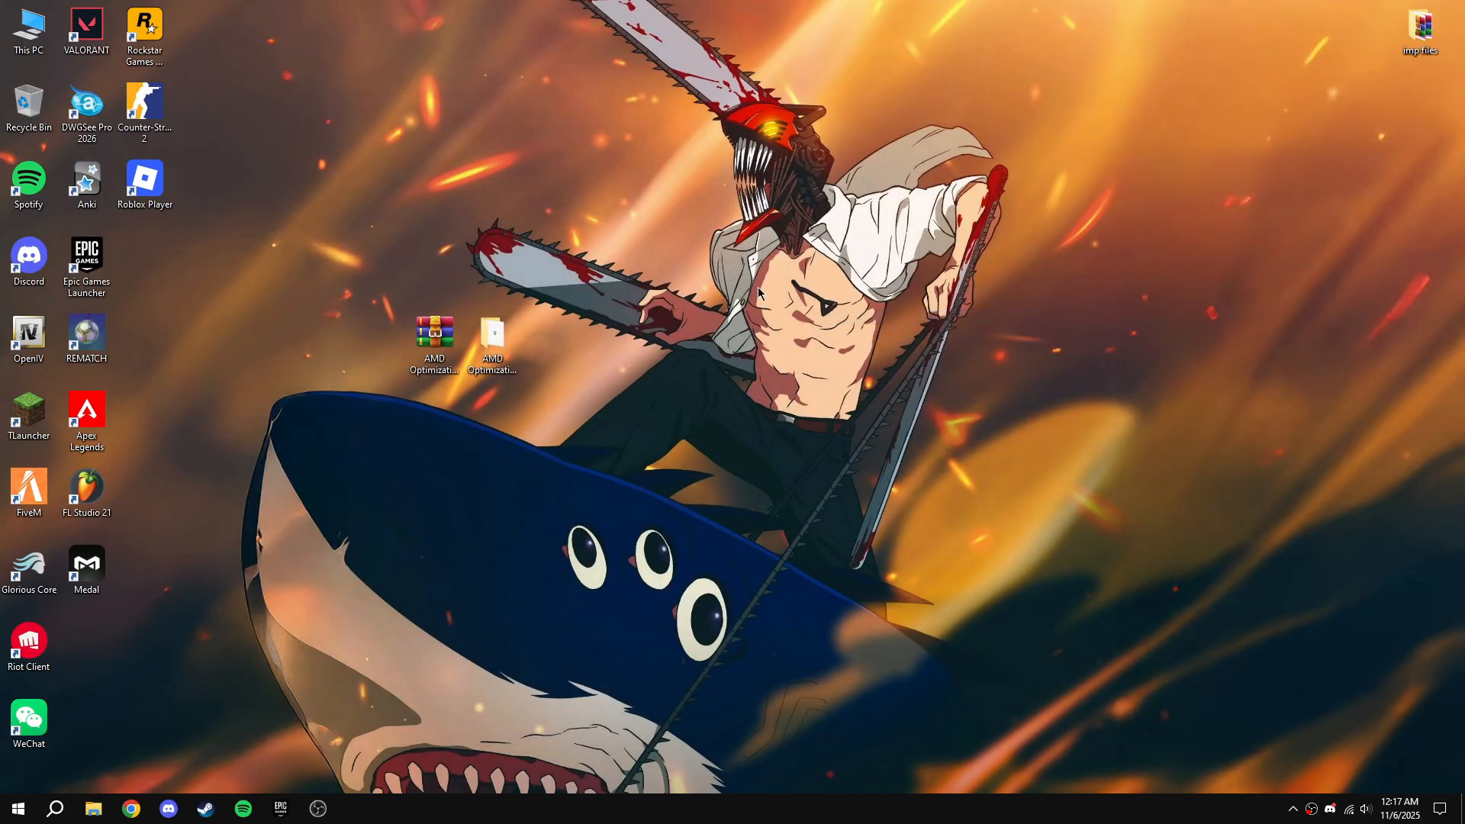